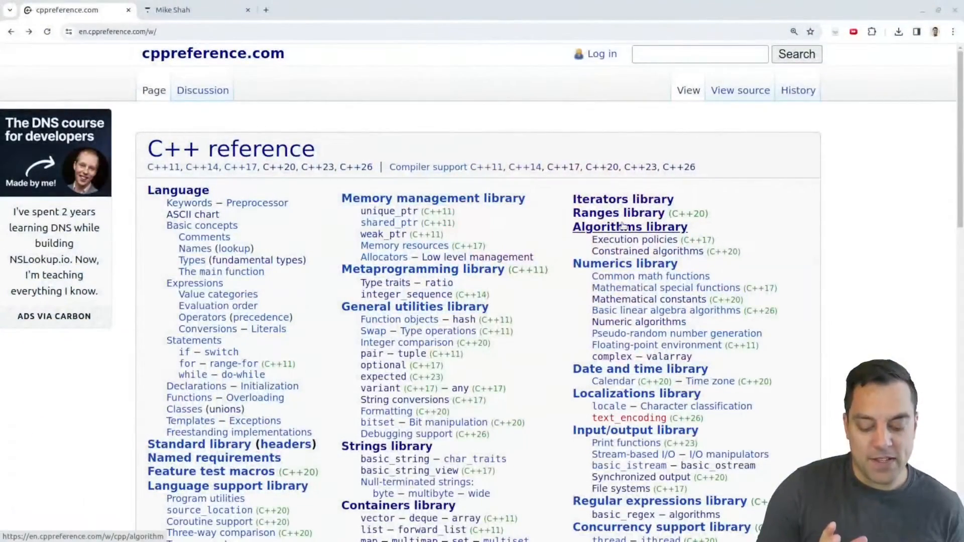
Step: Reach the Algorithms library page and its Minimum/maximum operations table listing clamp
click(628, 227)
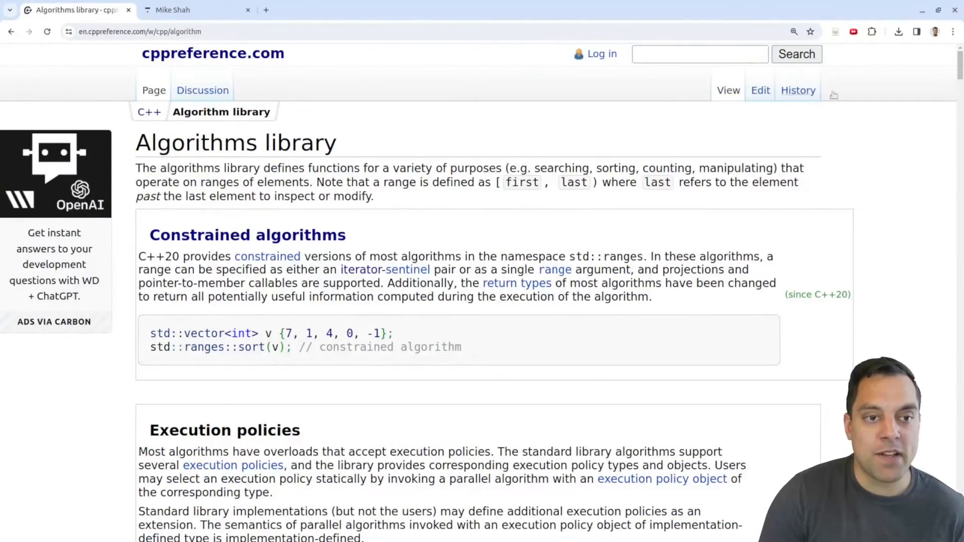
scroll(down, 3)
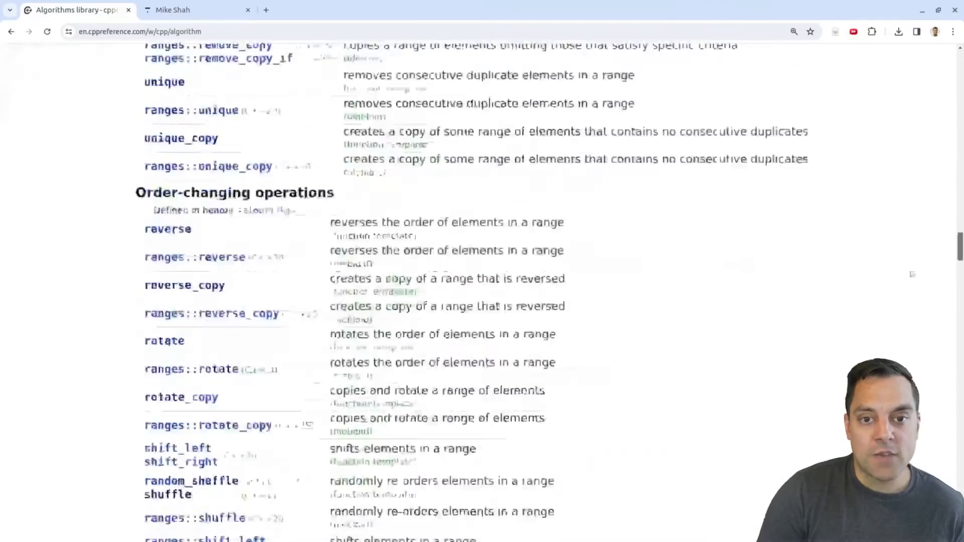
scroll(down, 3)
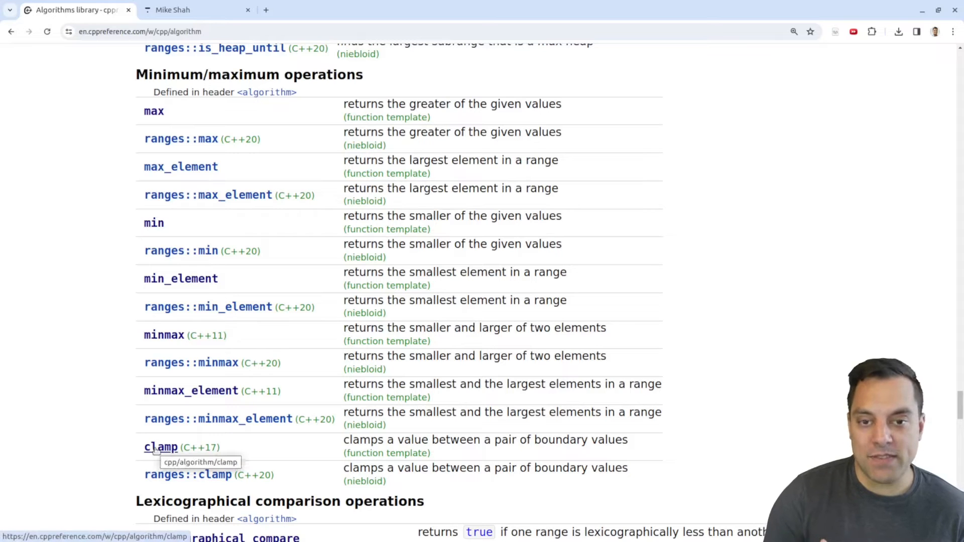
Step: View the std::clamp reference, highlighting its template signatures and description text
click(160, 446)
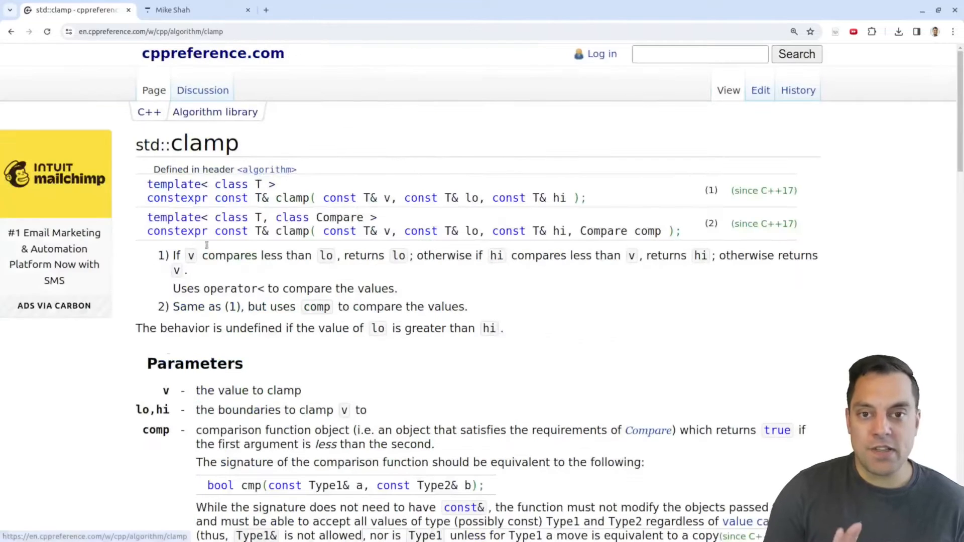
mouse_move(498, 137)
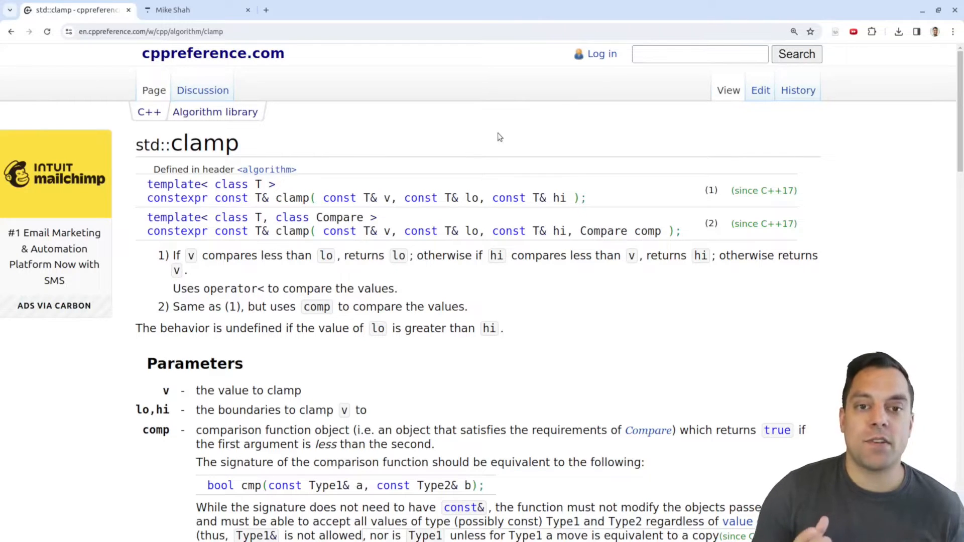
double_click(205, 144)
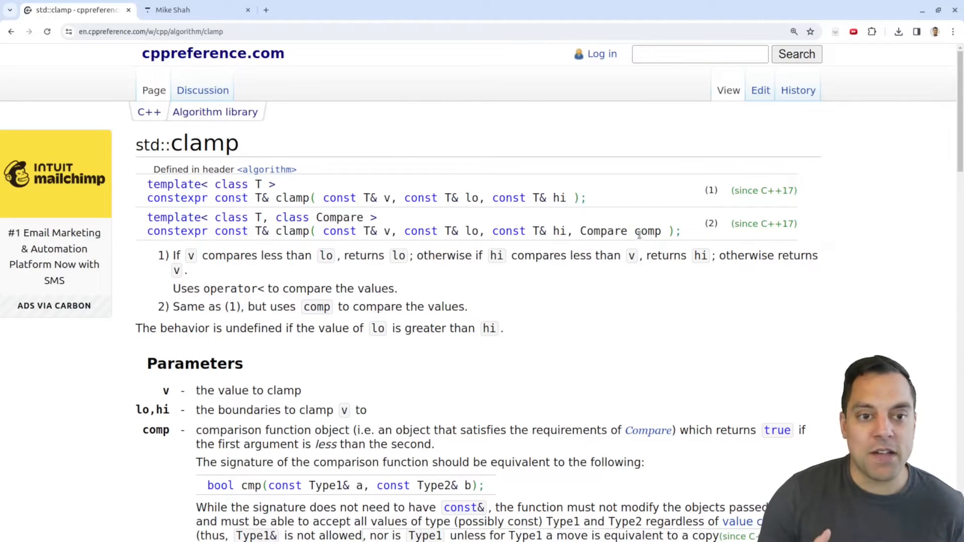
double_click(647, 231)
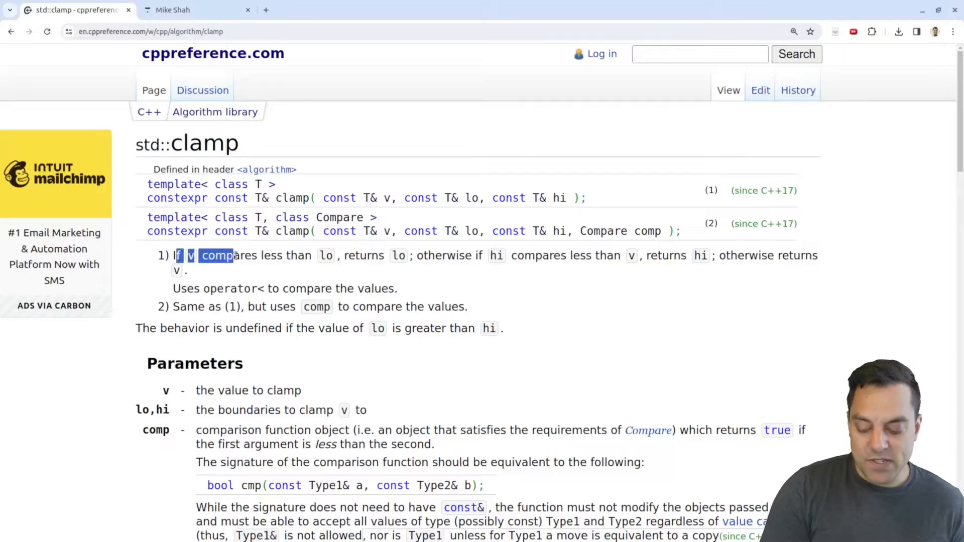
drag(203, 255, 314, 255)
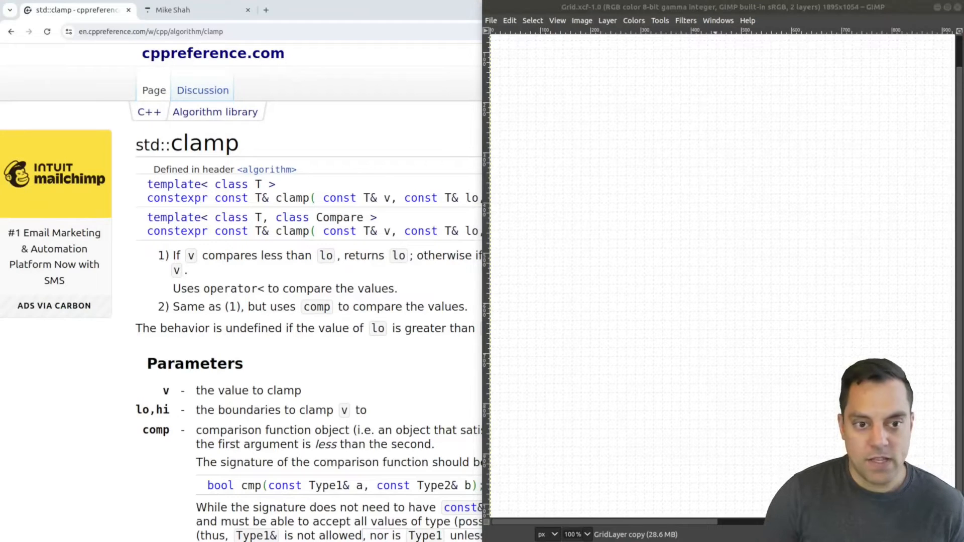
Step: Draw a ticked horizontal number line in GIMP with labels from -2 to 2
drag(585, 131, 684, 133)
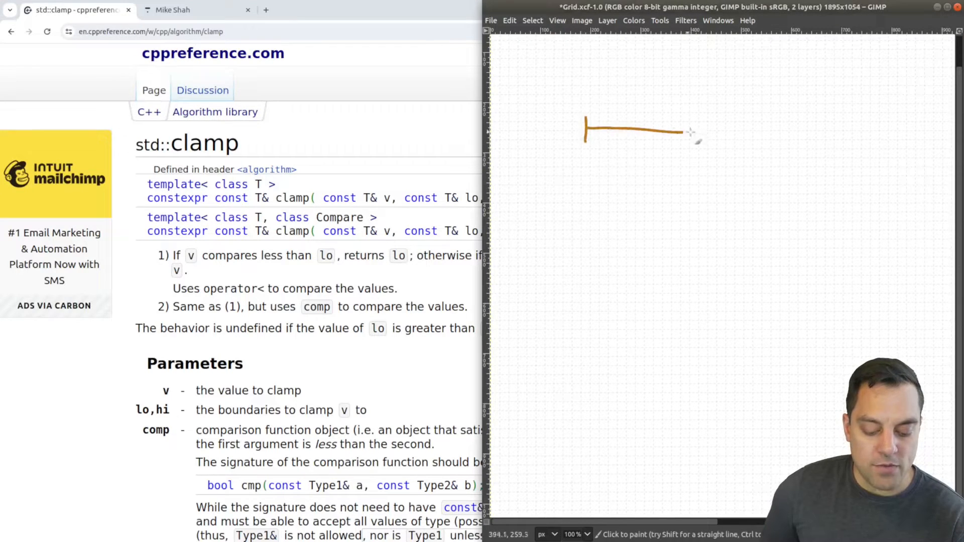
drag(695, 132, 827, 133)
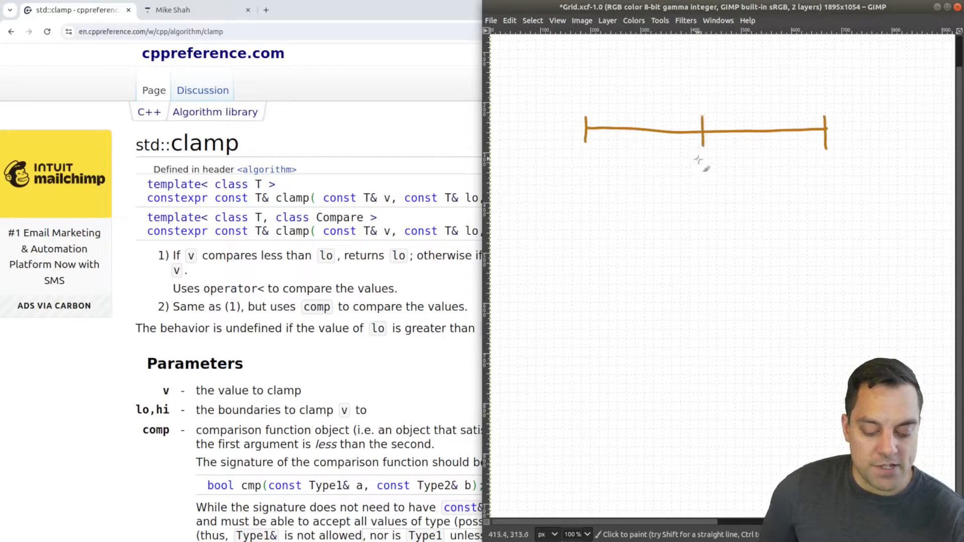
drag(704, 163, 704, 174)
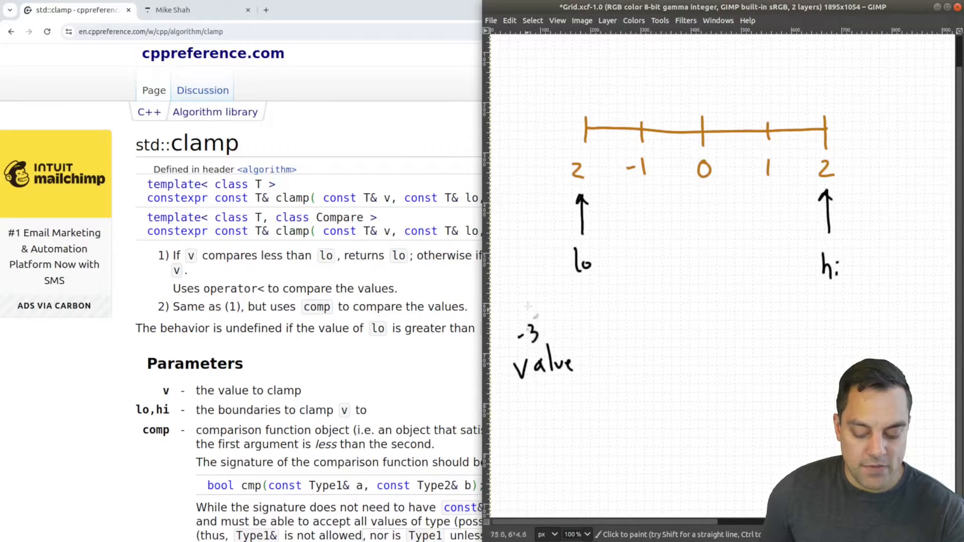
drag(541, 184, 533, 329)
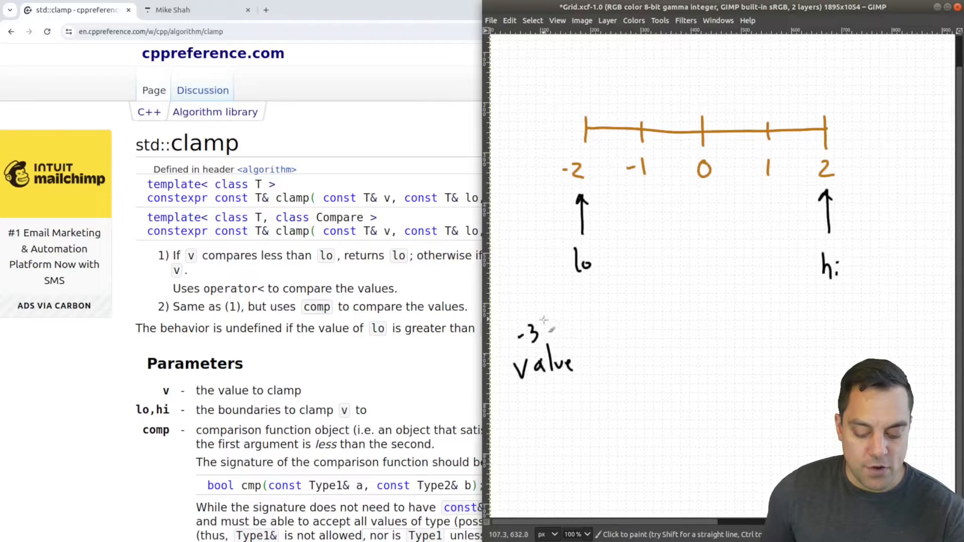
Step: Add arrows from out-of-range values (e.g. -3, -15, large values) to the lo and hi bounds
drag(538, 332, 579, 283)
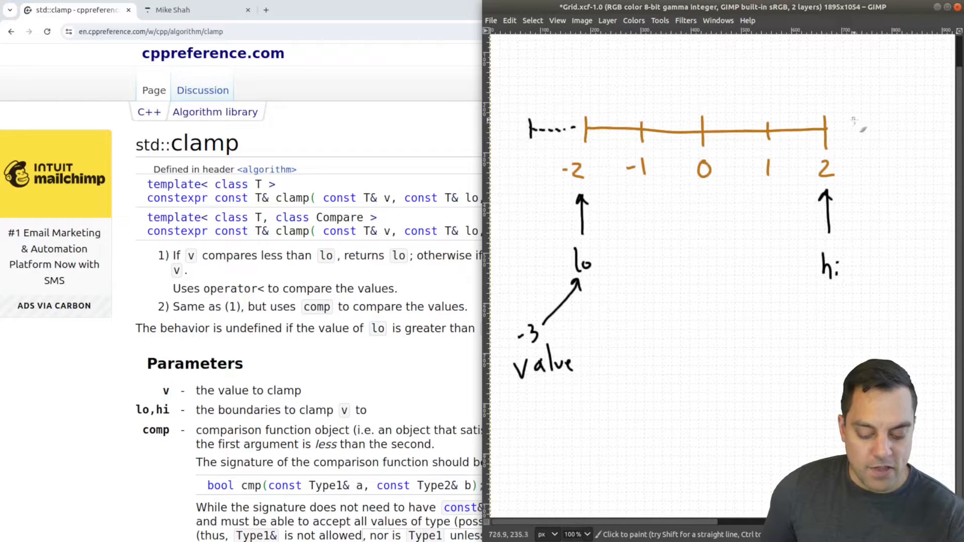
drag(843, 129, 922, 126)
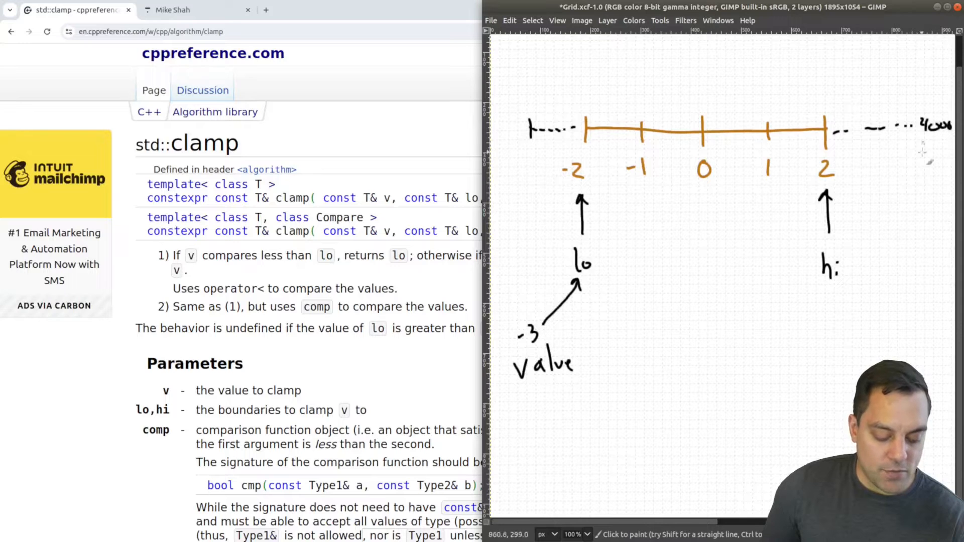
drag(842, 179, 928, 369)
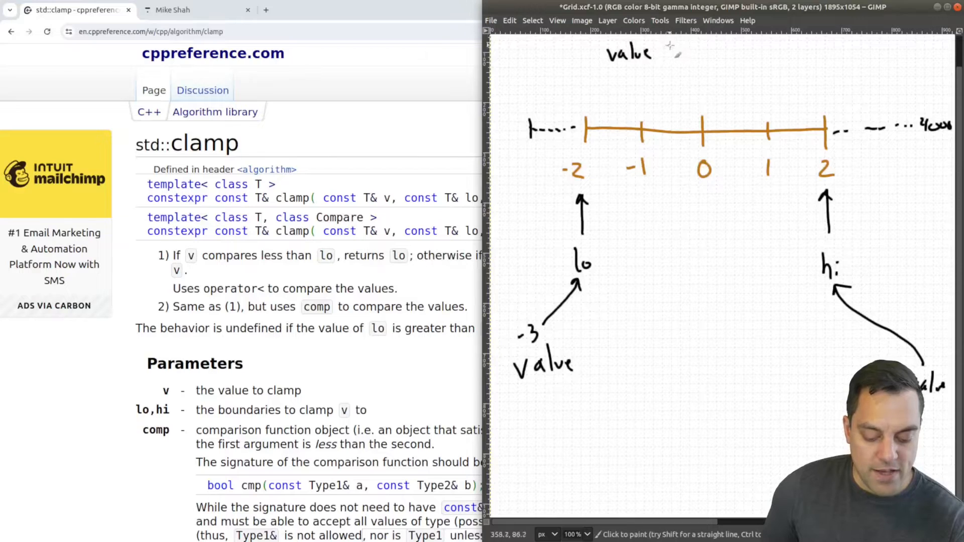
text(-15)
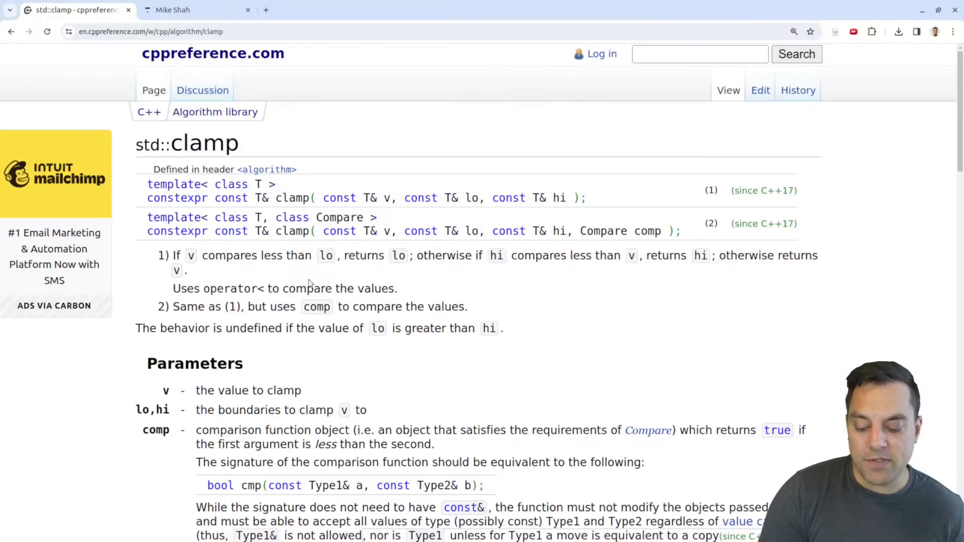
Step: Scroll the std::clamp page down to its Example program and printed output
scroll(down, 3)
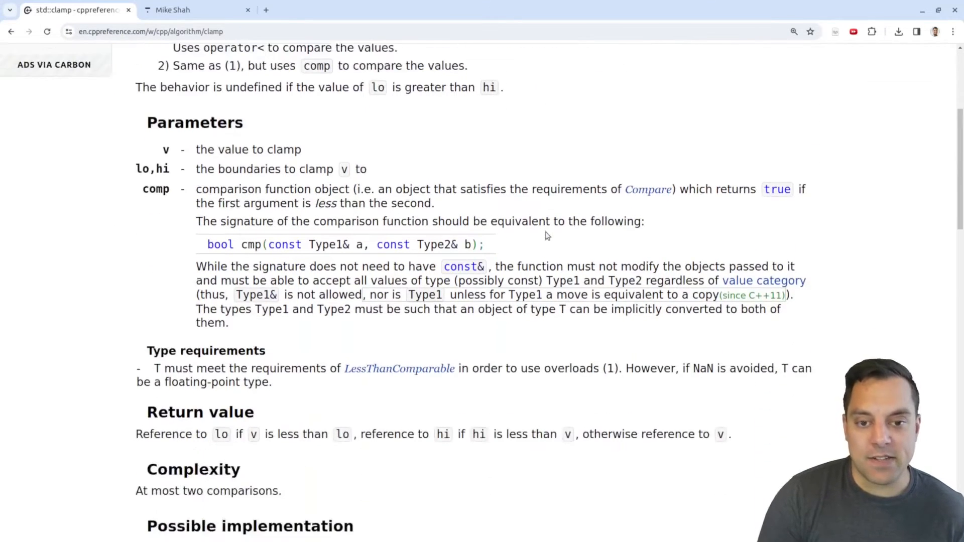
scroll(down, 3)
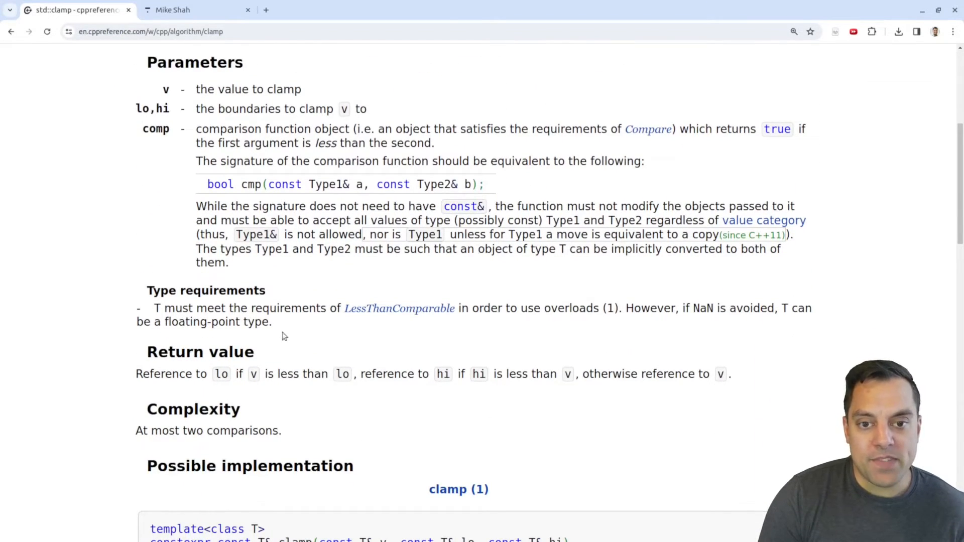
scroll(down, 3)
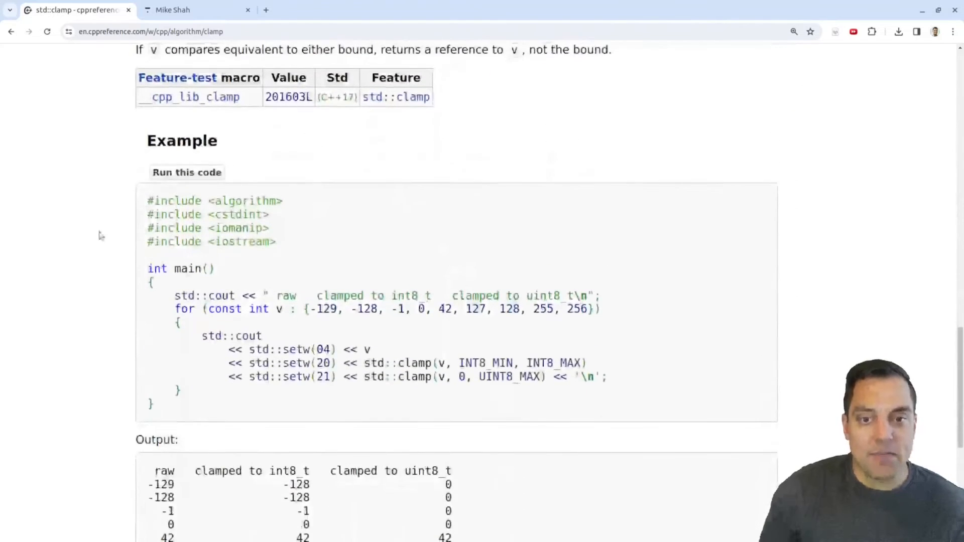
scroll(down, 3)
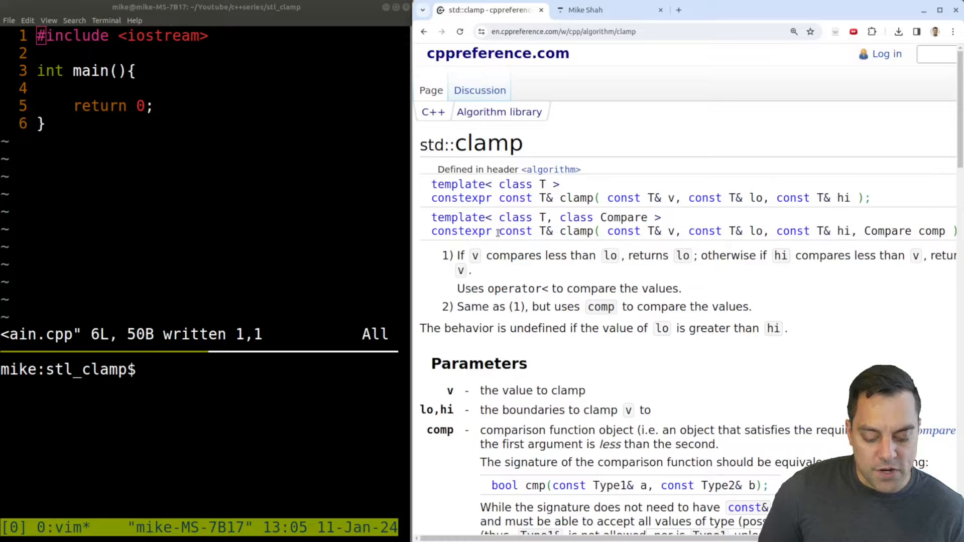
mouse_move(658, 138)
text(int)
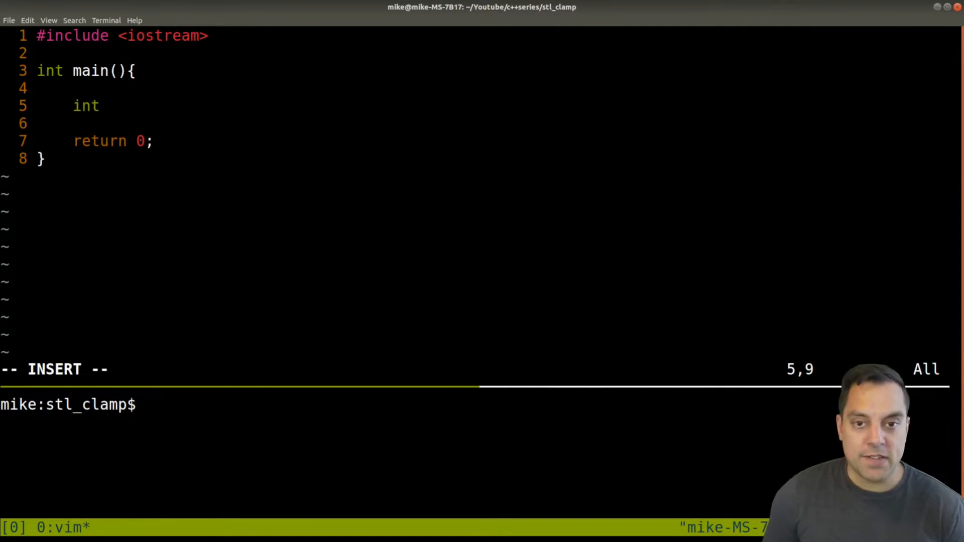
Step: Write value = 255 and a line printing std::clamp(value,0,255) with std::endl in main.cpp
text(value = 255;)
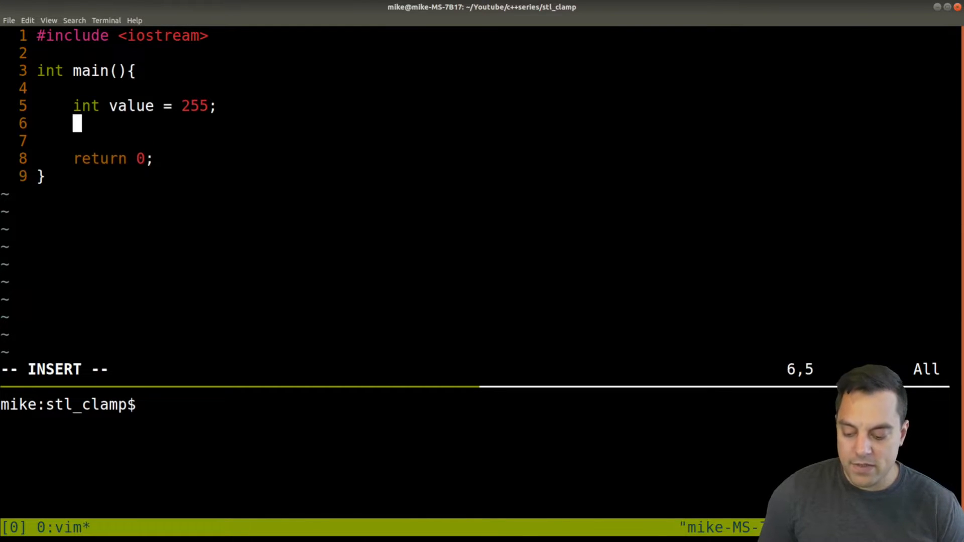
text(std::cout)
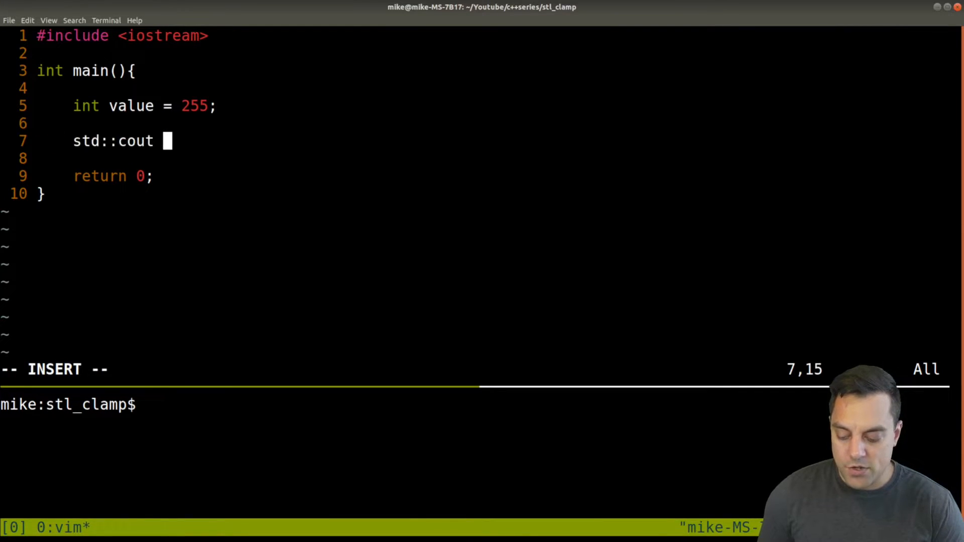
text(clamp)
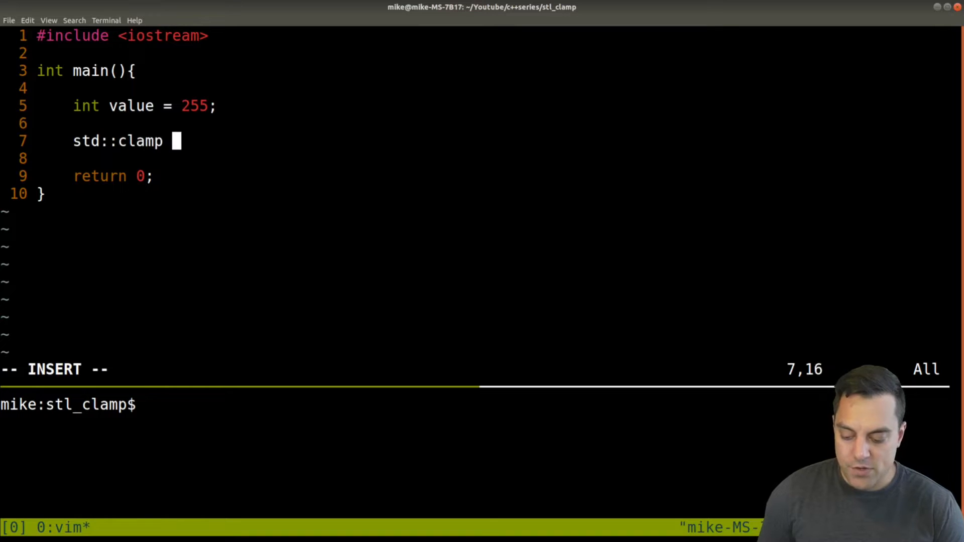
text((0)
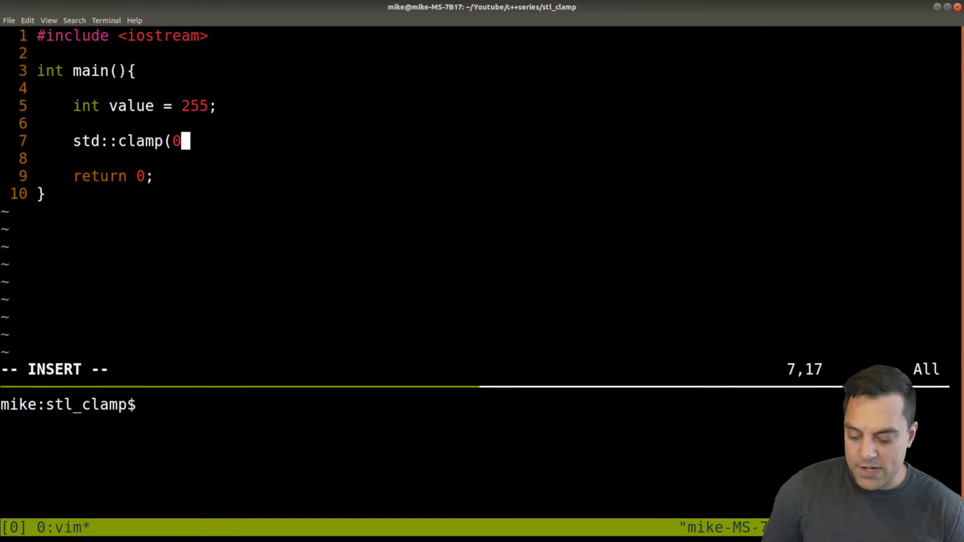
text(value,)
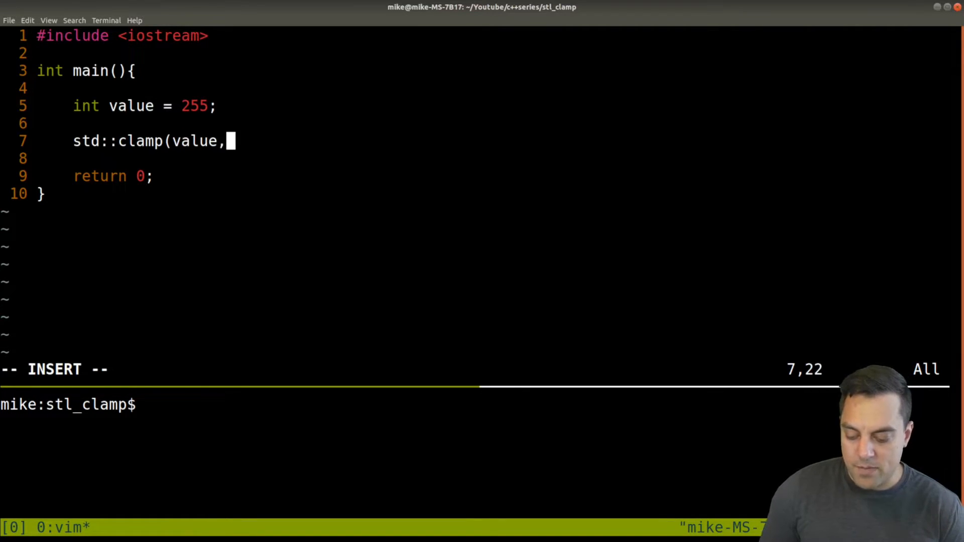
text(0,255);)
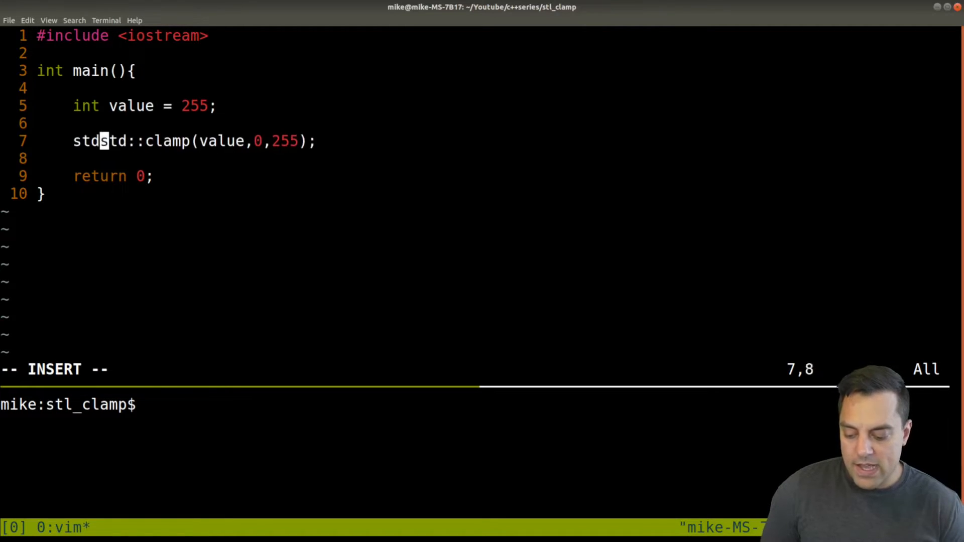
text(::cout <<)
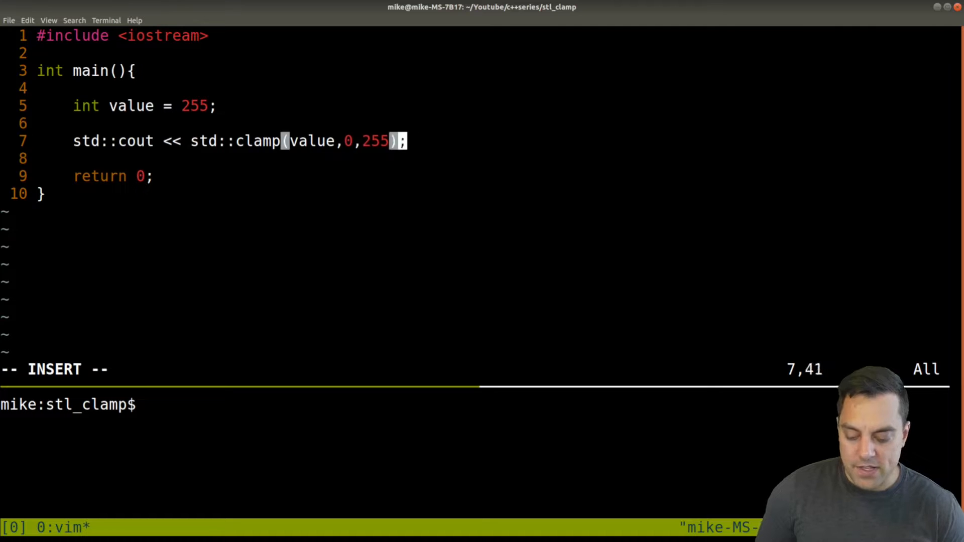
text(<< std;:nel;)
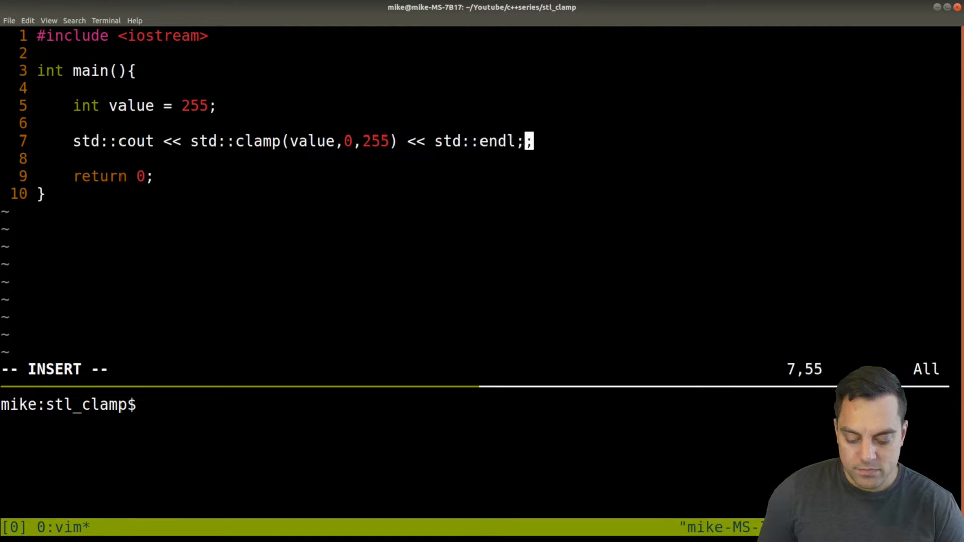
key(Escape)
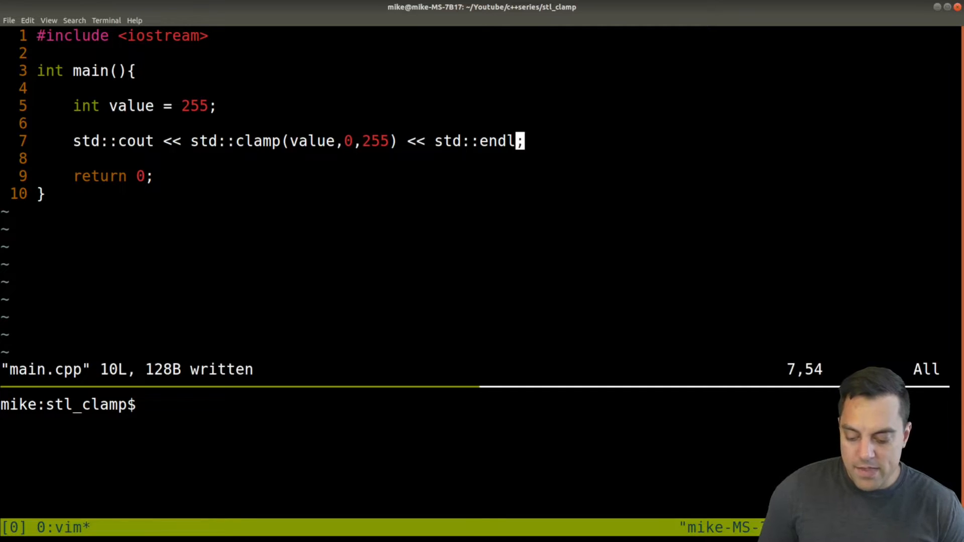
Step: Add std::cout lines printing "value before: " << value and the value again after clamping
text(std::cout << "V)
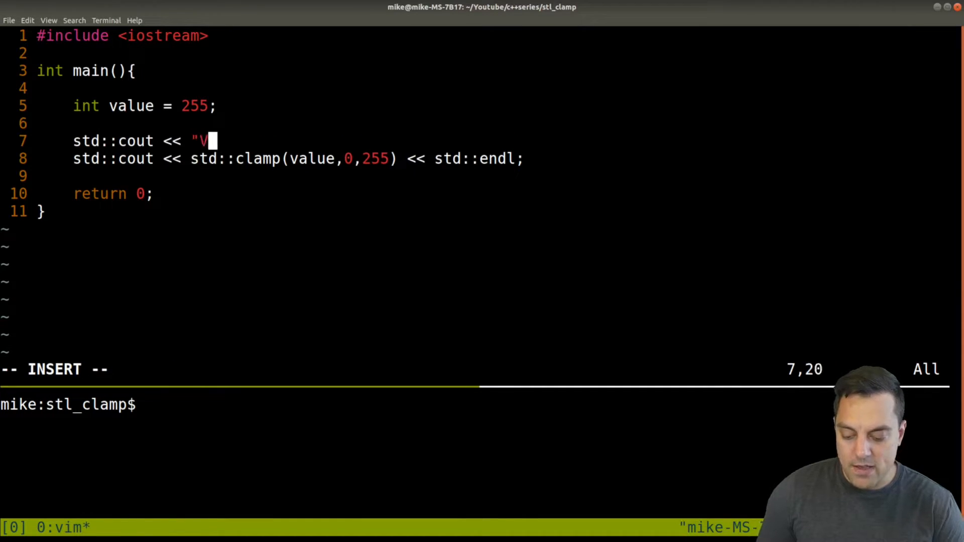
text(alue :)
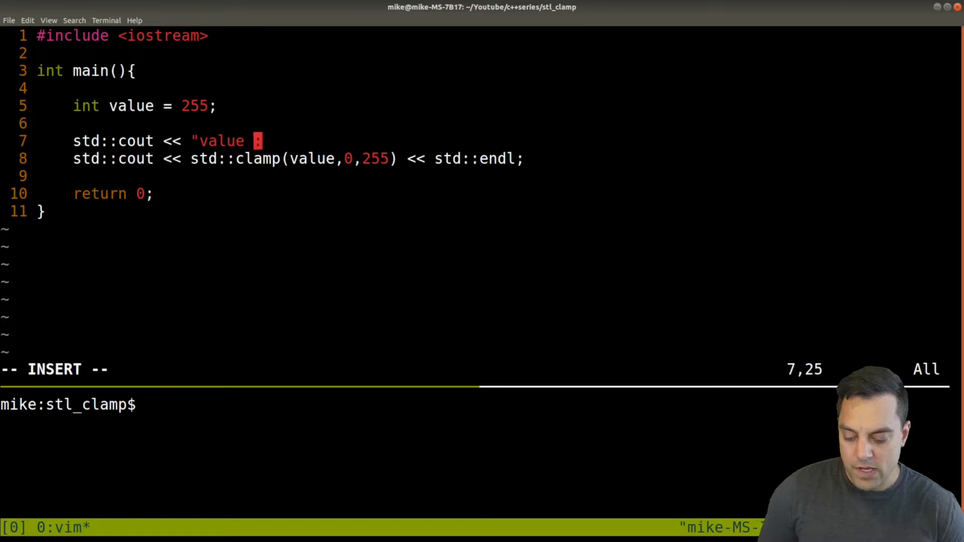
text(before:)
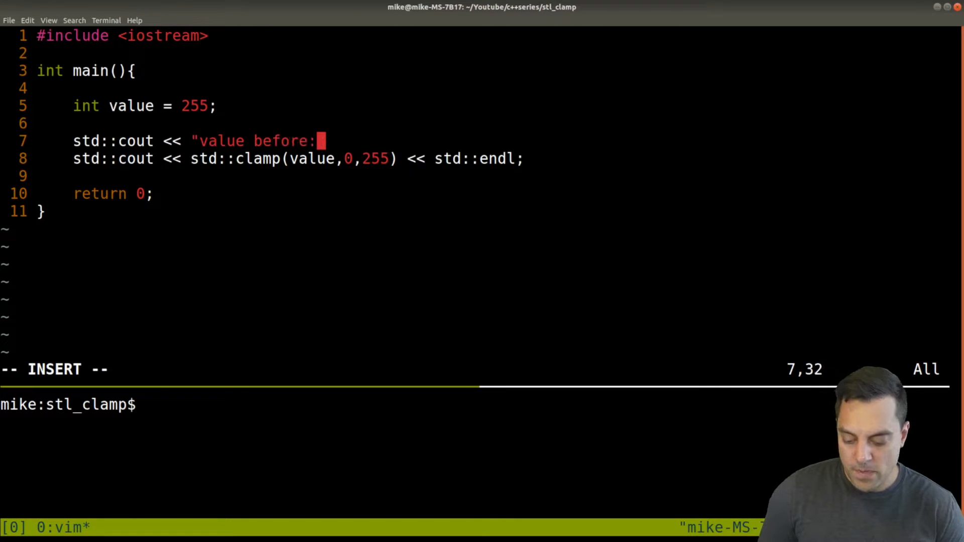
text(" <<v)
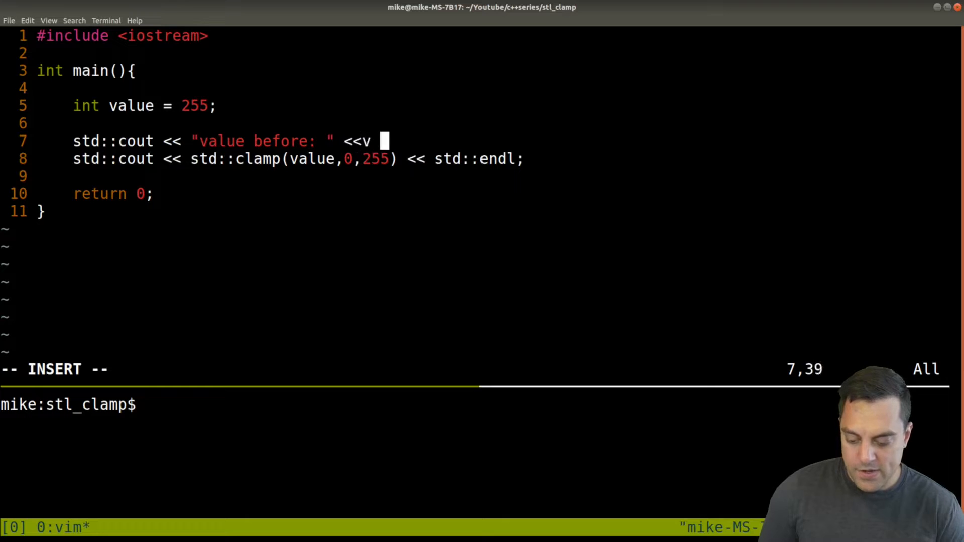
text(alue << std:)
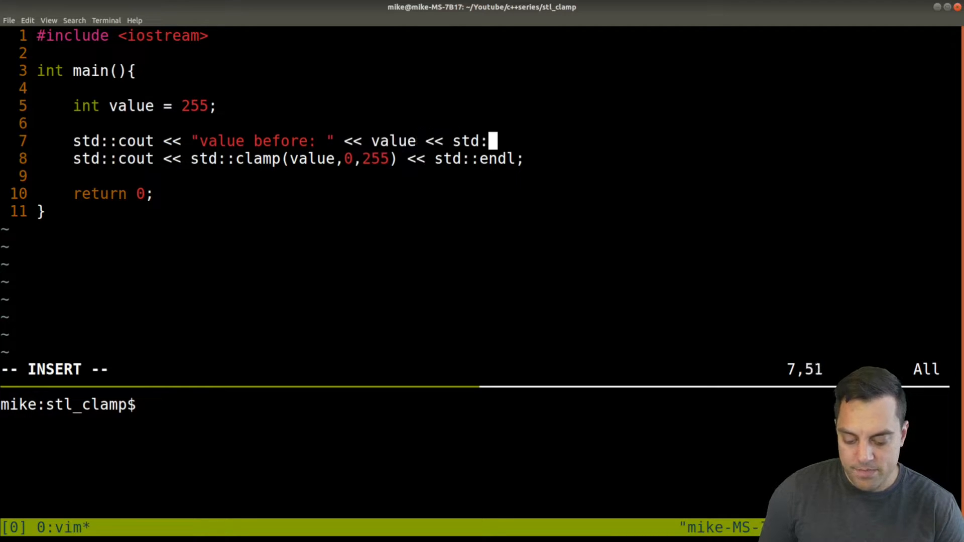
text(endl;)
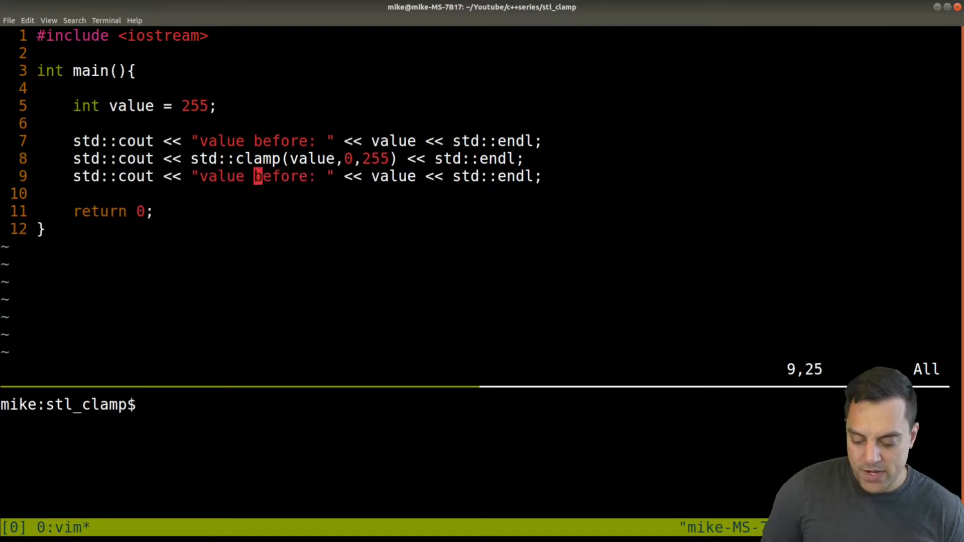
text(vau)
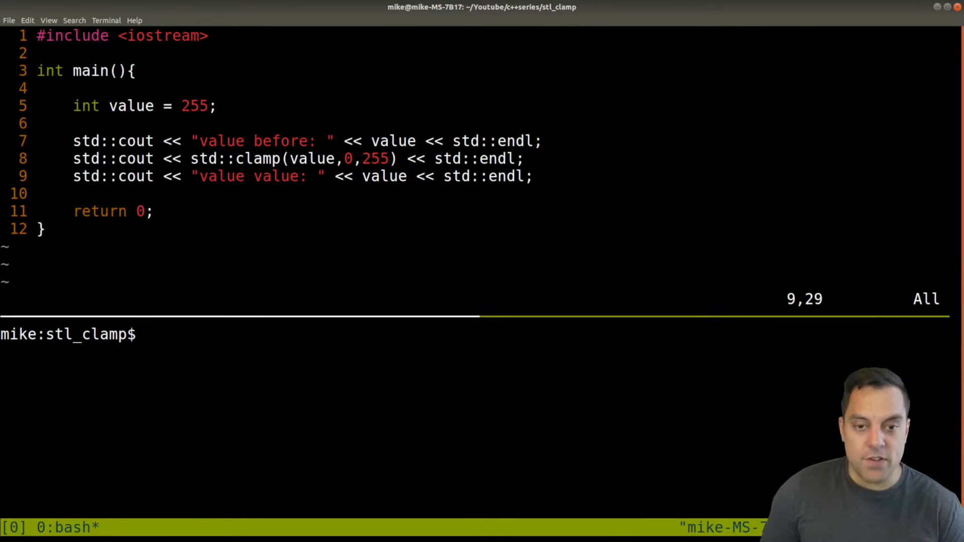
Step: Include <algorithm>, then run g++ -std=c++20 main.cpp -o prog && ./prog in the tmux pane
text(g++)
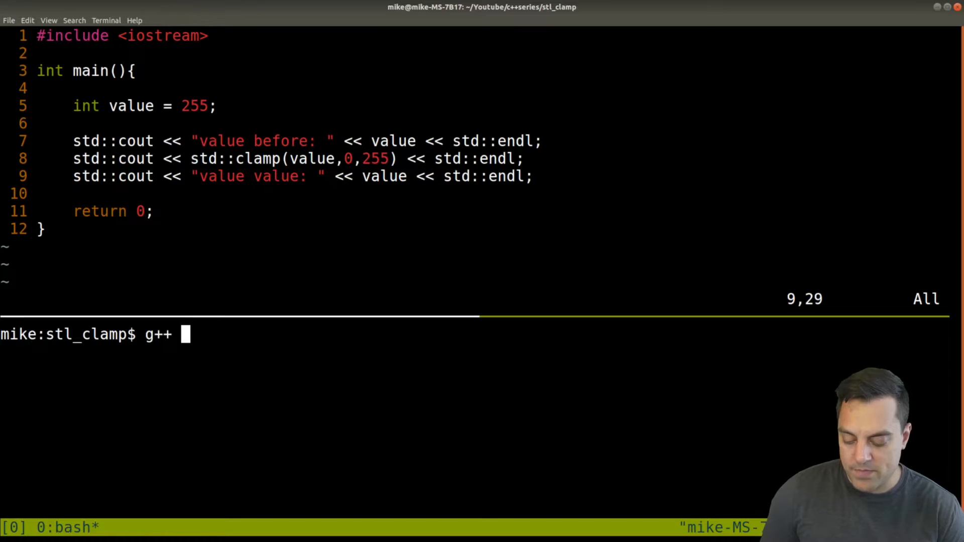
text(-std=c++20 main.cpp -o prog)
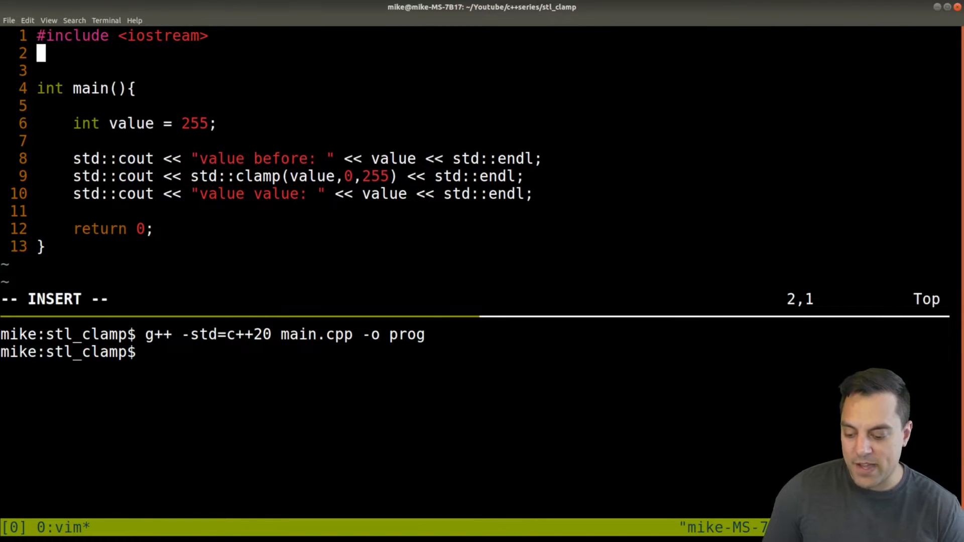
text(#include <algorithm>)
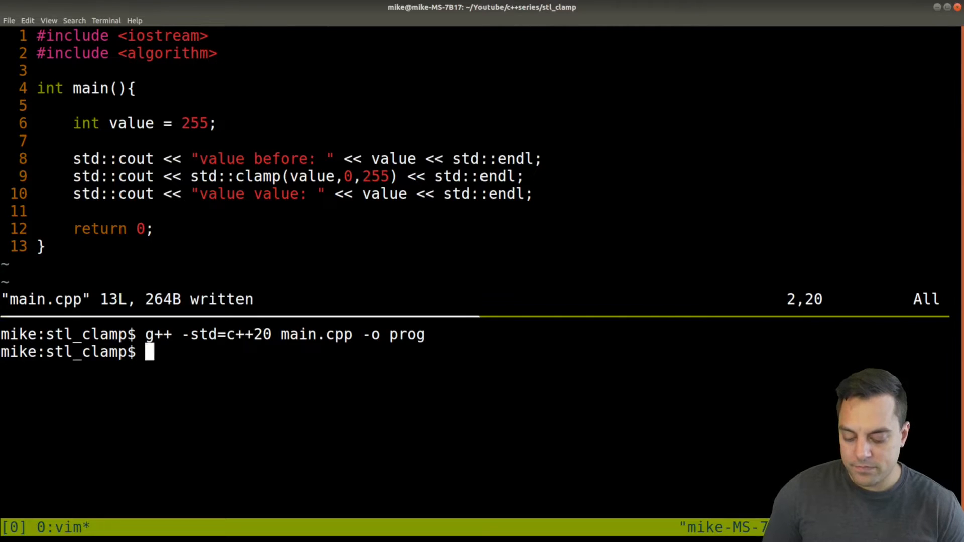
text(g++ -std=c++20 main.cpp -o prog && ./)
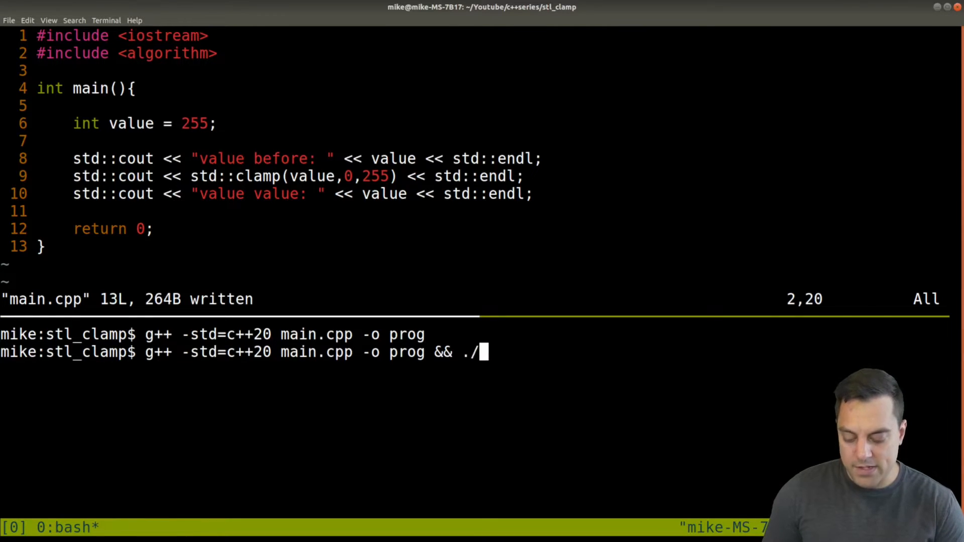
text(prog)
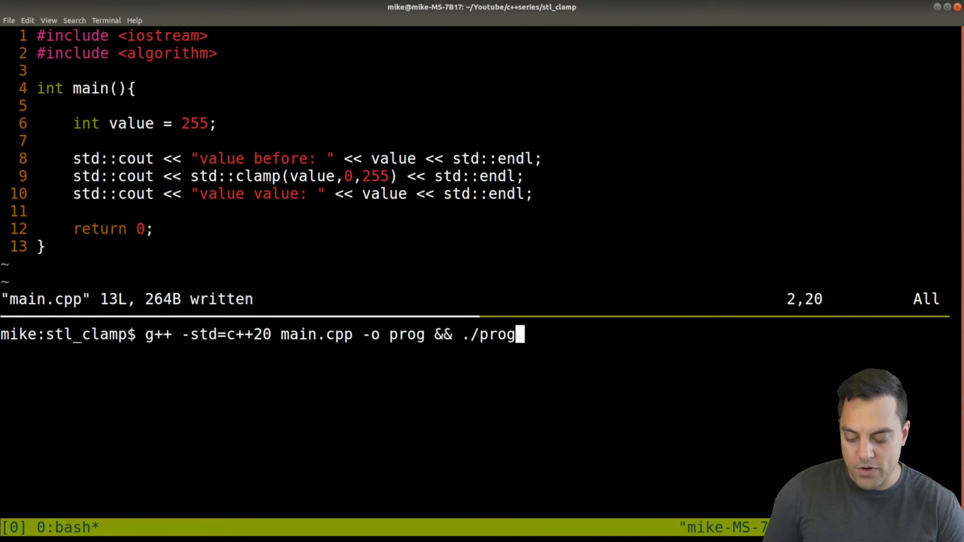
key(Return)
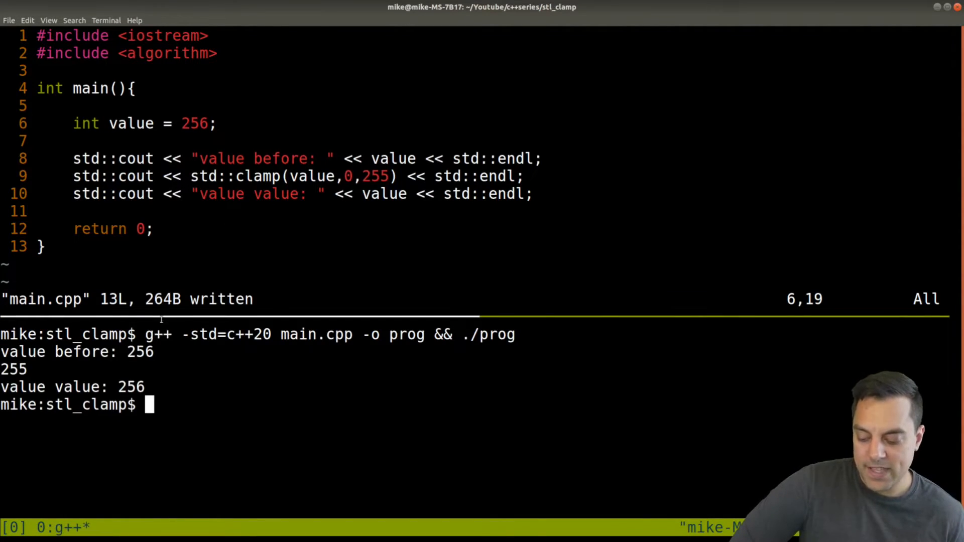
Step: Change the last label's repeated word to read "value after:"
double_click(141, 352)
text(fter)
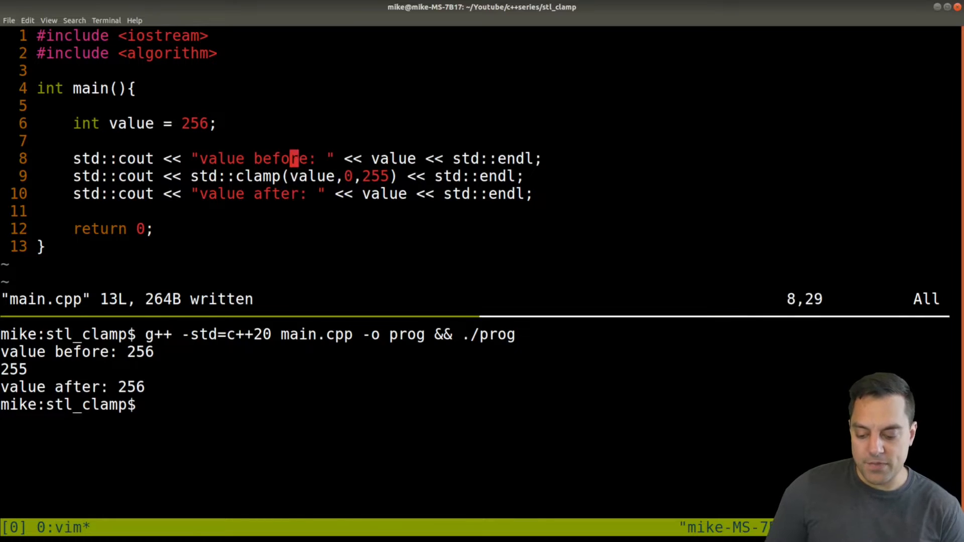
Step: Insert value = std::clamp(value,0,255); so the program prints value after: 255
text(value = std)
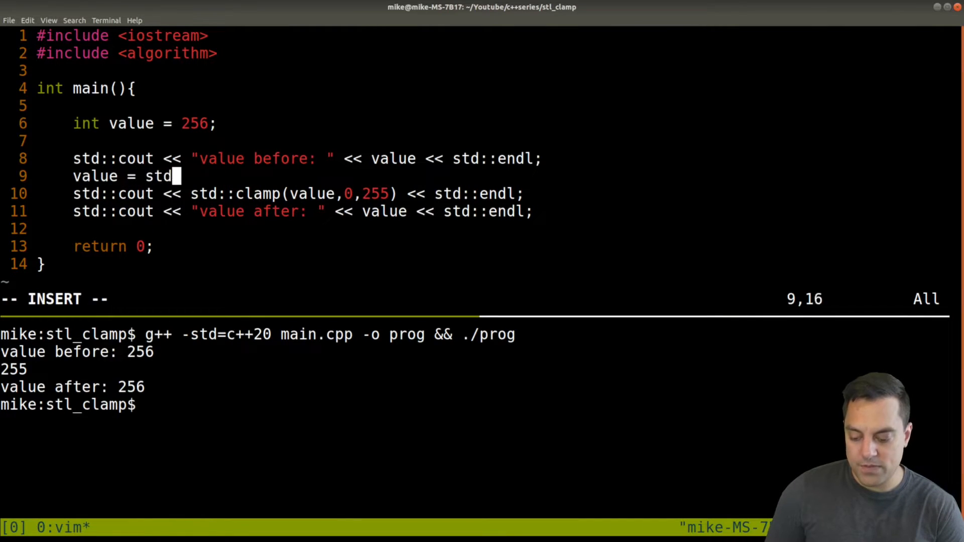
text(::clamp()
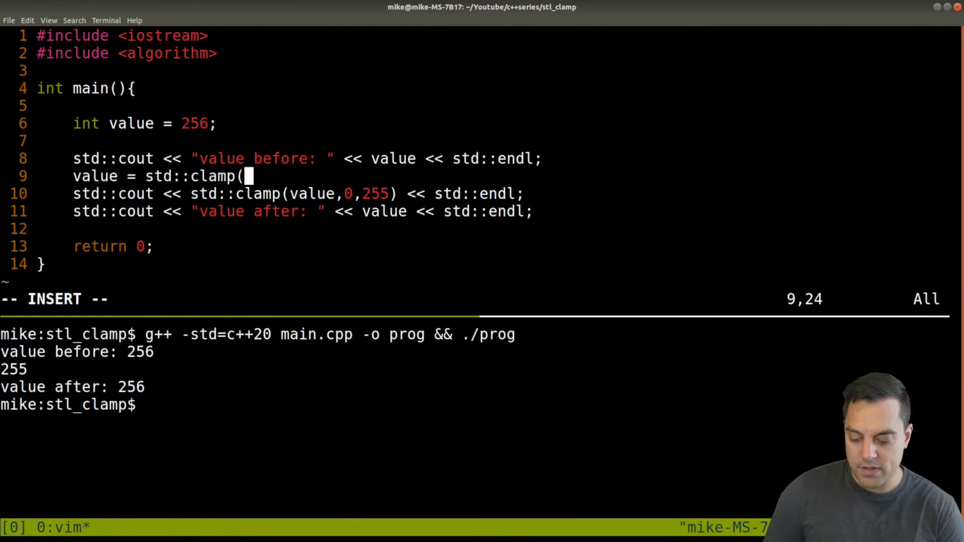
text(value,0,255))
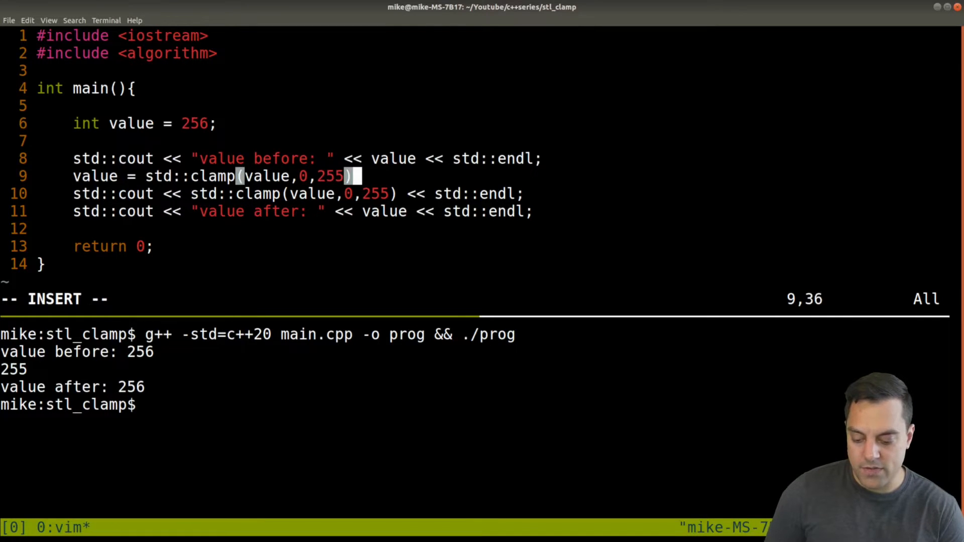
key(Escape)
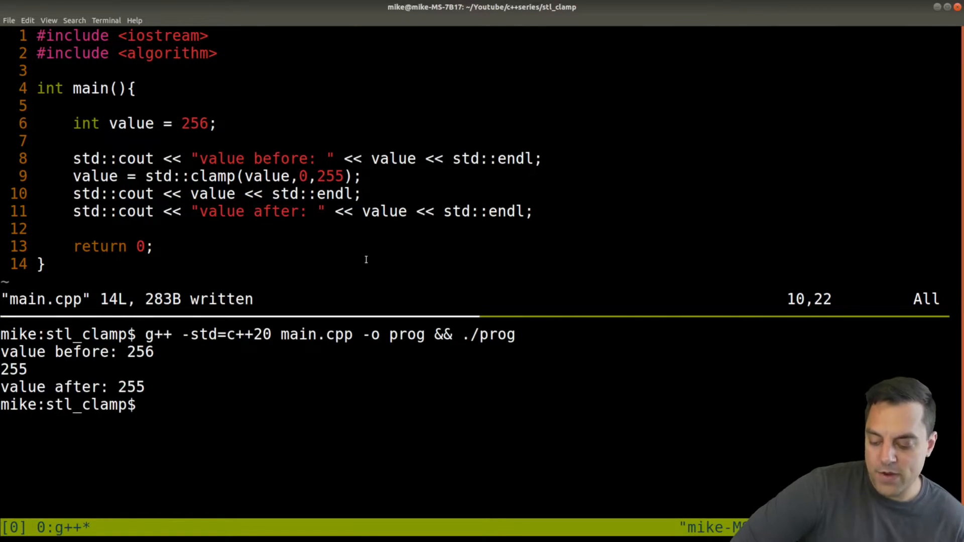
double_click(138, 351)
text(void cleanU)
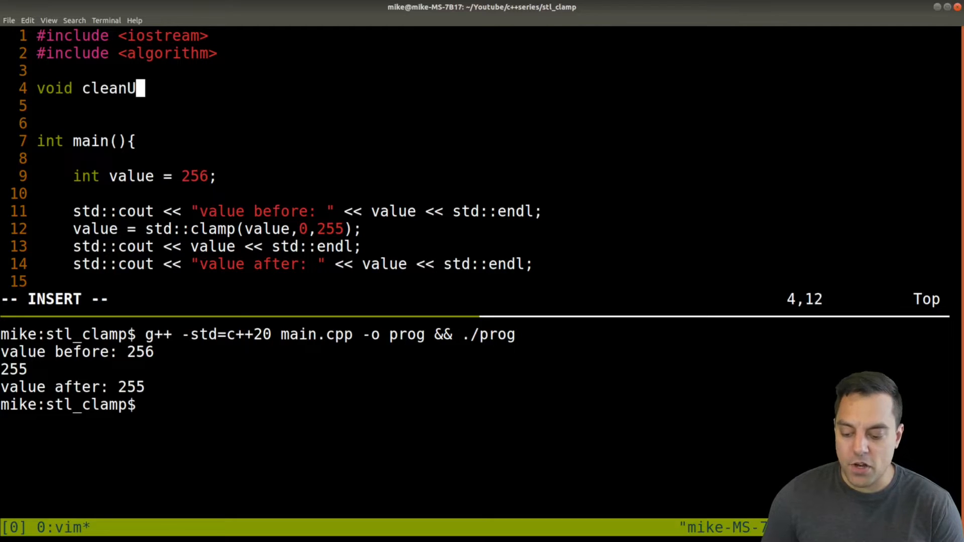
Step: Declare cleanUp taking a std::vector<unsigned char> data parameter
text(p(std::)
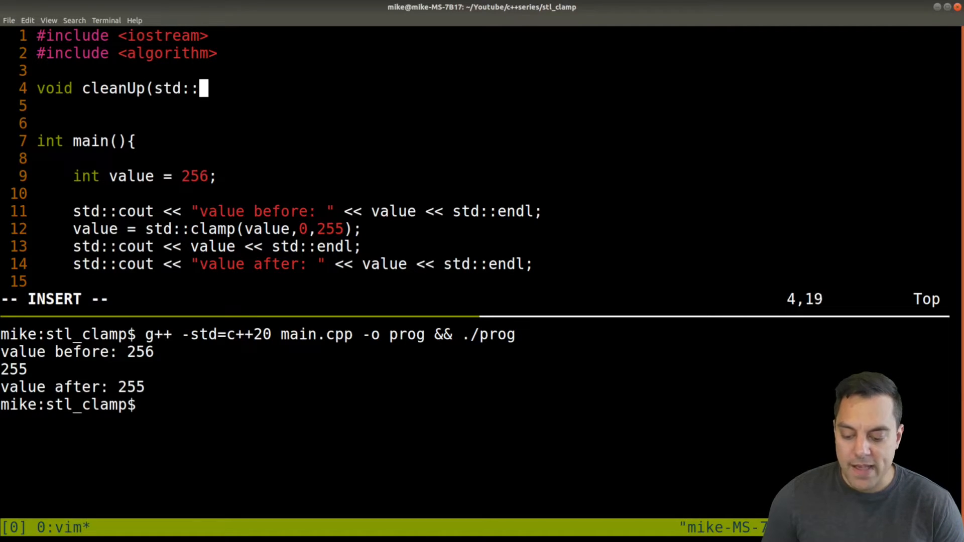
text(vector)
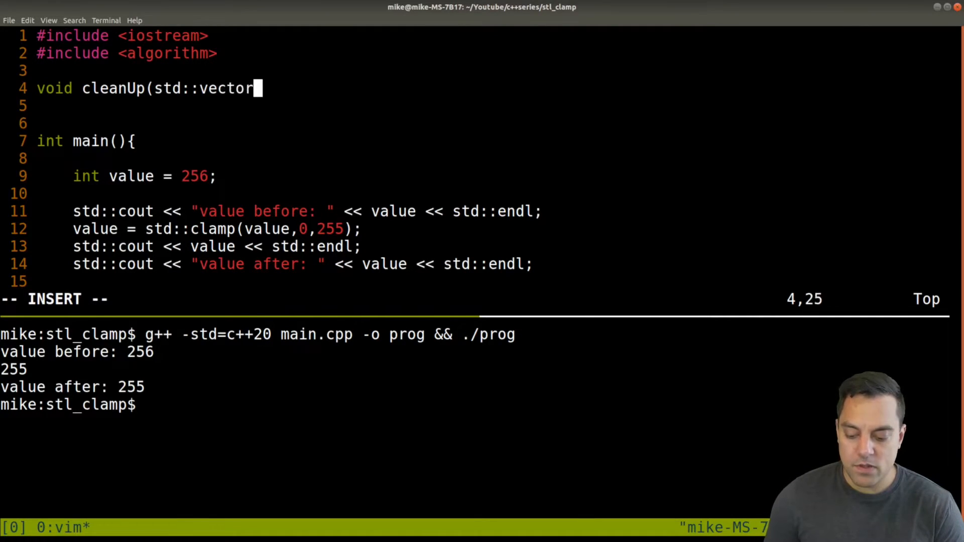
text(<int)
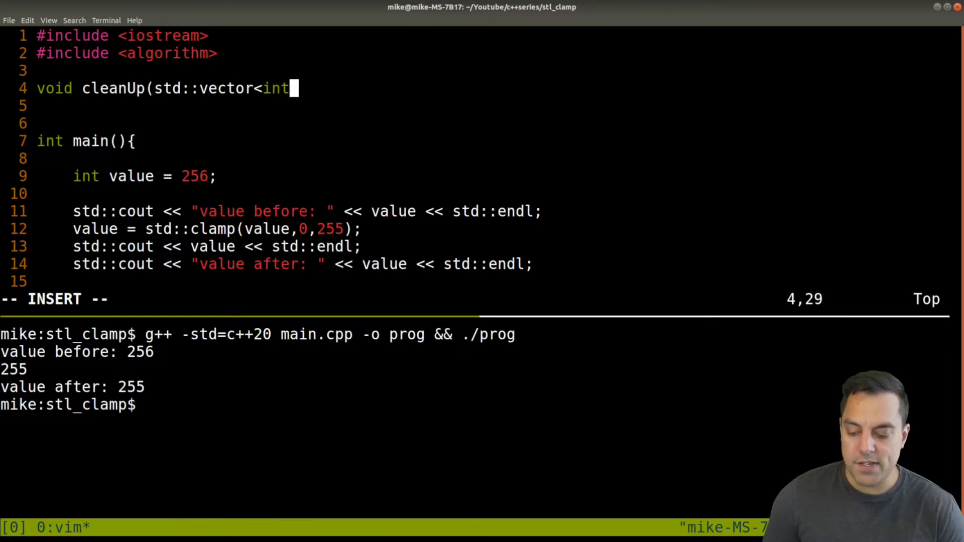
text(uns>)
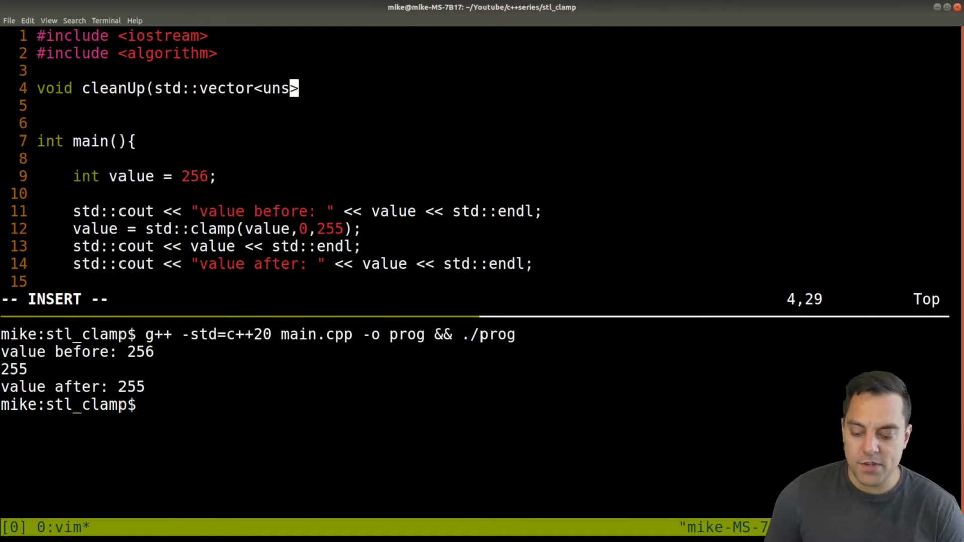
text(igned char> data){)
click(482, 106)
text(f)
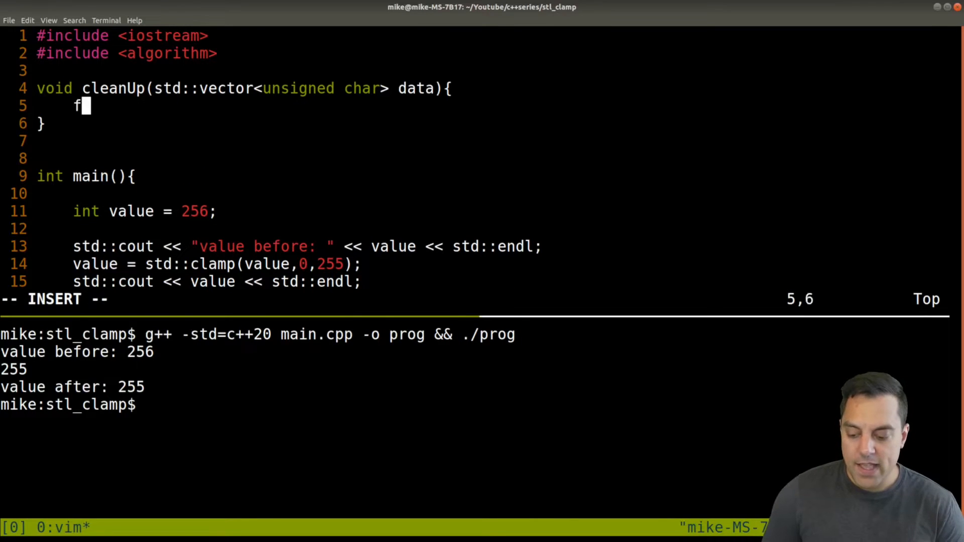
Step: Start a for(auto& value : data){ range loop over each element by reference
text(or)
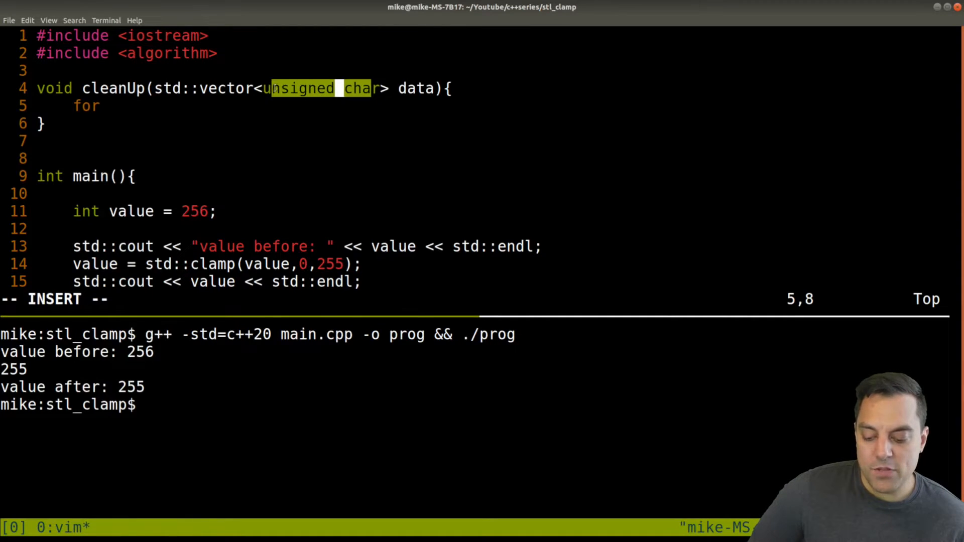
text(()
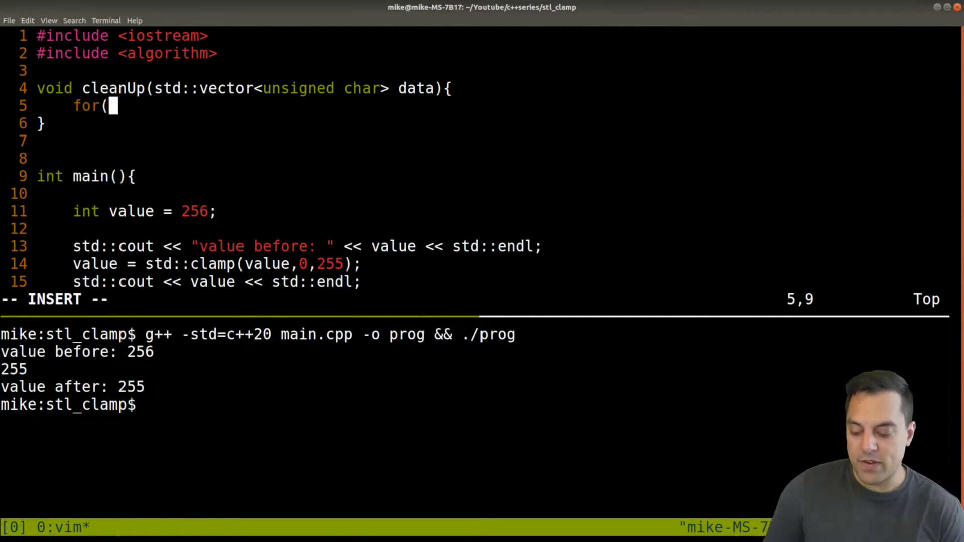
text(auto&)
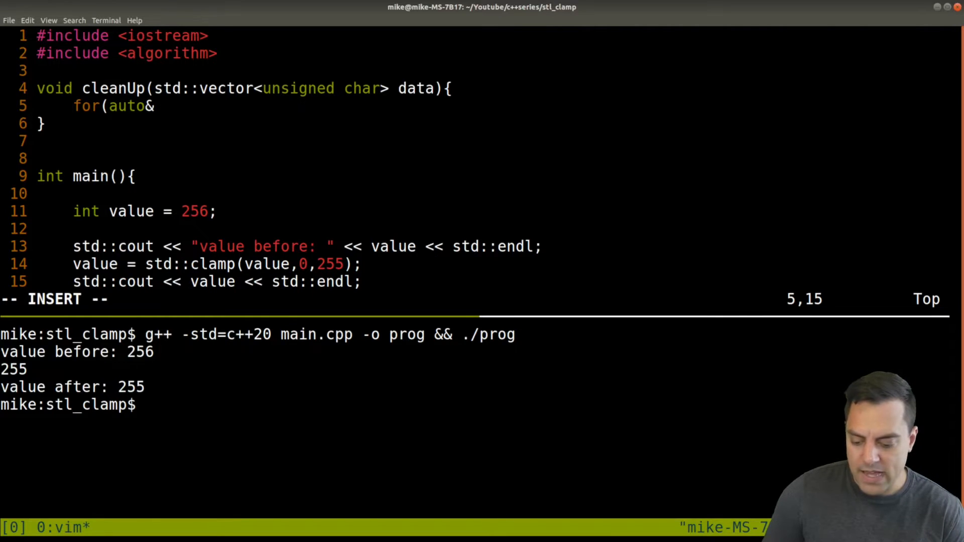
text(value)
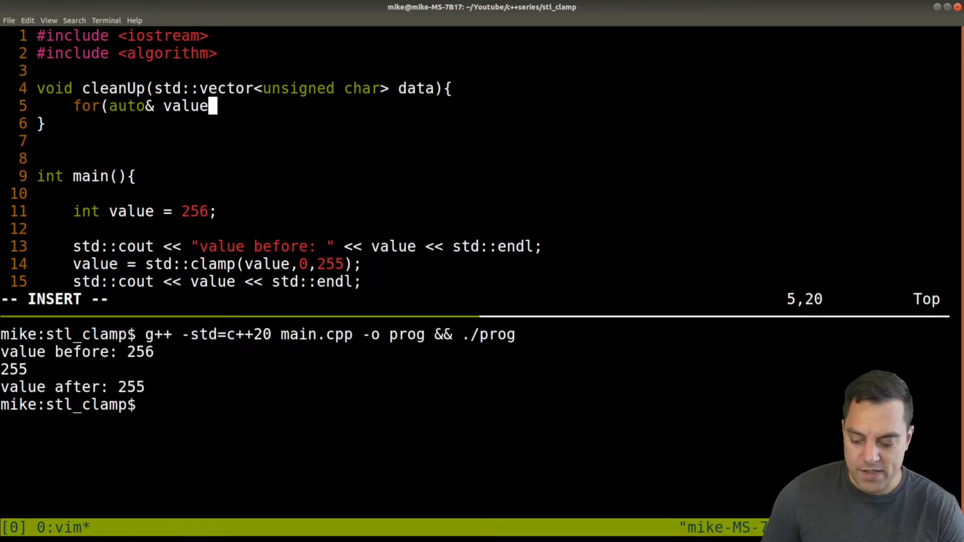
text(: data){)
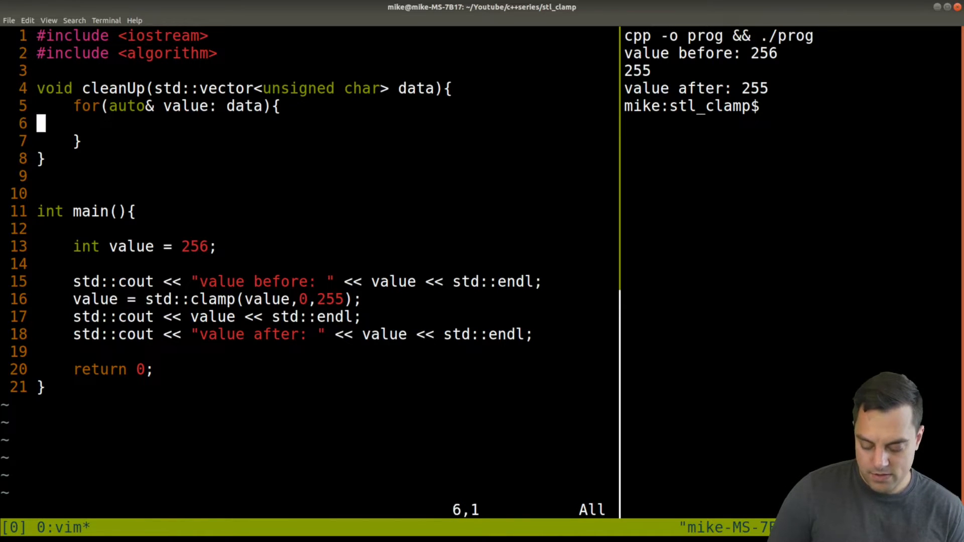
Step: Clamp each element with value = std::clamp(value,0,255); checking the cppreference example
text(value = std::clamp(value,0,255);)
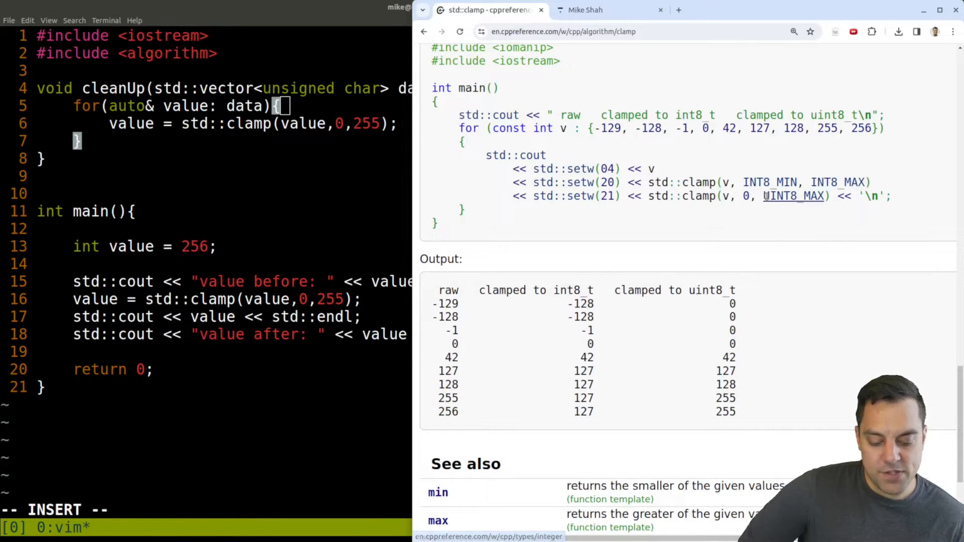
double_click(793, 196)
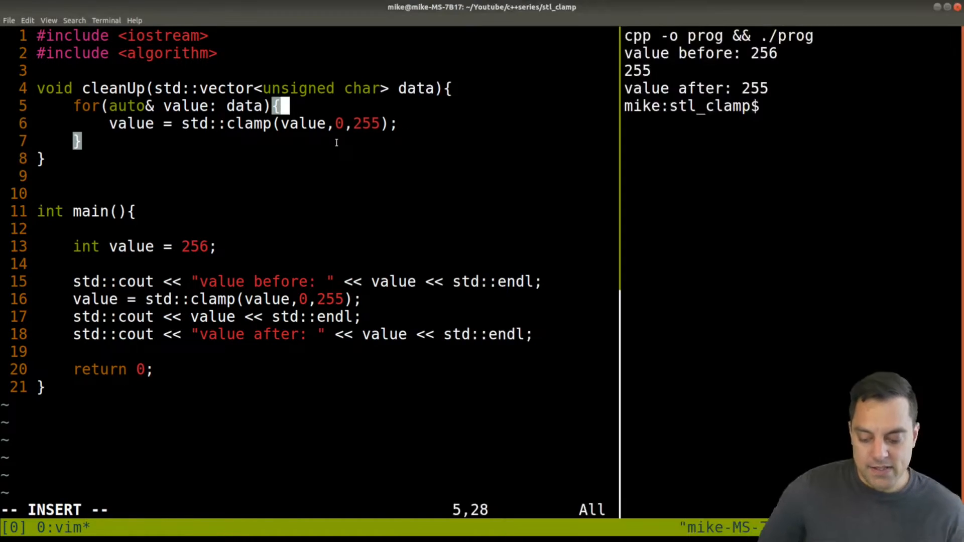
Step: Include <cstdlib> in main.cpp, save, and rebuild with g++ -std=c++20
key(BackSpace)
text(UINT8_MAX)
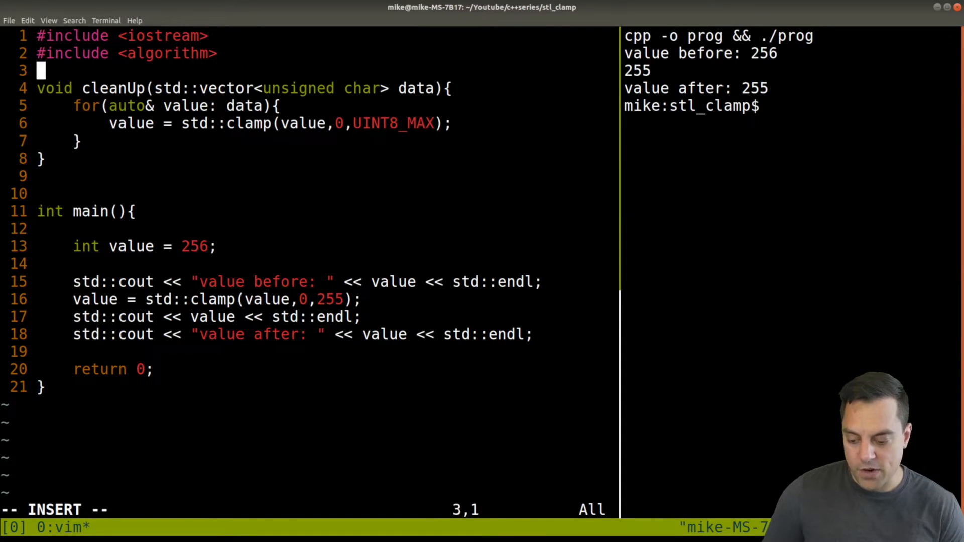
text(#include <cstdlib>)
click(791, 106)
text(g++ -std=c++20 main.cpp -o prog && ./prog)
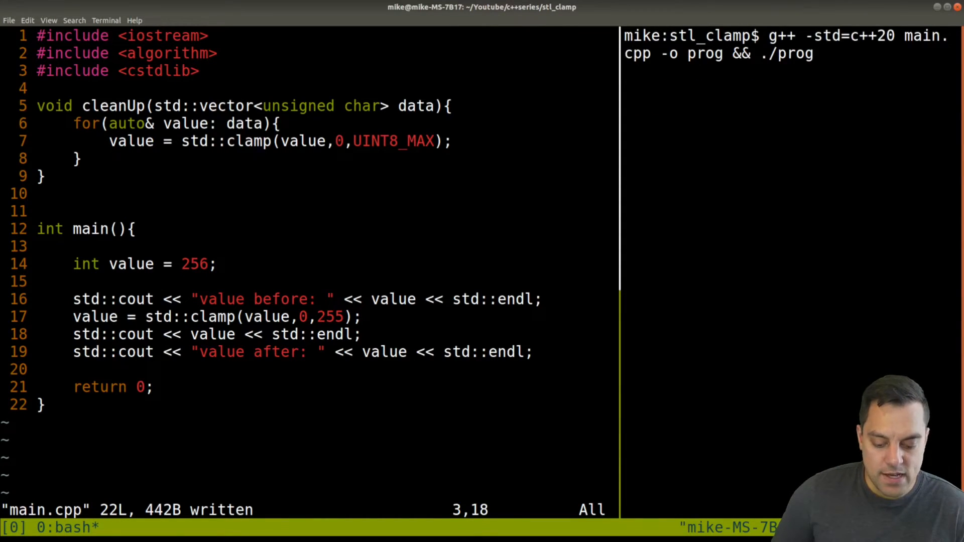
key(Return)
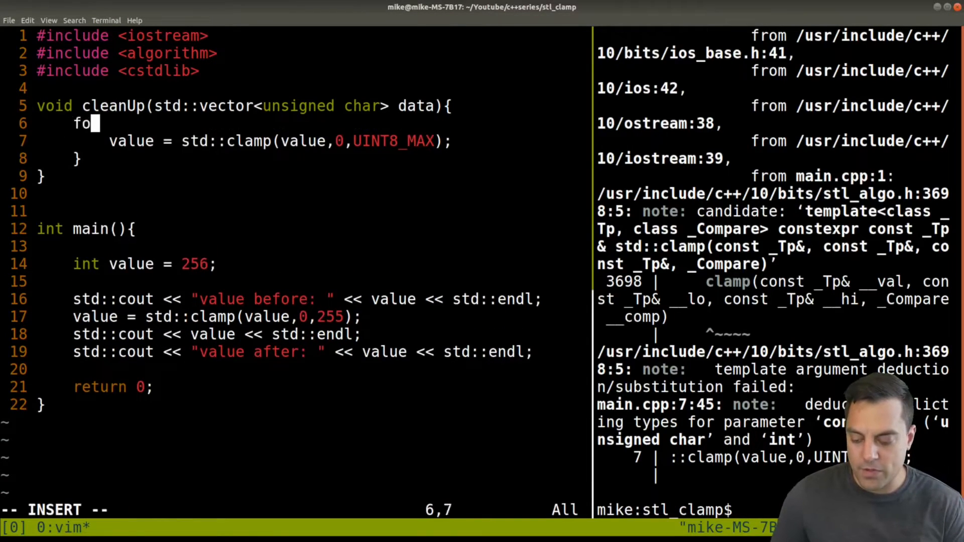
Step: Rewrite the loop header as for(size_t i=0; i < data.size(); i++)
text(r(int)
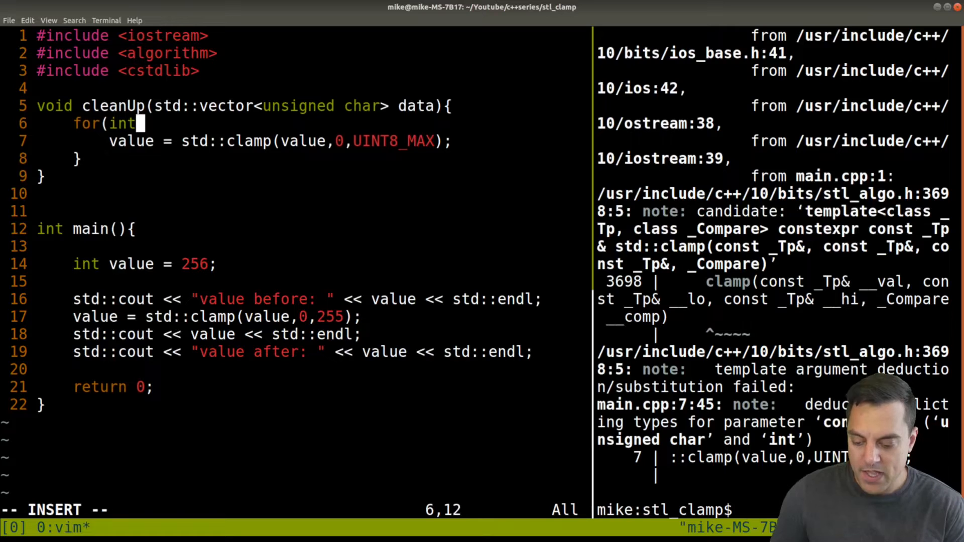
text(size_t i)
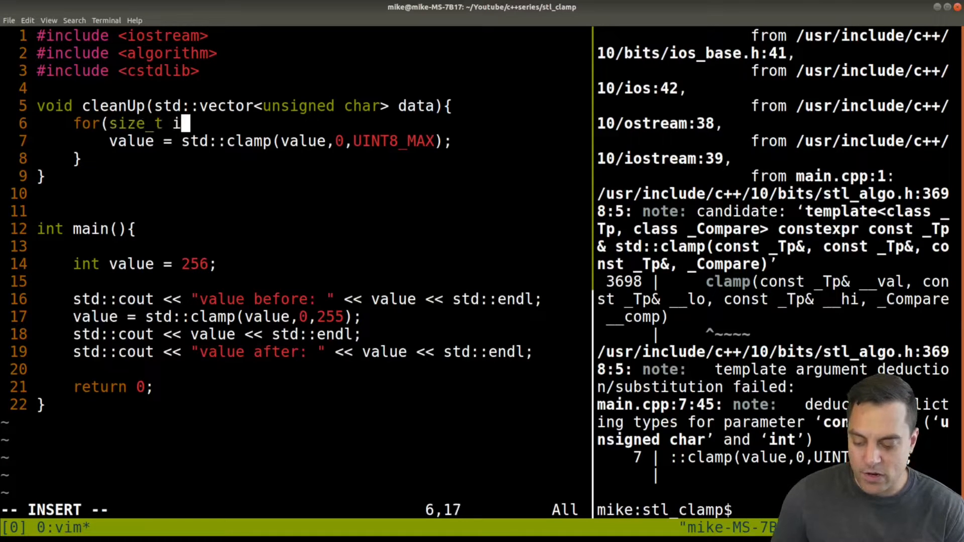
text(=)
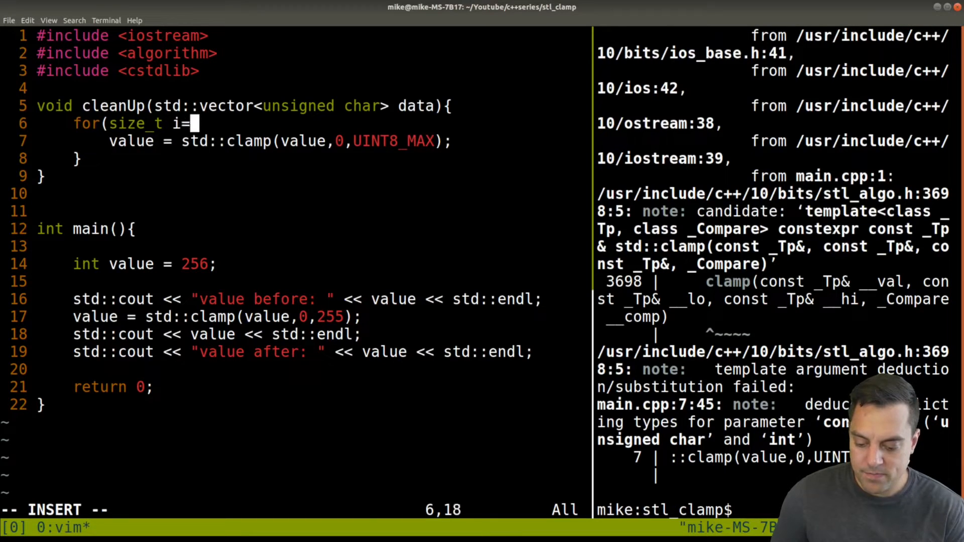
text(0; i <)
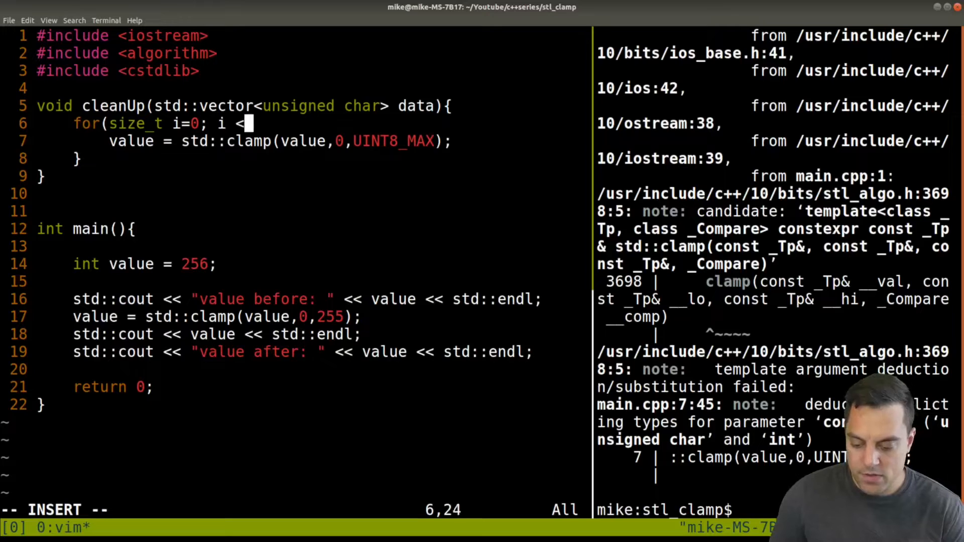
text(data.size(); i)
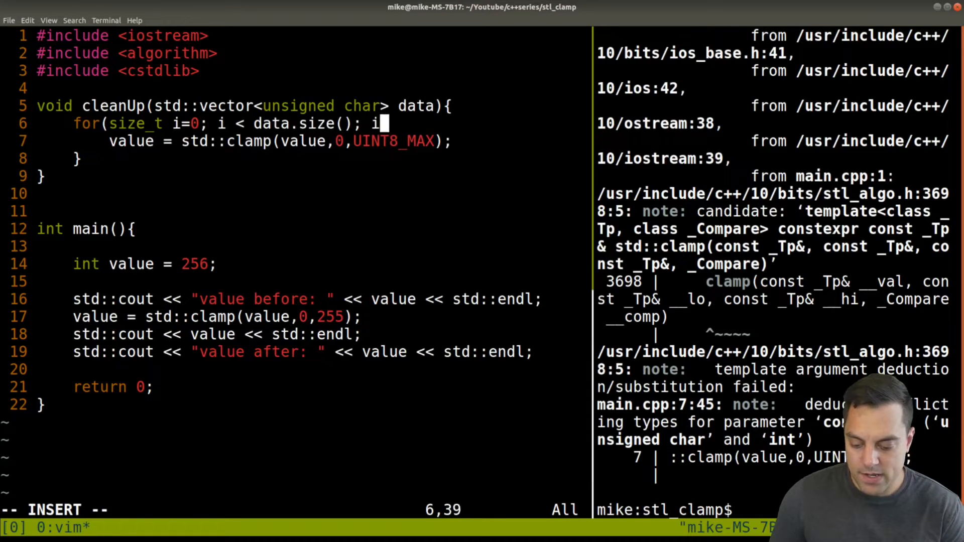
text(++){)
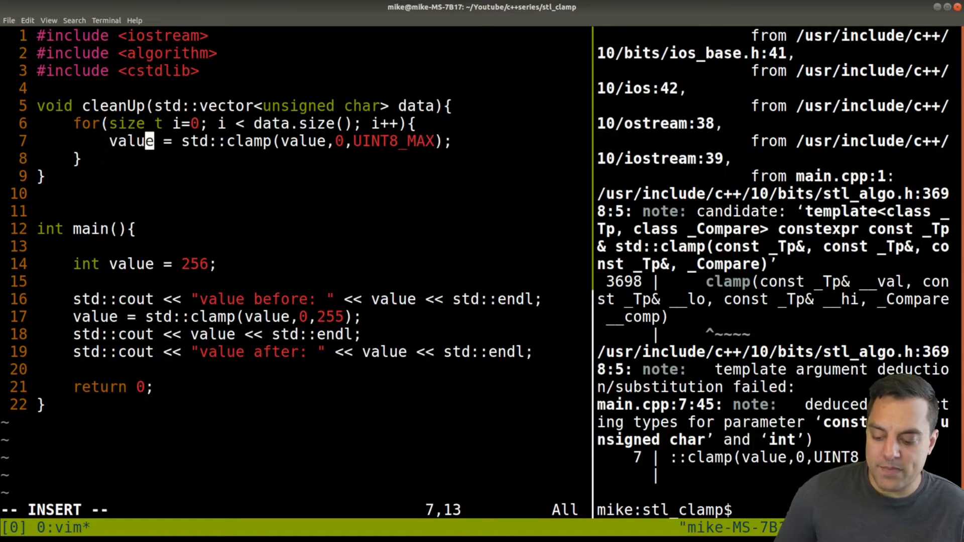
Step: Assign data[i] = std::clamp(data[i],0,UINT8_MAX) inside the loop
text(data)
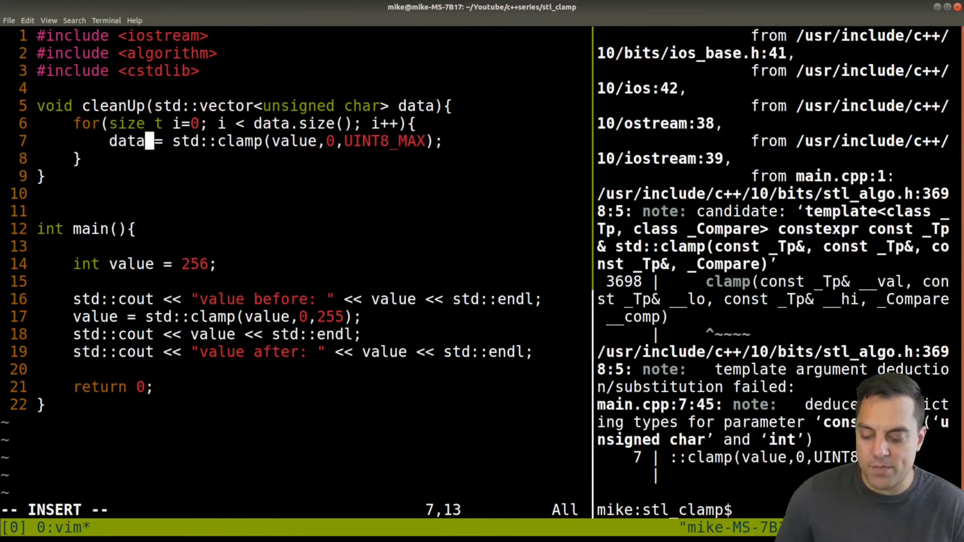
text([i])
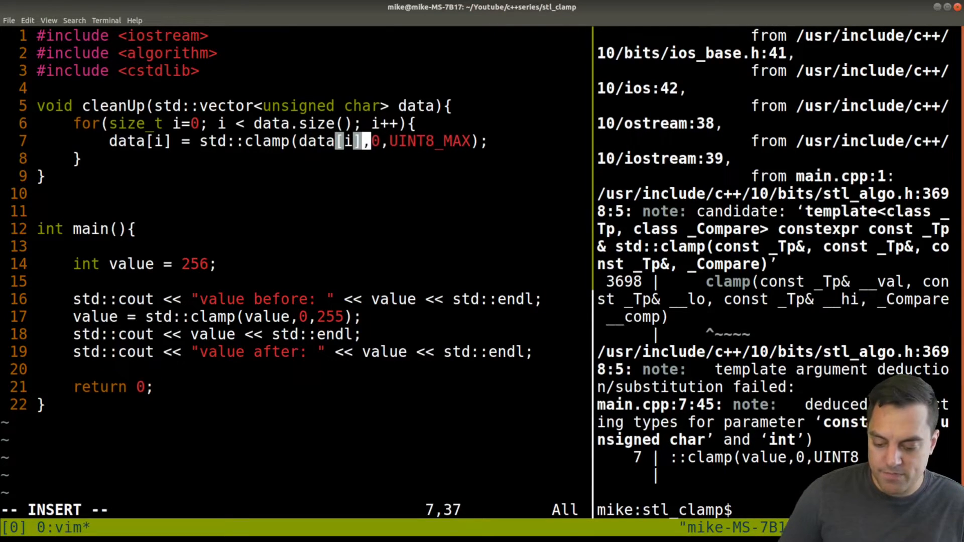
key(V)
text(g++ -std=c++20 main.cpp -o prog && ./prog)
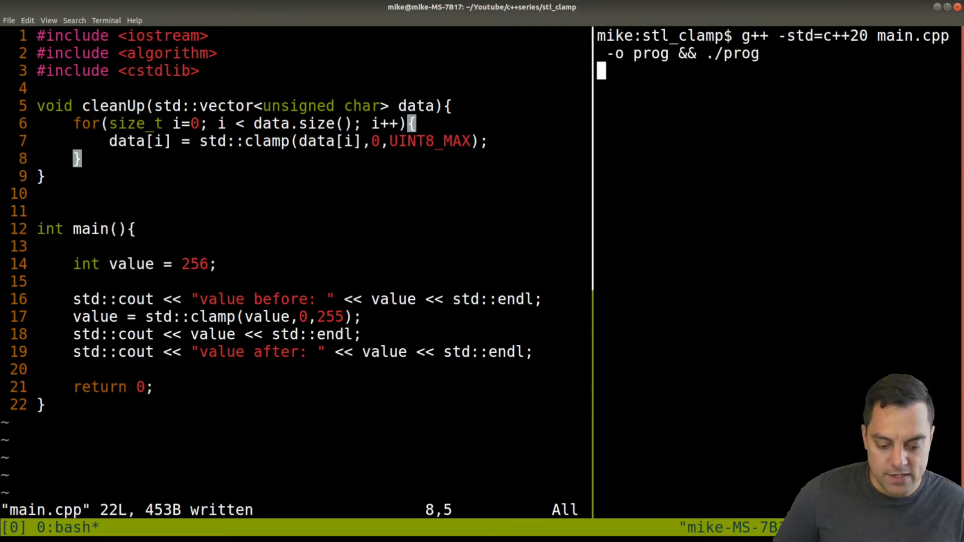
Step: Build and run the program, scrolling through the compiler errors
key(Return)
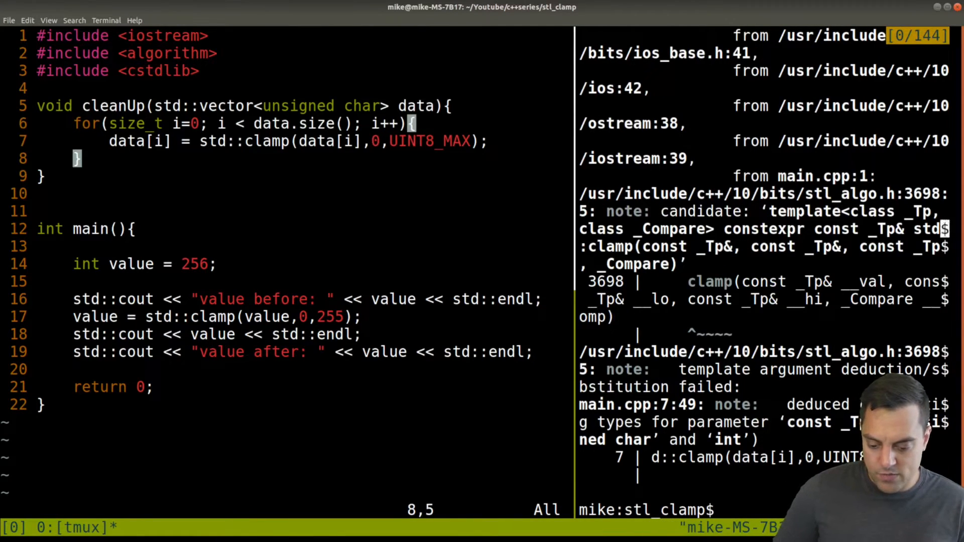
scroll(down, 3)
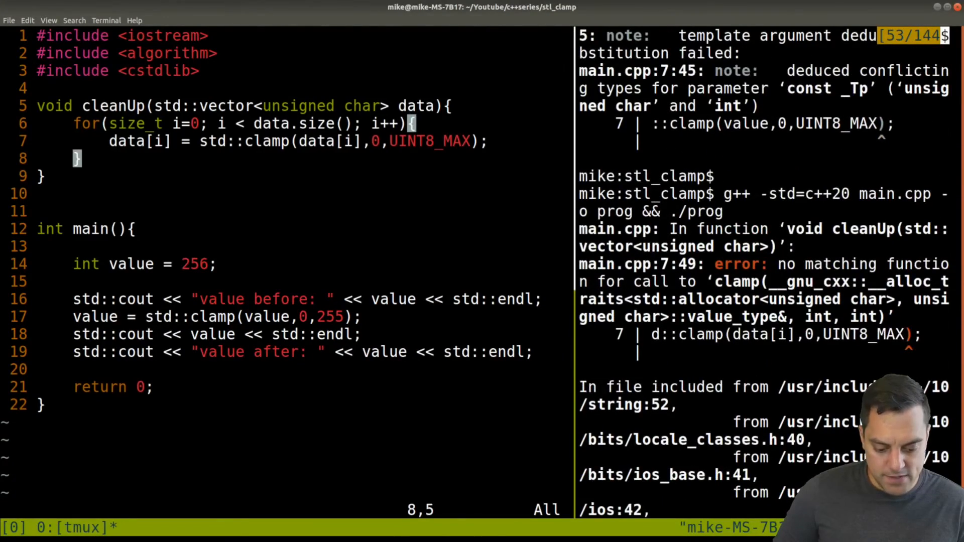
scroll(down, 3)
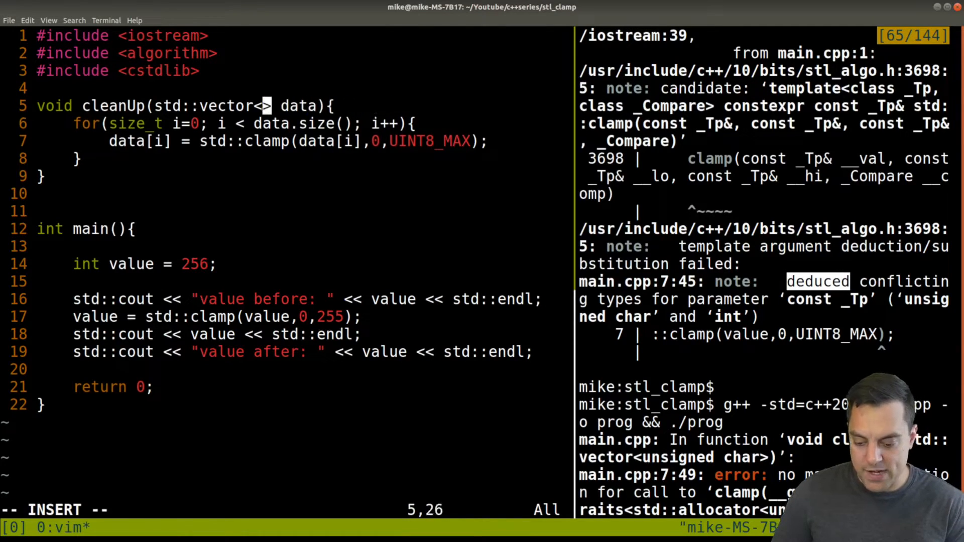
Step: Change cleanUp to take std::vector<uint8_t> with clamp limits 0 and 255, then rebuild
text(uint)
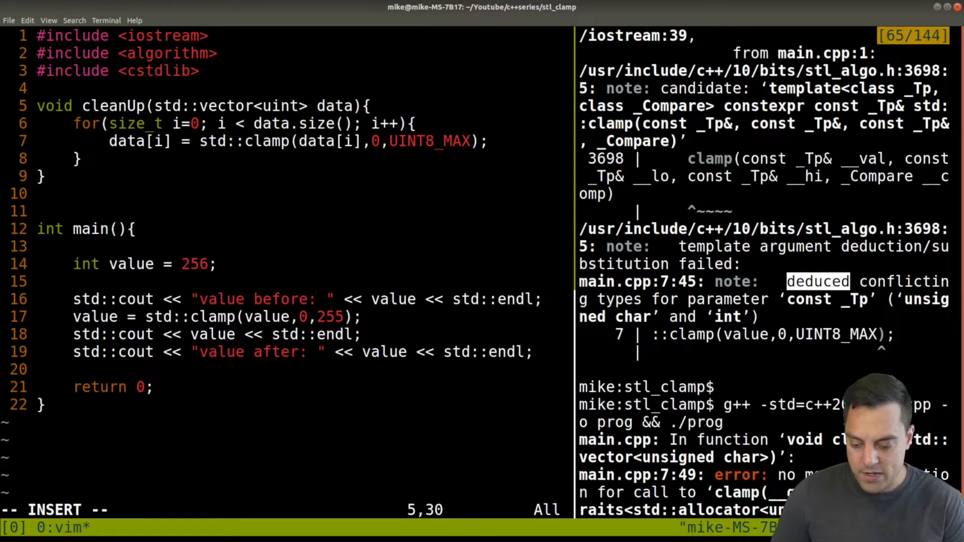
text(_8)
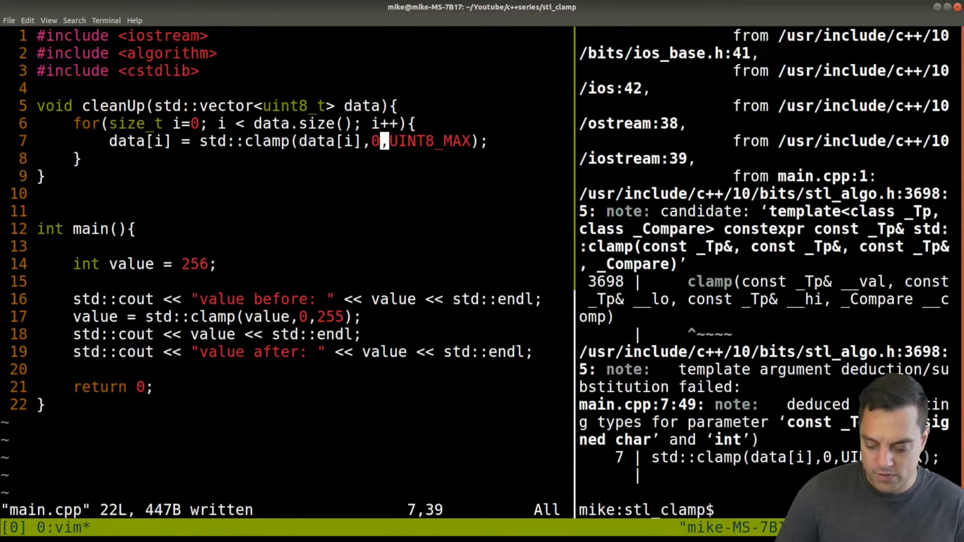
text(UINT8_MIN)
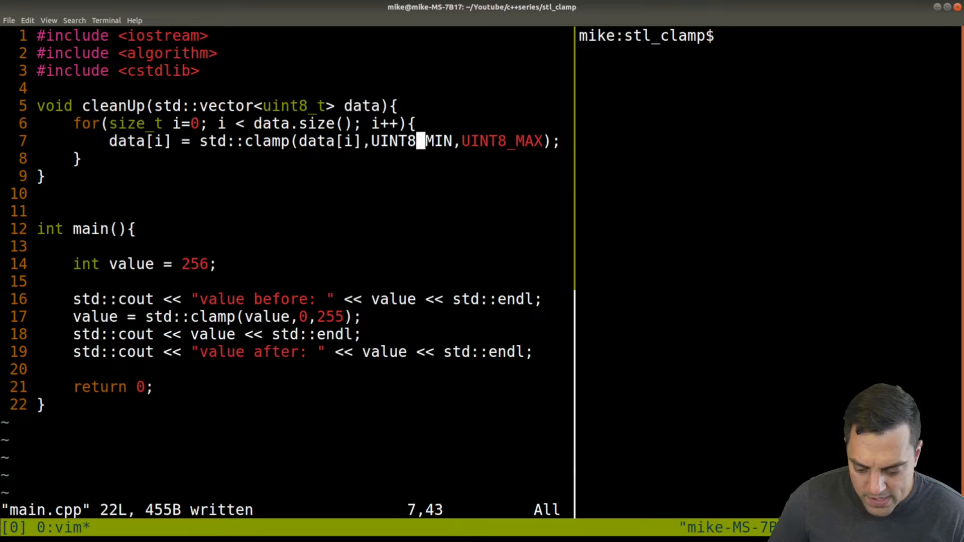
text(g++ -std=c++20 main.cpp -o prog && ./prog)
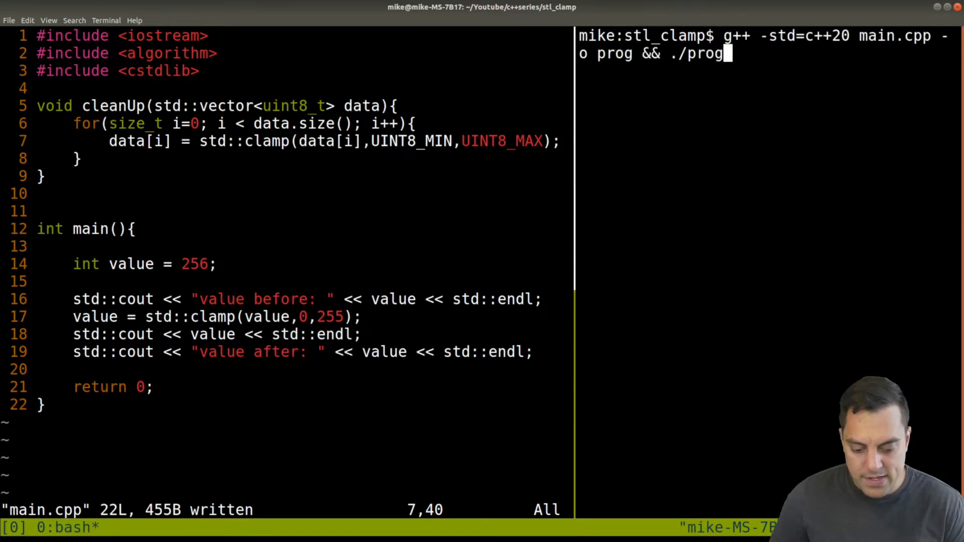
key(Return)
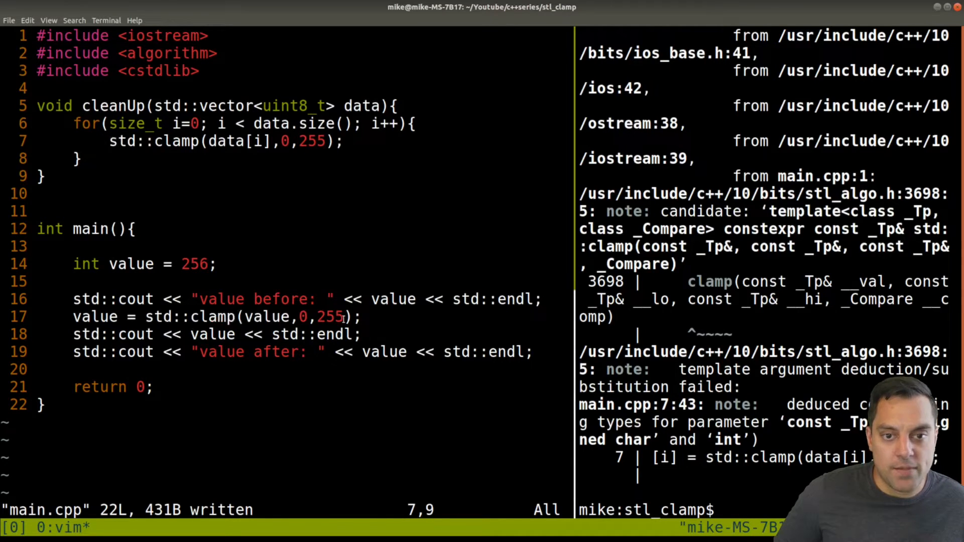
Step: Rerun the g++ build and scroll through the unsigned char/int clamp type-mismatch errors
text(g++ -std=c++20 main.cpp -o prog && ./prog)
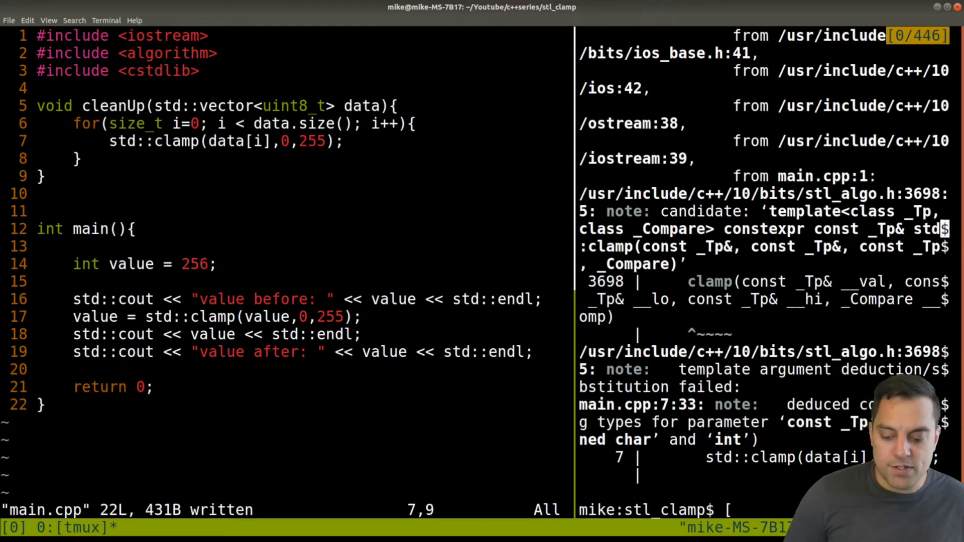
scroll(down, 3)
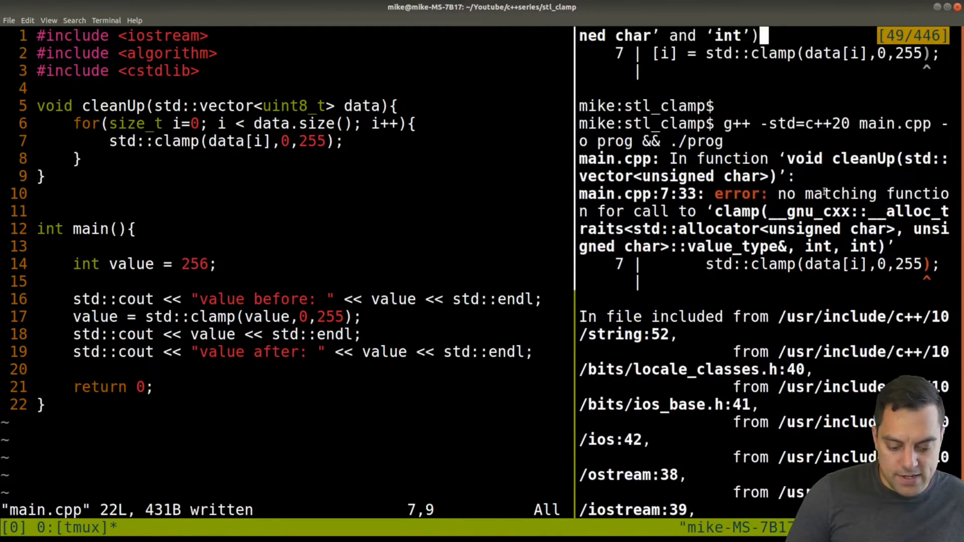
scroll(down, 3)
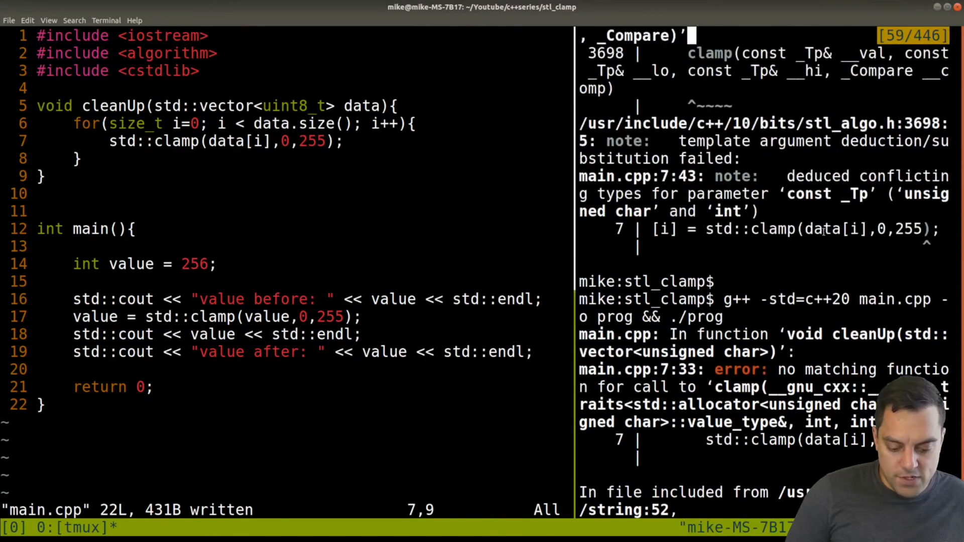
scroll(down, 3)
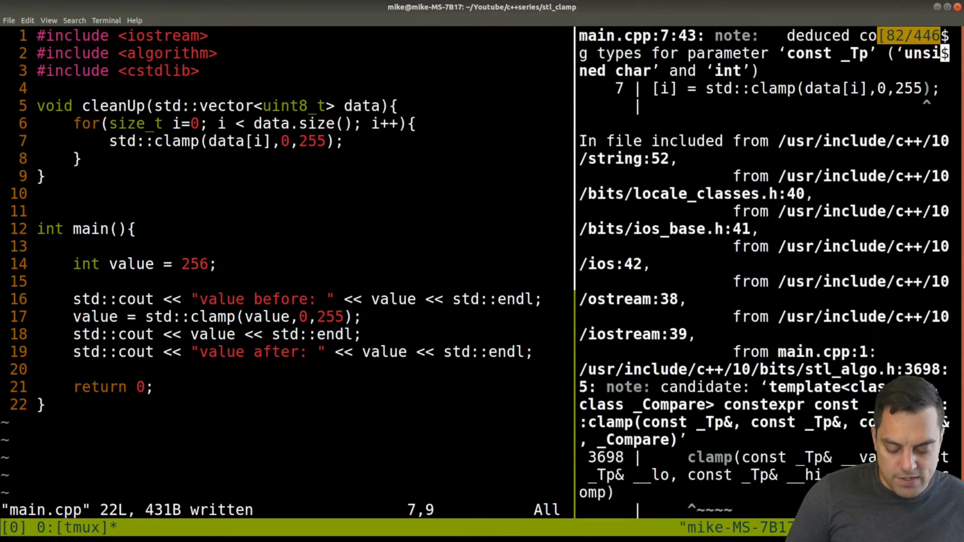
scroll(down, 3)
text(:w)
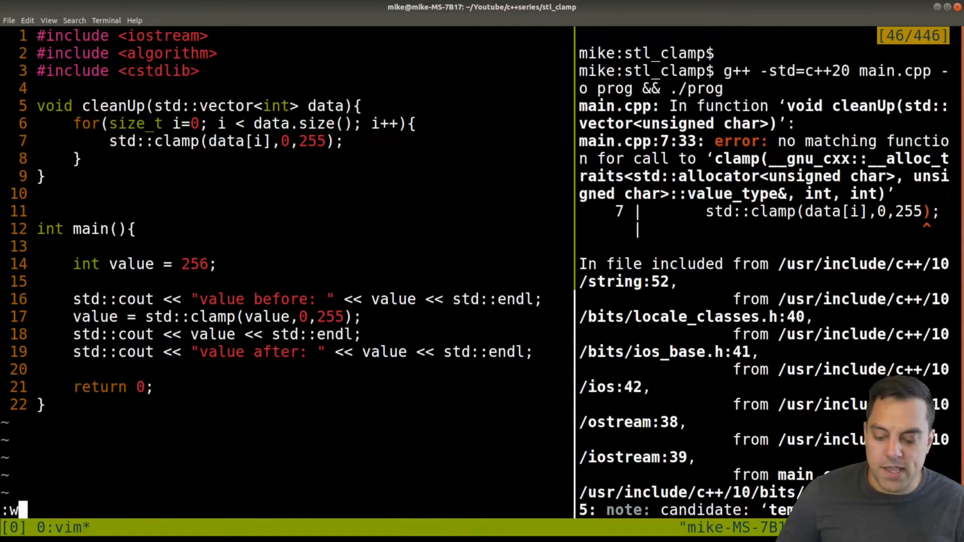
Step: Save the int version, try std::vector<uint8_t> built with clang++ -std=c++17
key(Return)
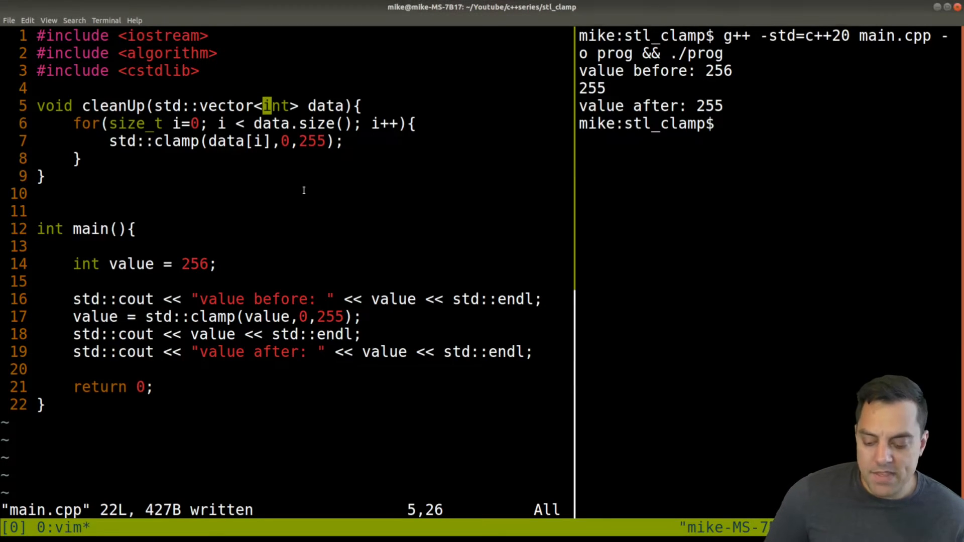
text(uint8_t)
click(769, 123)
text(clang++ -std=c++17 main.cpp -o prog && ./prog)
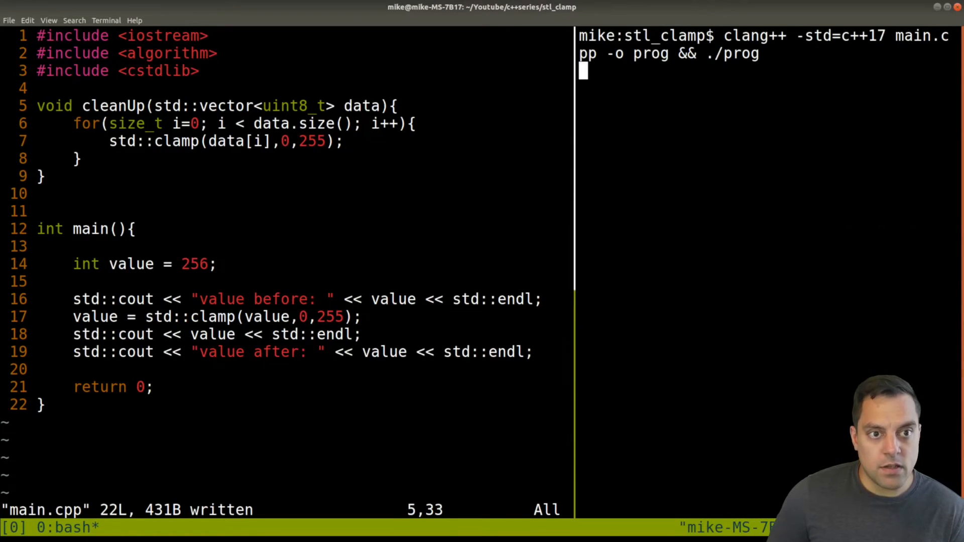
key(Return)
text(:)
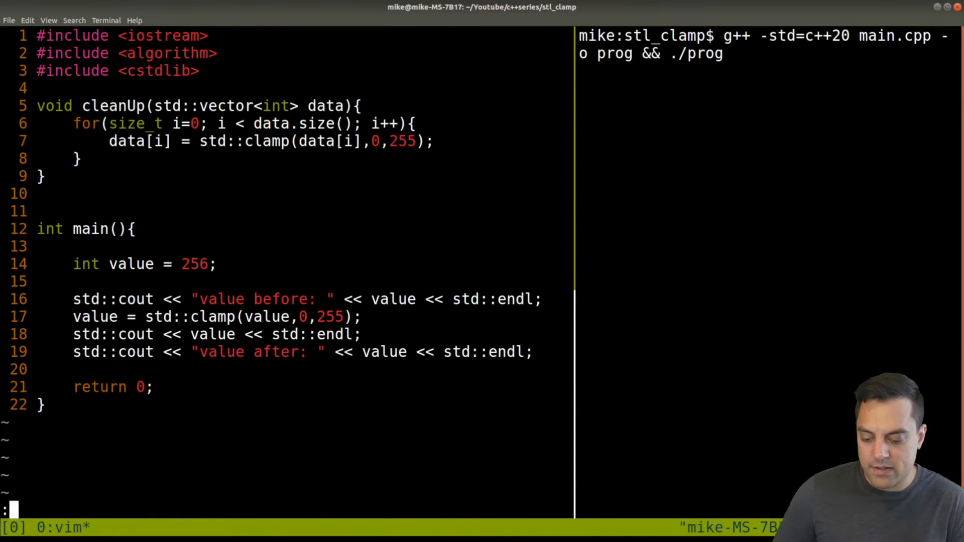
Step: Save the restored clamp assignment and start declaring std::vector v = { in main
key(Return)
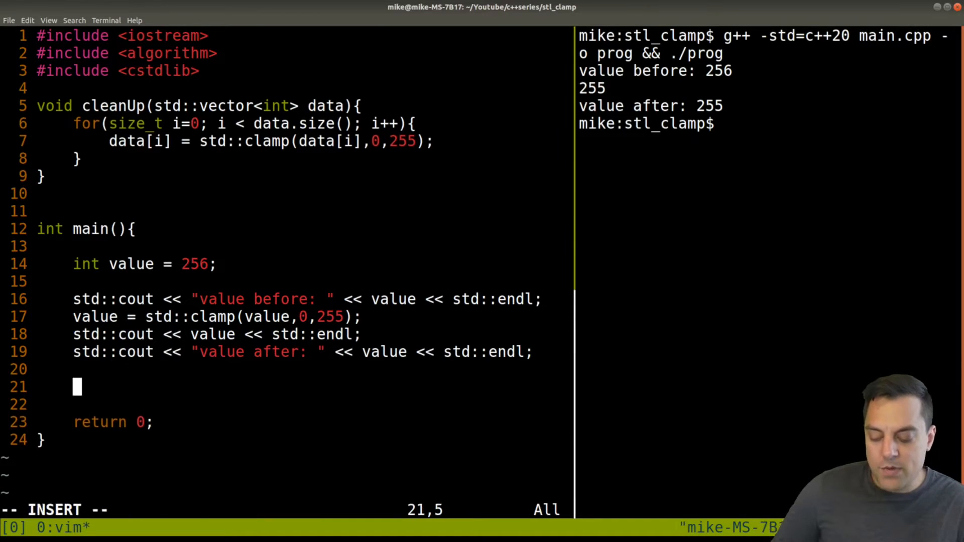
text(stdLL)
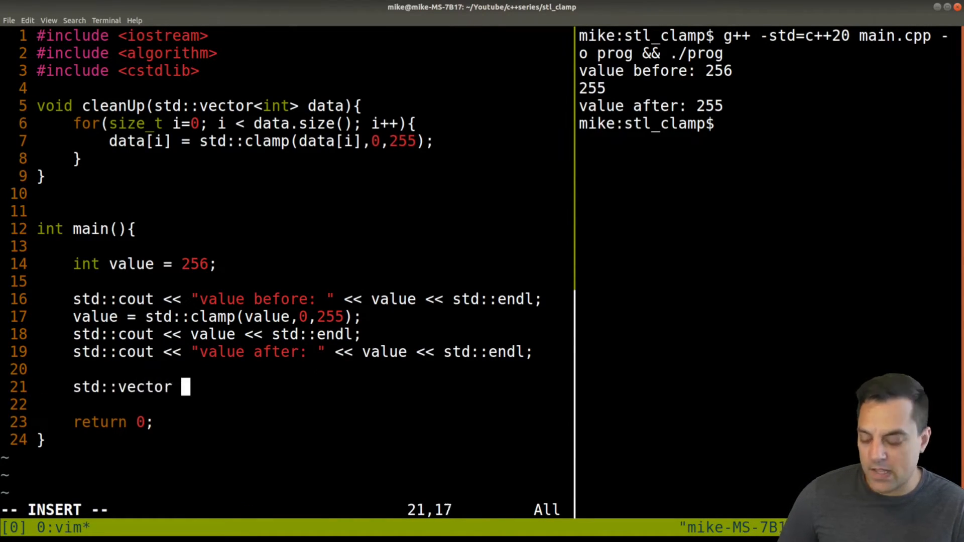
text(v =)
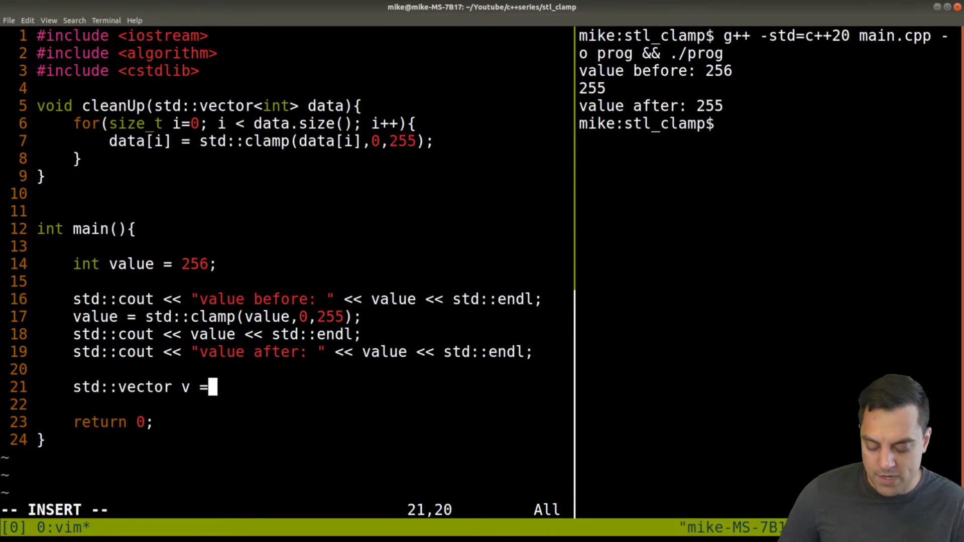
text({)
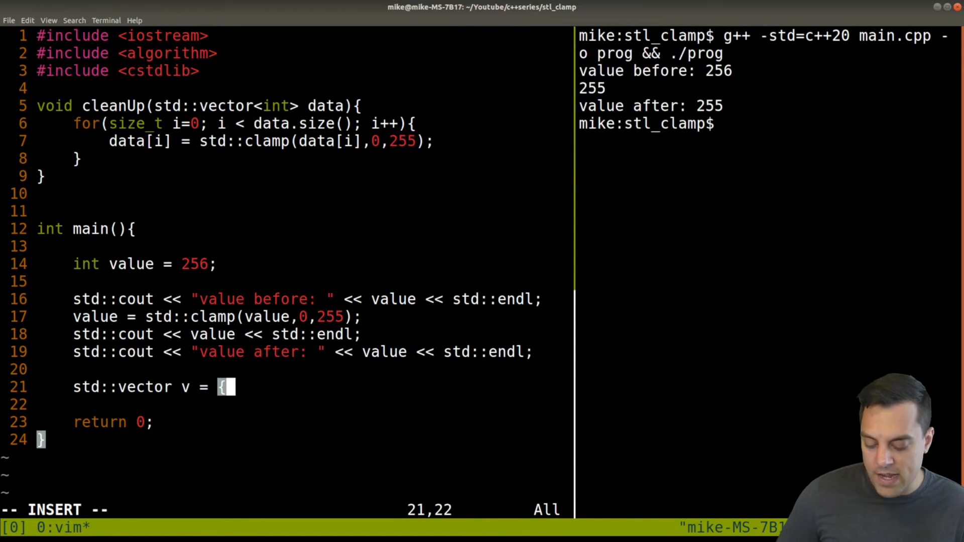
Step: Fill v with the values 0, 412, 244, 96, -5, 97
text(0,)
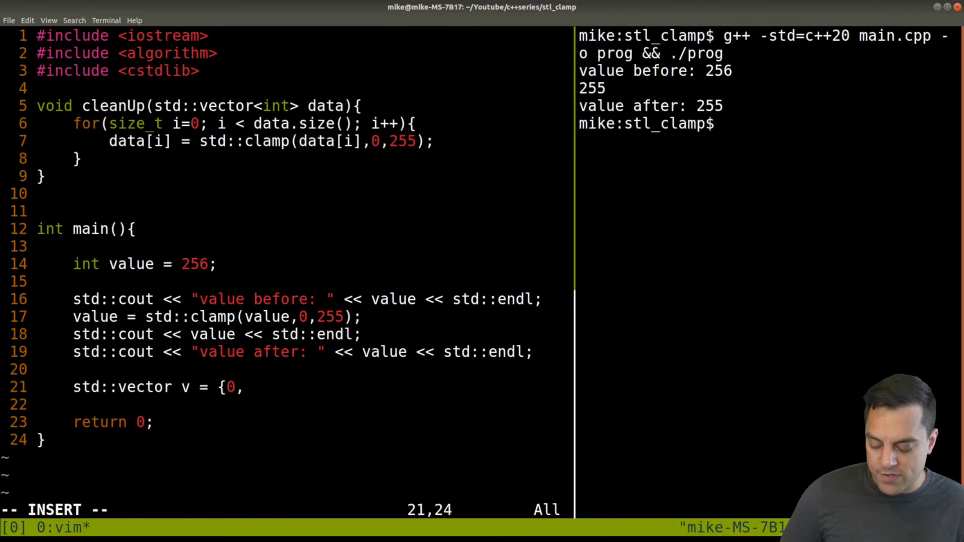
text(412,)
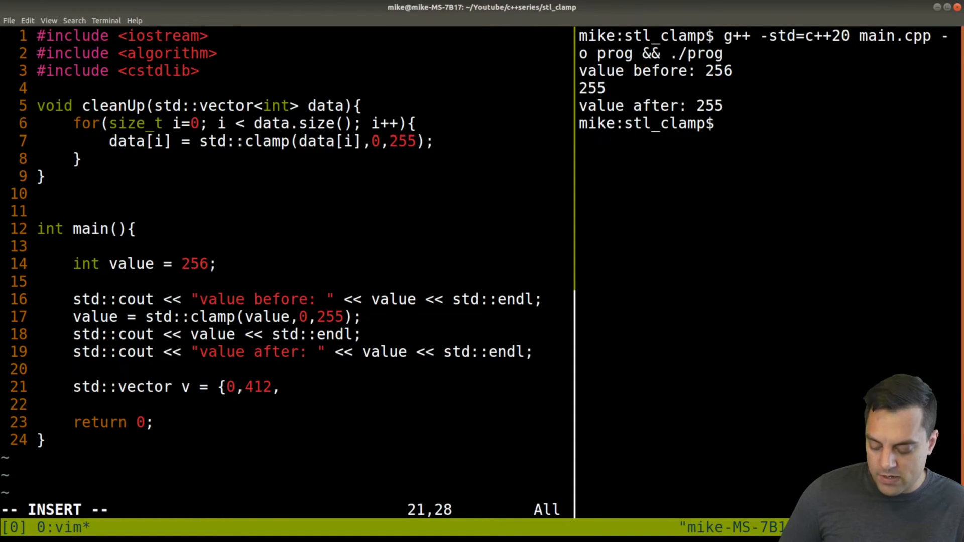
text(244,96)
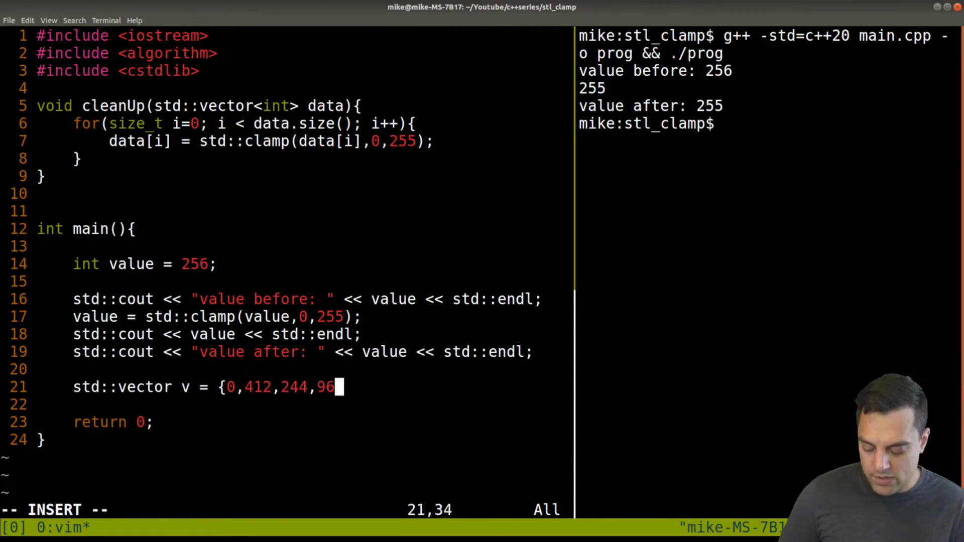
text(,-5,)
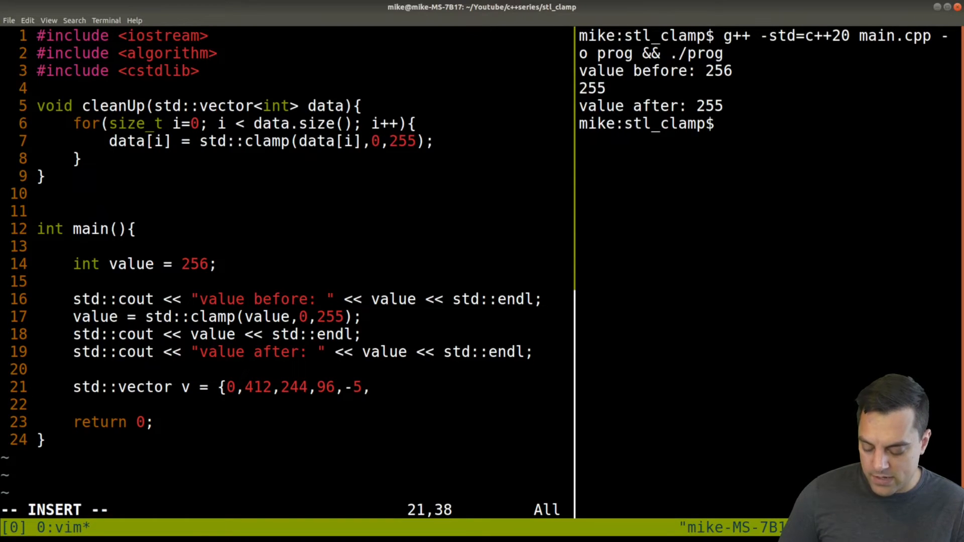
text(97};)
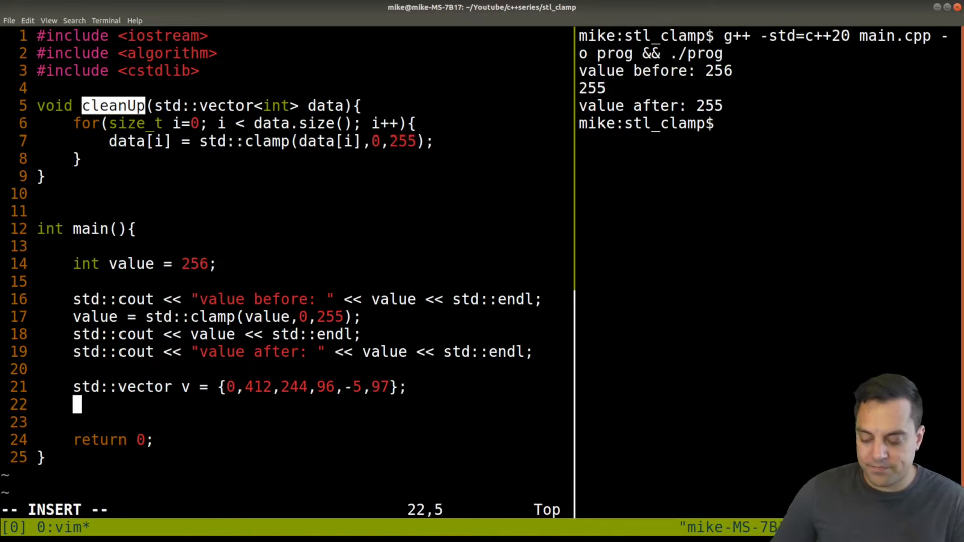
Step: Call cleanUp(v) in main and open a new line inside the clamping loop
text(cleanUp)
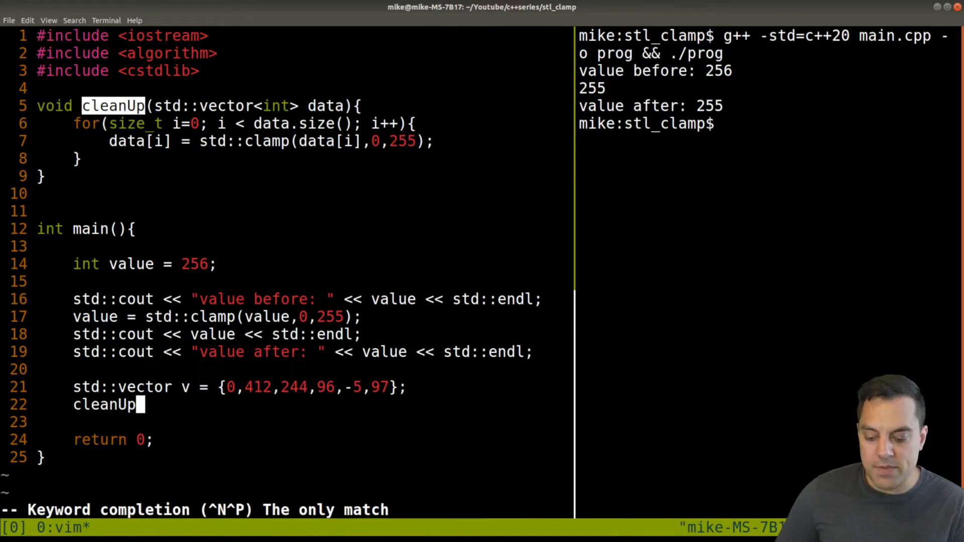
text((v);)
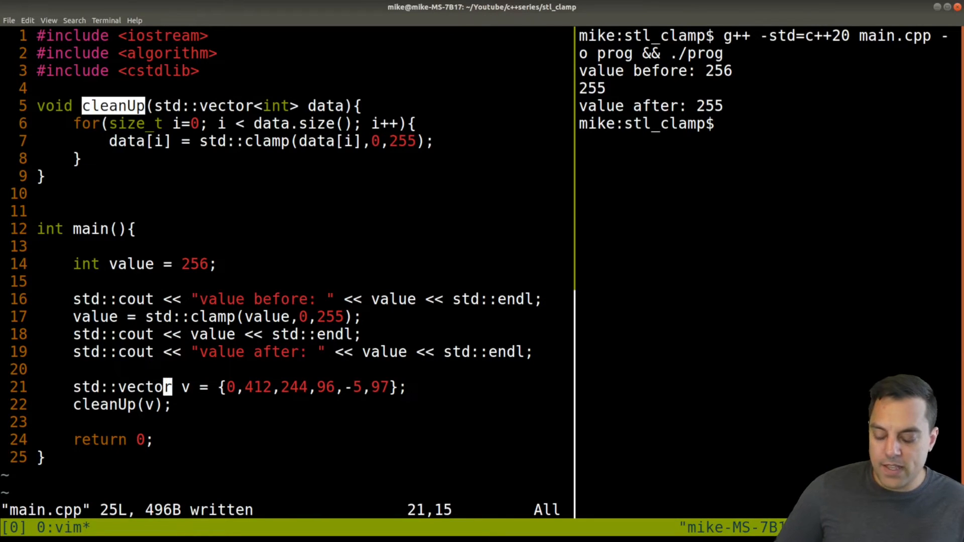
key(o)
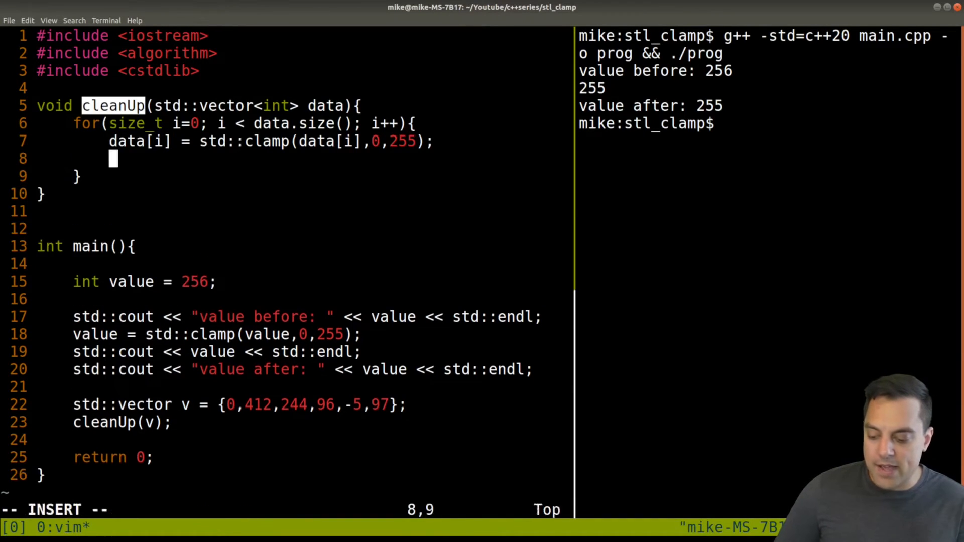
Step: Print each data[i] with std::cout << data[i] << std::endl and run to see 0, 255, 244, 96, 0, 97
text(std::cout <<)
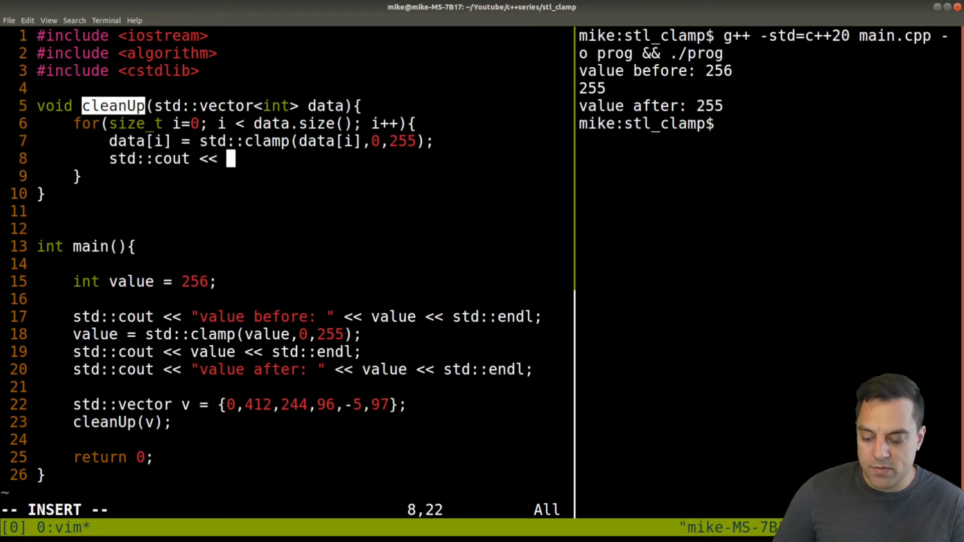
text(data[o)
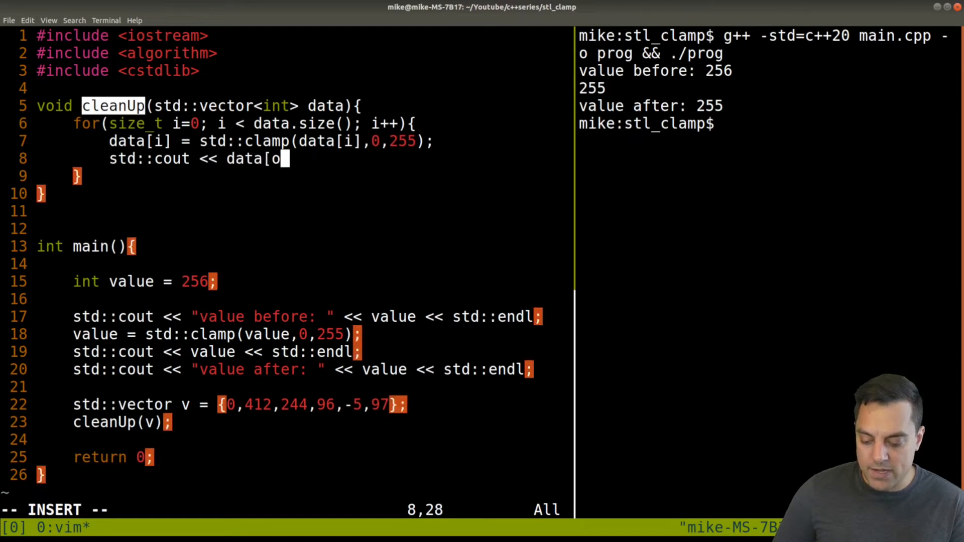
text(i] << std::endl;)
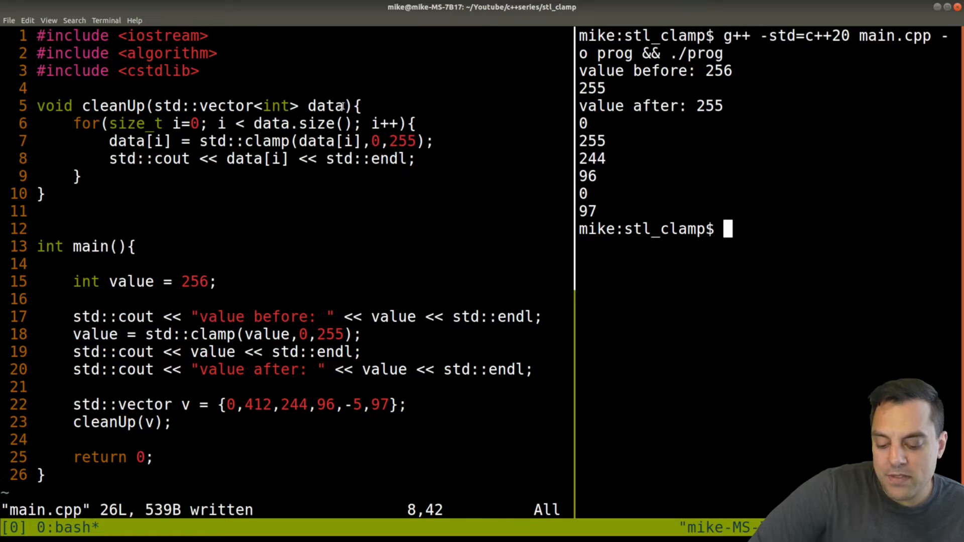
drag(153, 106, 344, 105)
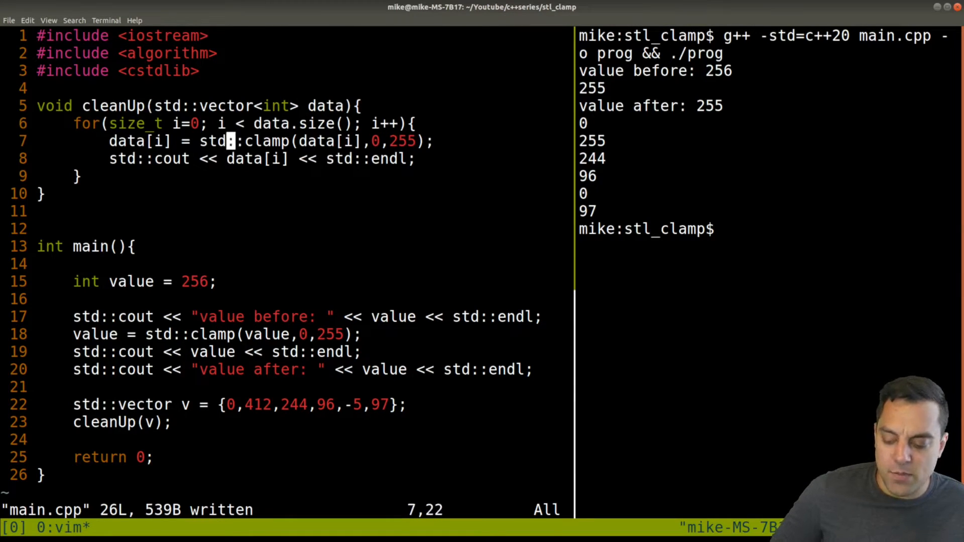
Step: Delete the per-element cout line and start a std::vector<int> declaration atop cleanUp
key(j)
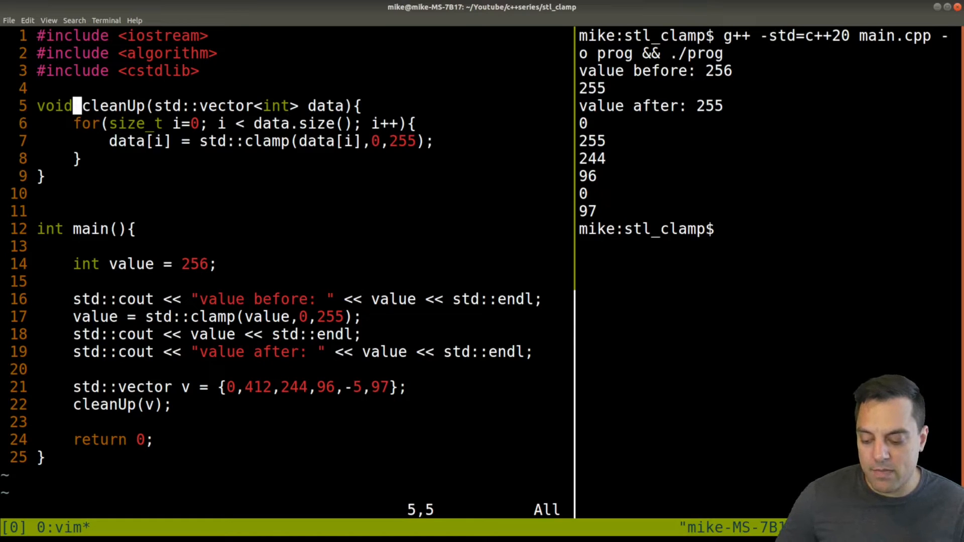
text(std::vector)
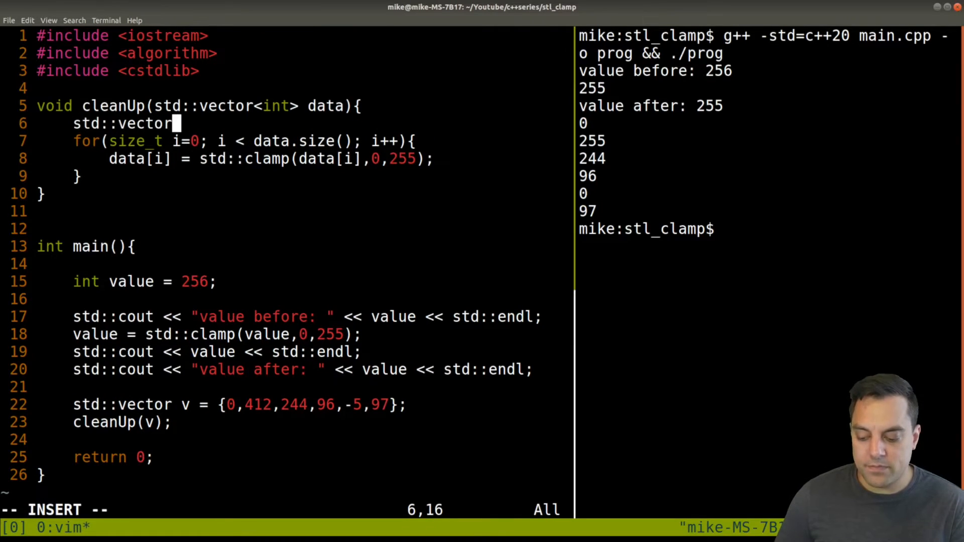
text(<int)
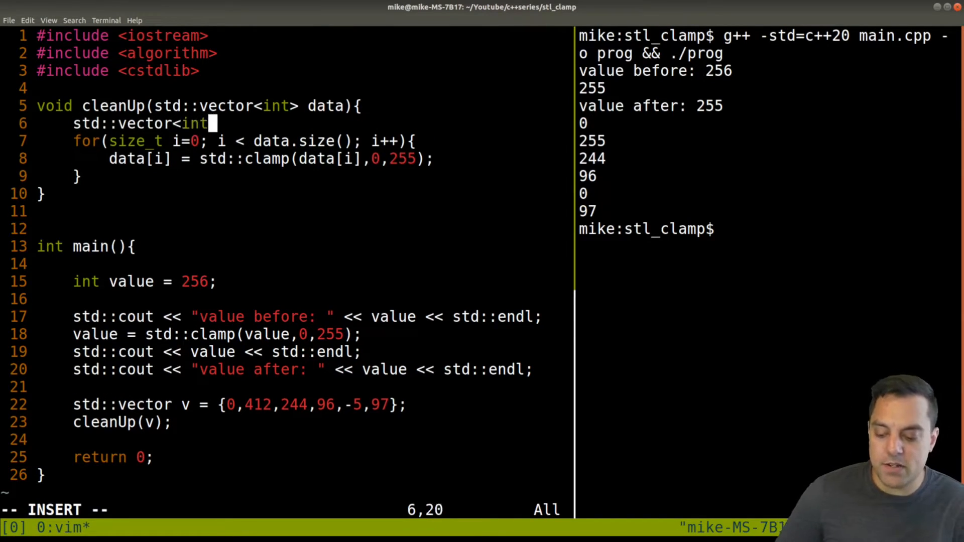
text(>)
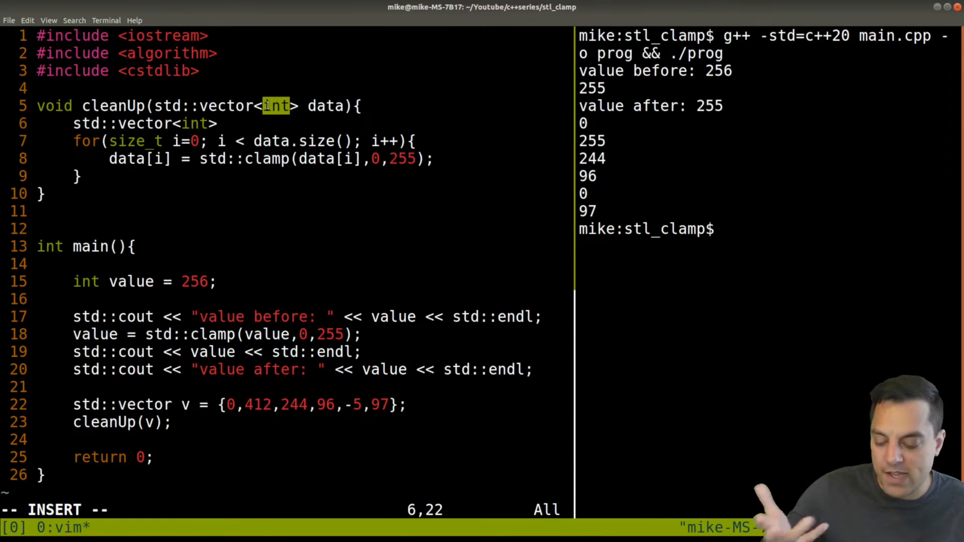
Step: Add template <class T> above cleanUp and use T as the vector element type
text(o)
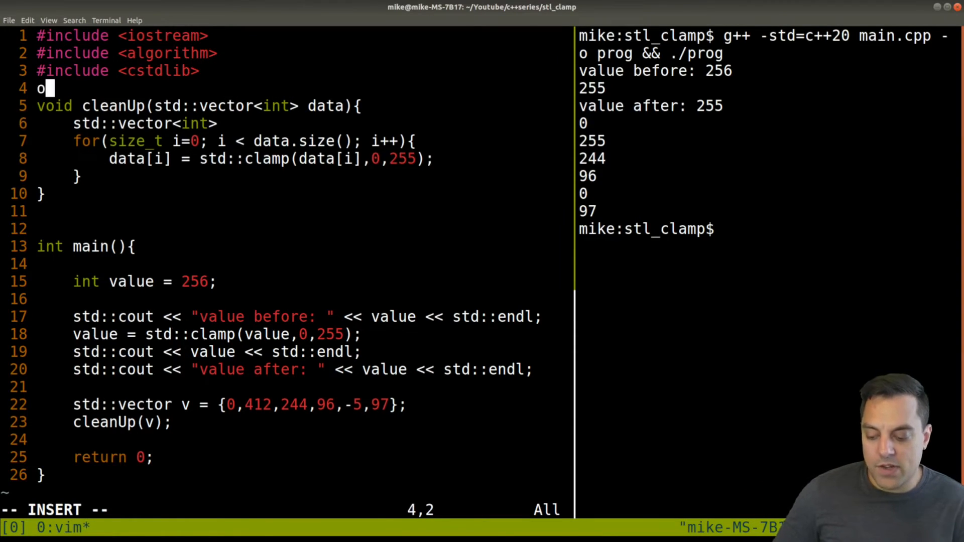
text(tem)
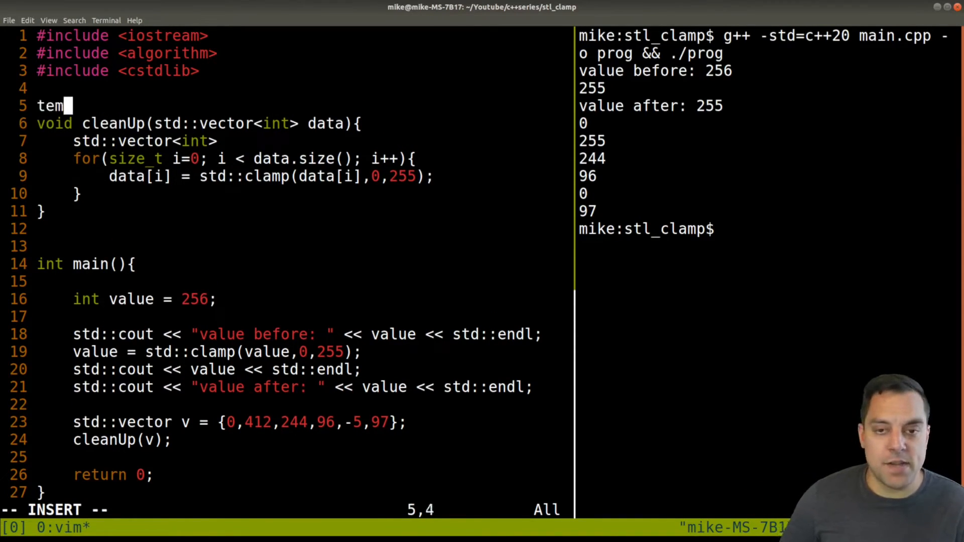
text(plate <cla)
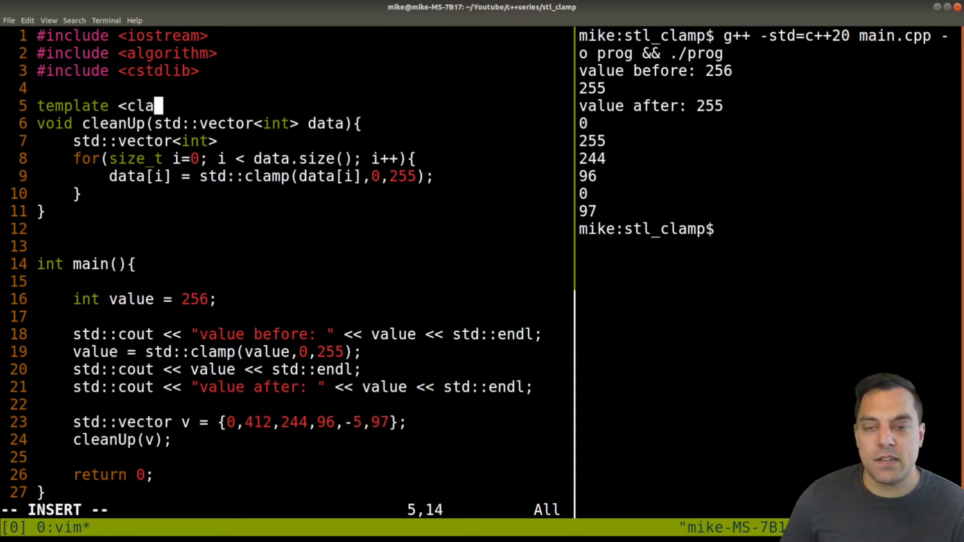
text(ss T>)
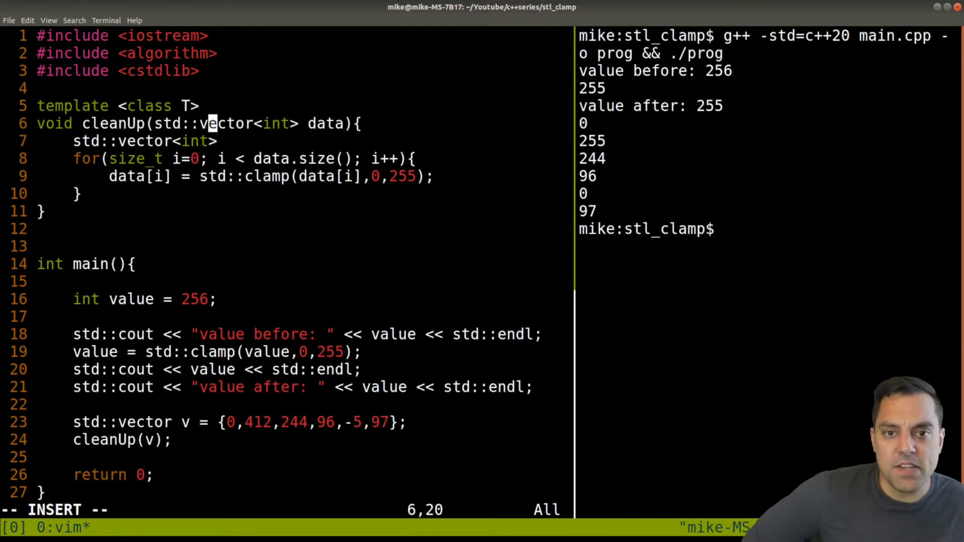
text(T)
click(301, 140)
text(T)
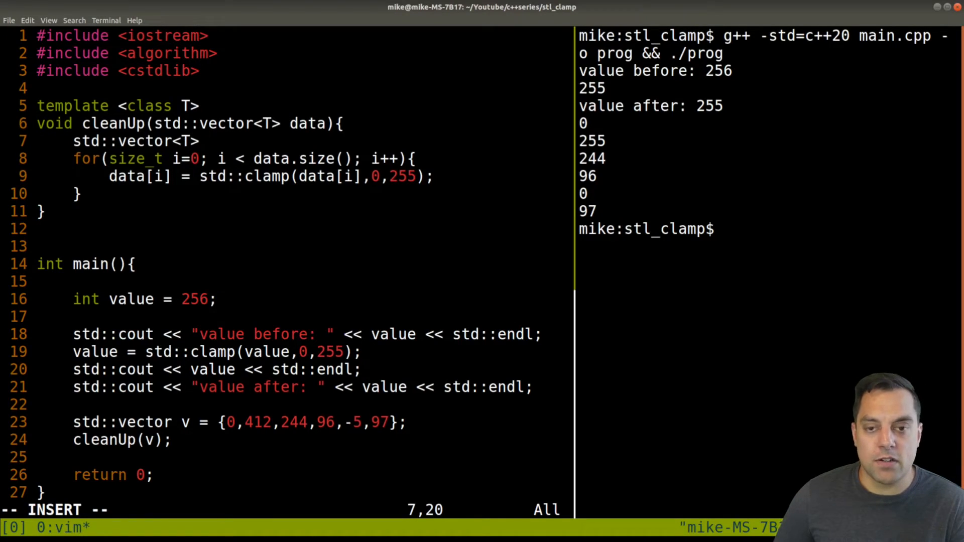
Step: Declare result, reserve data.size(), and assign clamped values into result[i]
text(result;)
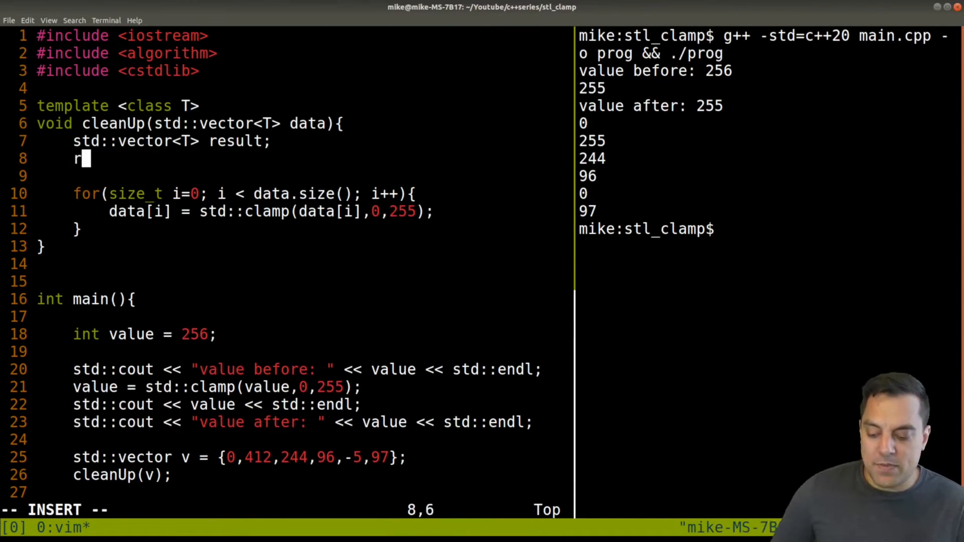
text(esult.r)
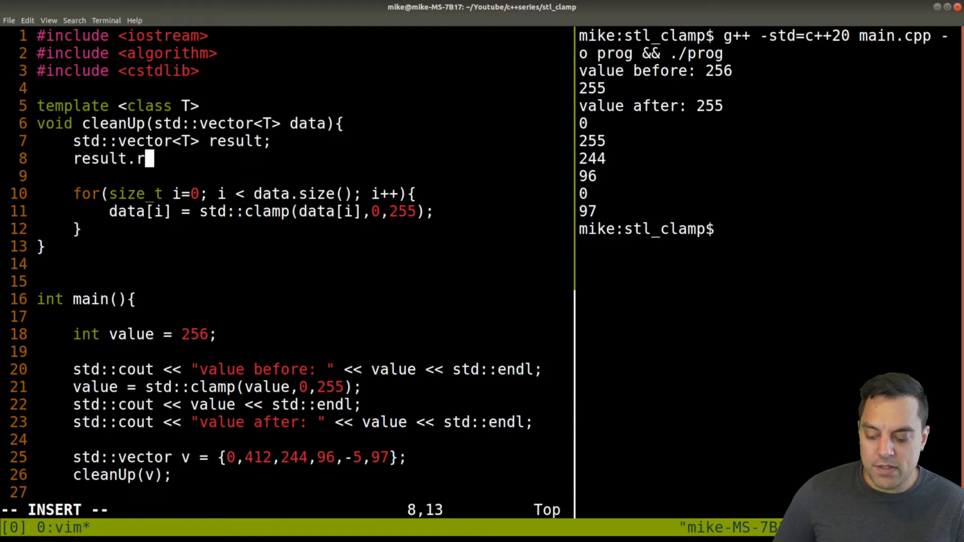
text(eserve(d)
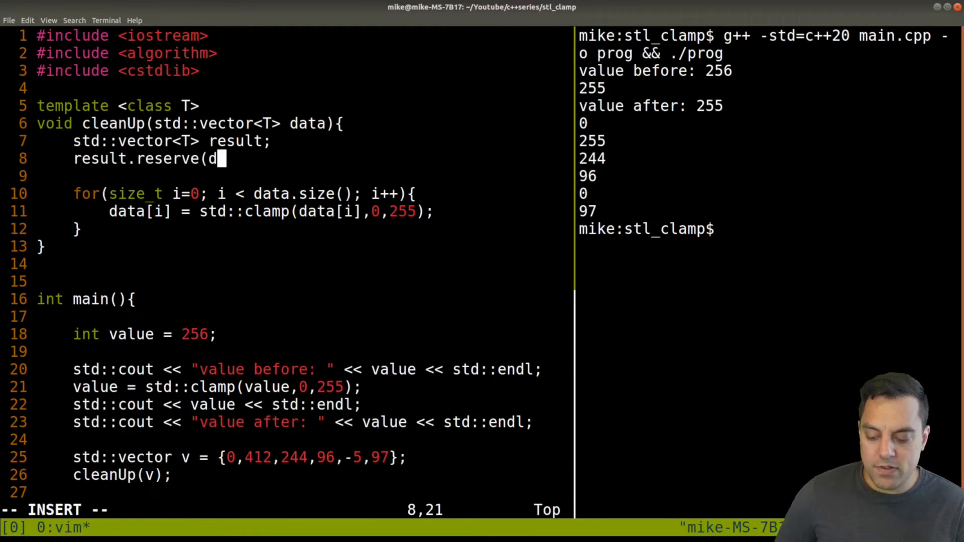
text(ata.size());)
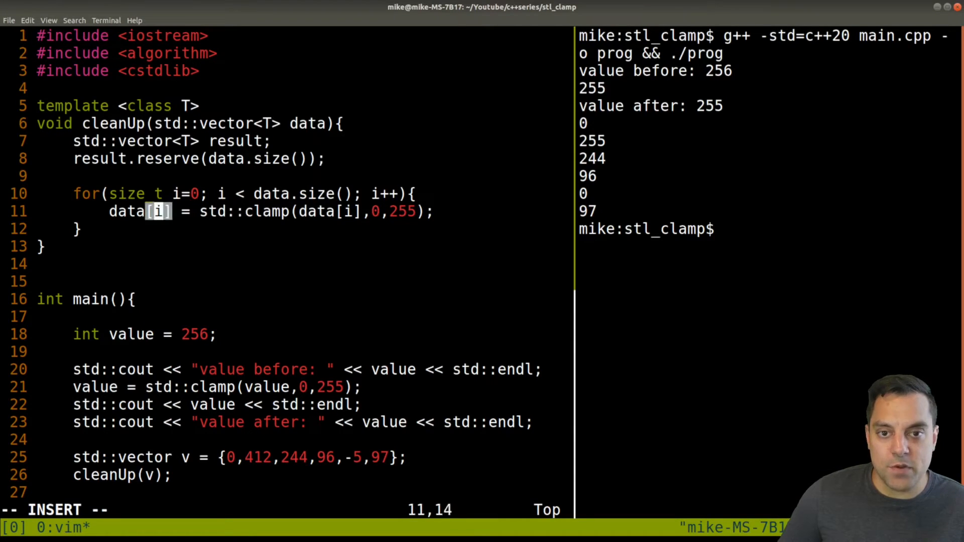
text(result)
text(ret)
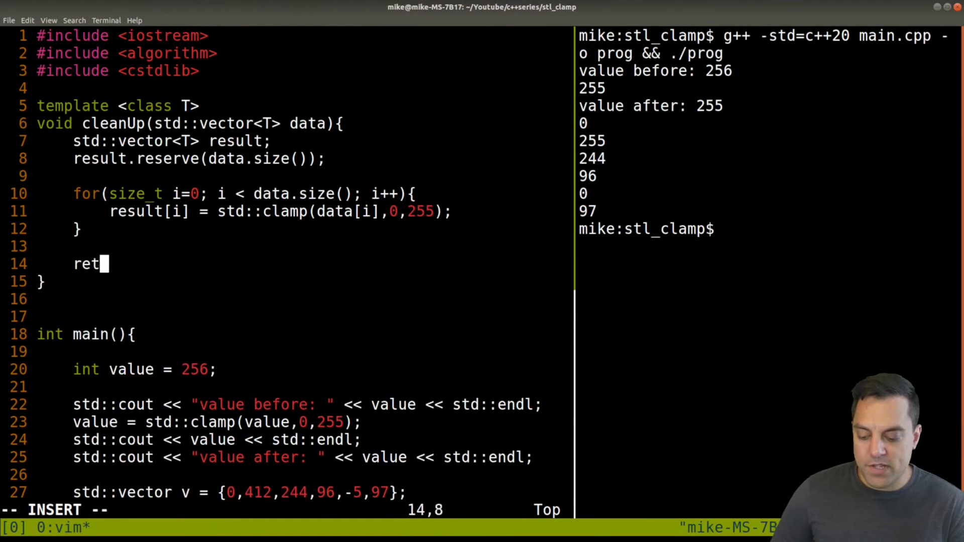
Step: Return result, make the return type std::vector and the parameter const, then save
text(urn resut;)
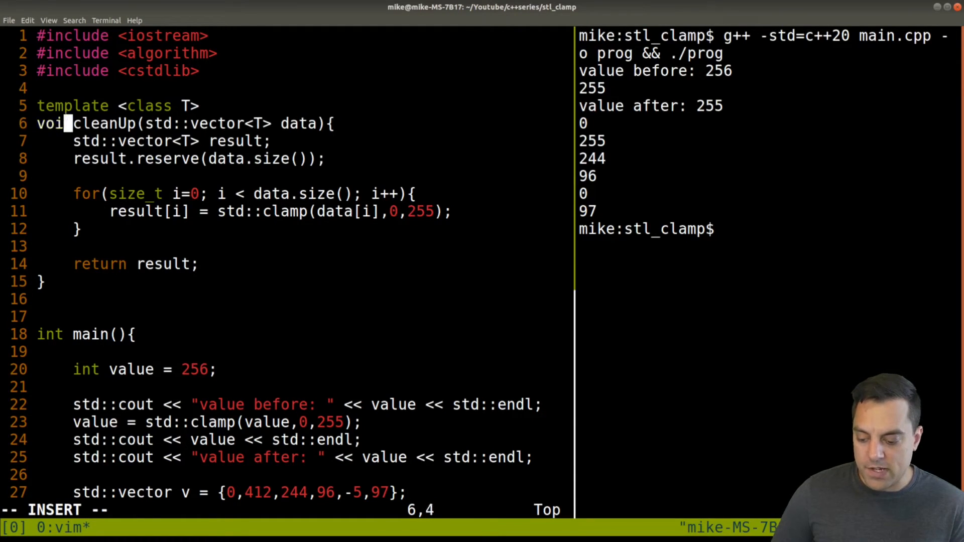
text(std::vector<T>)
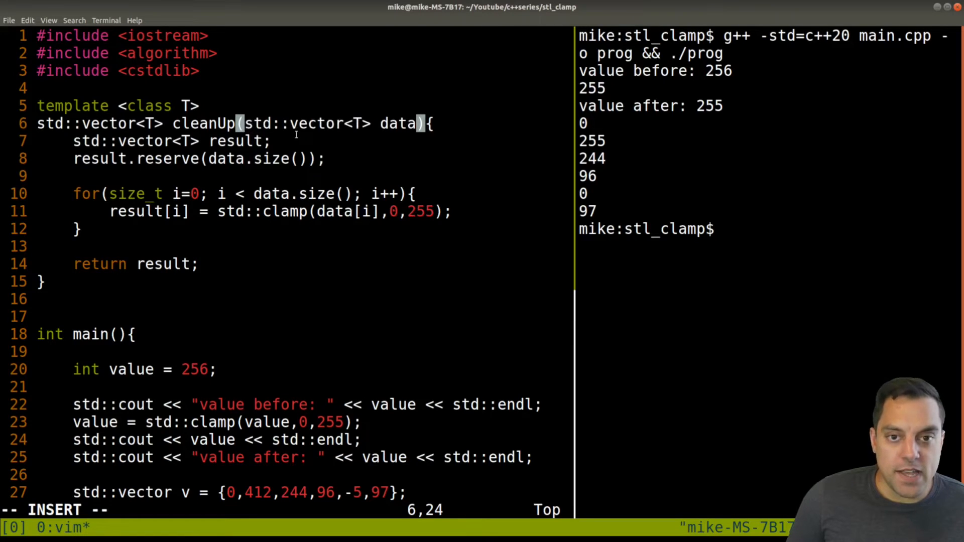
text(const)
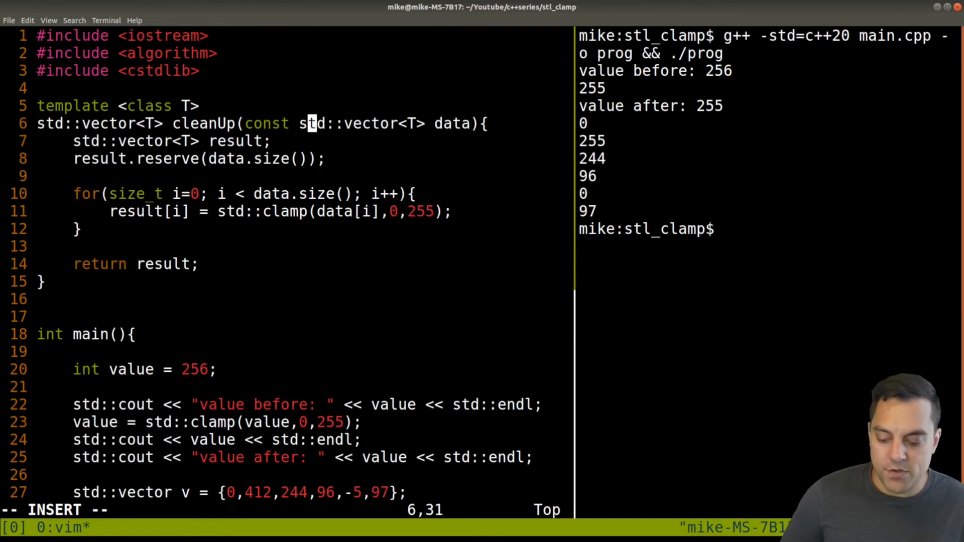
text(//7)
text(&)
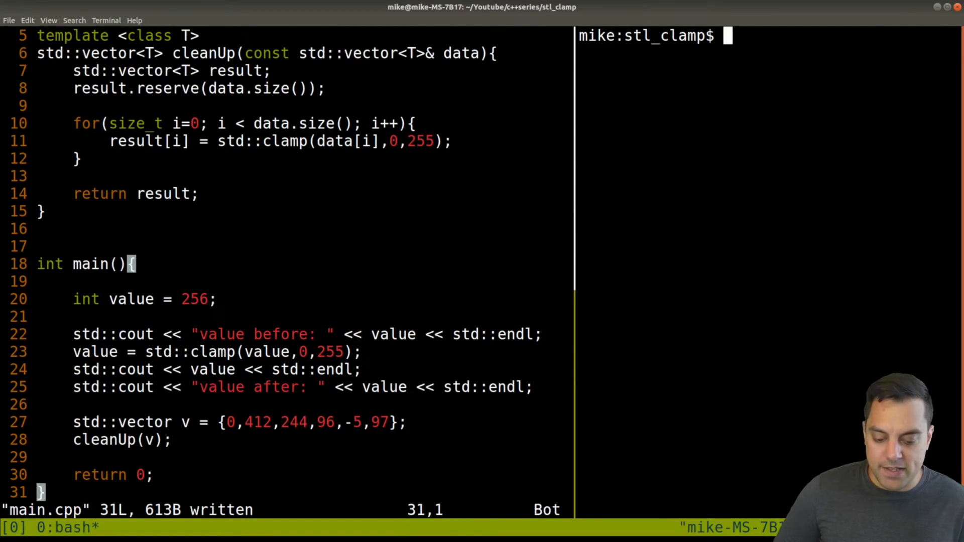
Step: Rebuild, then store cleanUp(v) into std::vector cleaned in main
text(g++ -std=c++20 main.cpp -o prog && ./prog)
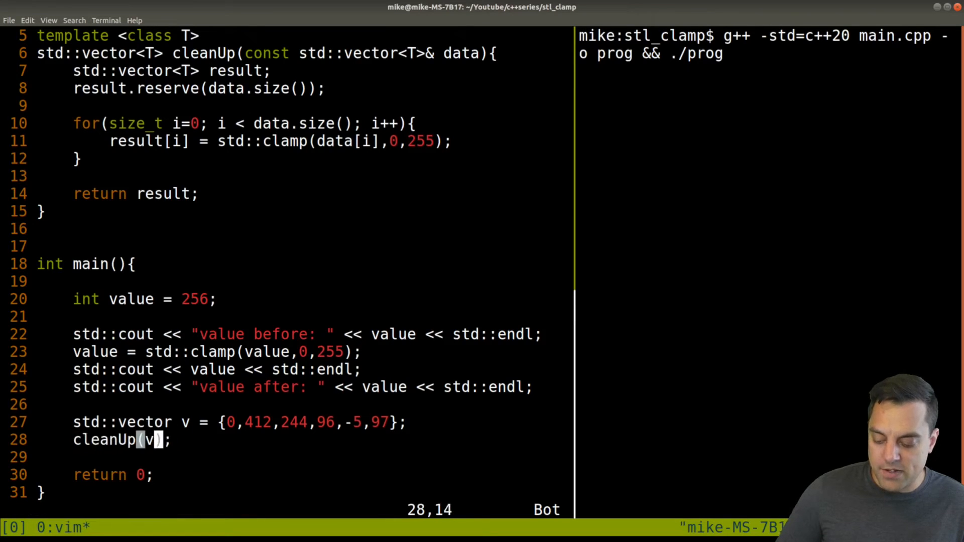
text(std:)
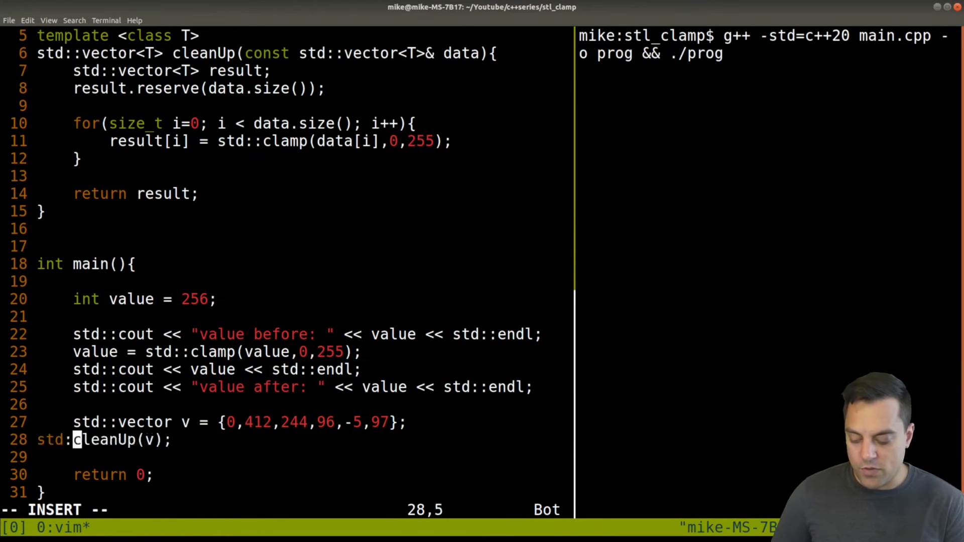
text(:vector cleaned =)
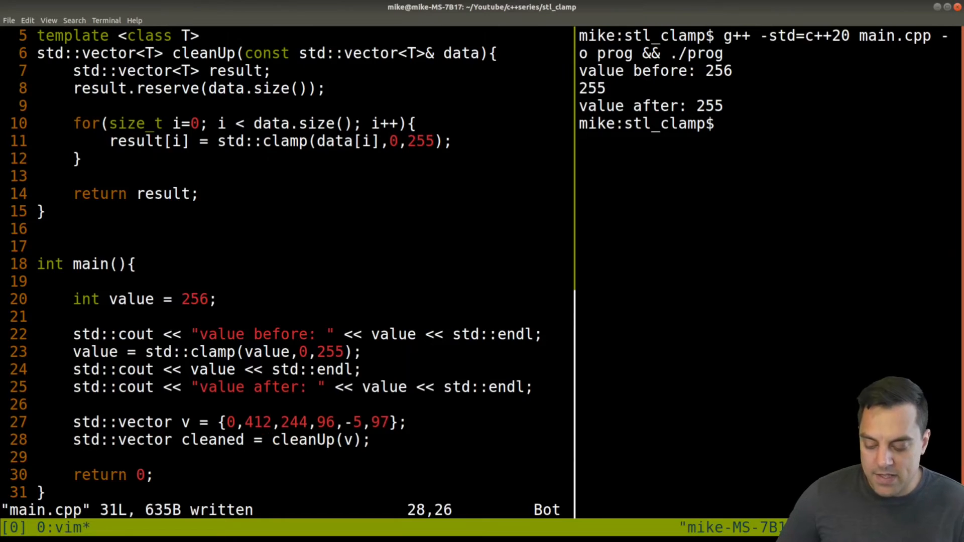
Step: Add for (auto elem: cleaned) printing each elem with std::endl, then compile and run
text(for)
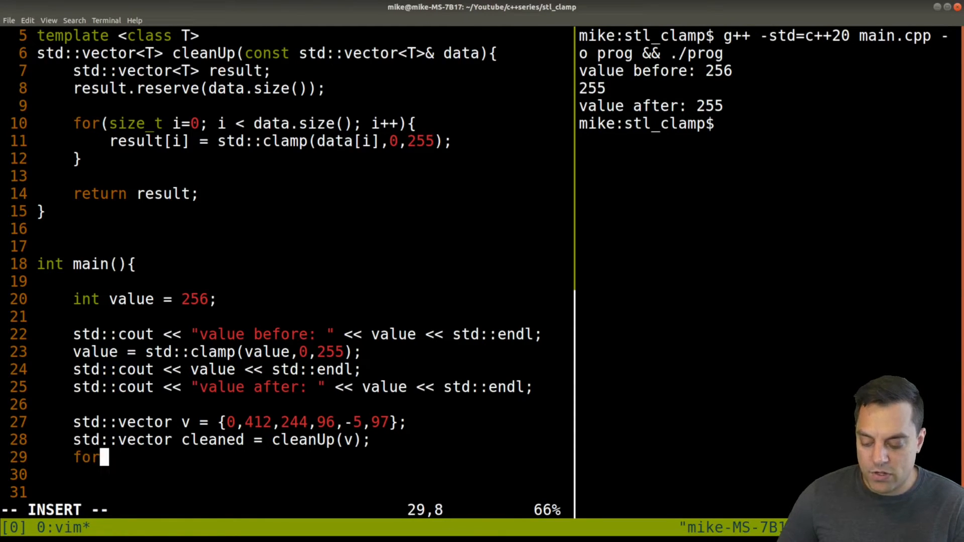
text((auto)
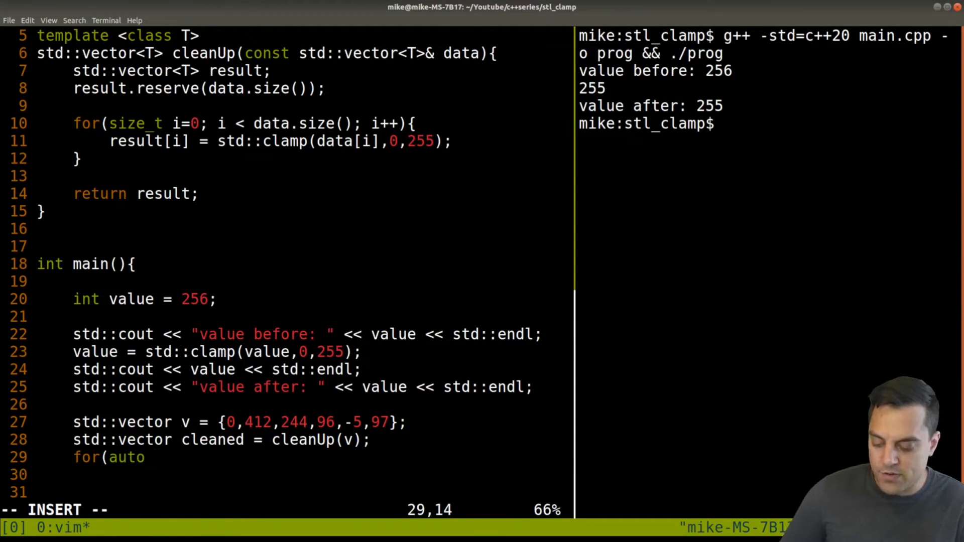
text(elem: cleaned){)
click(286, 475)
text(s)
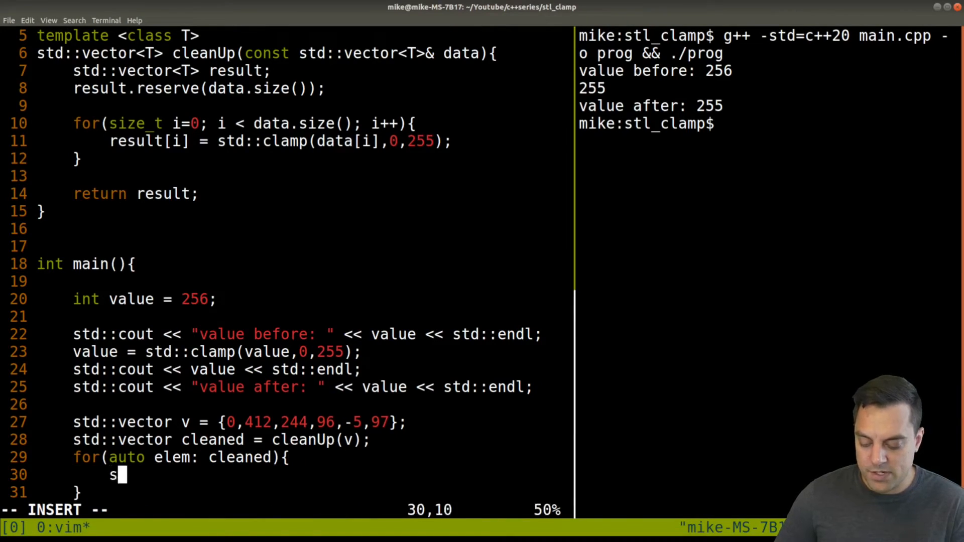
text(td::cout << ")
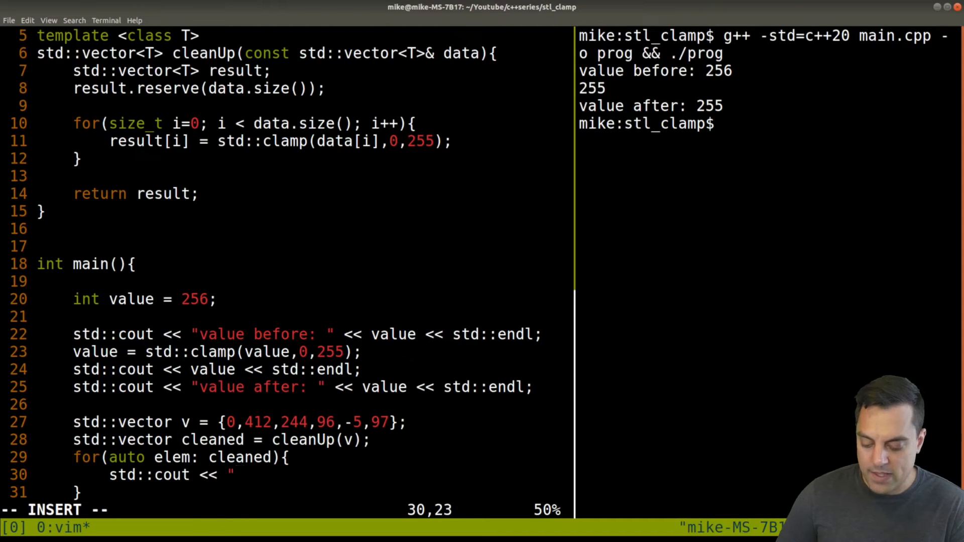
text(elem << std::endl;)
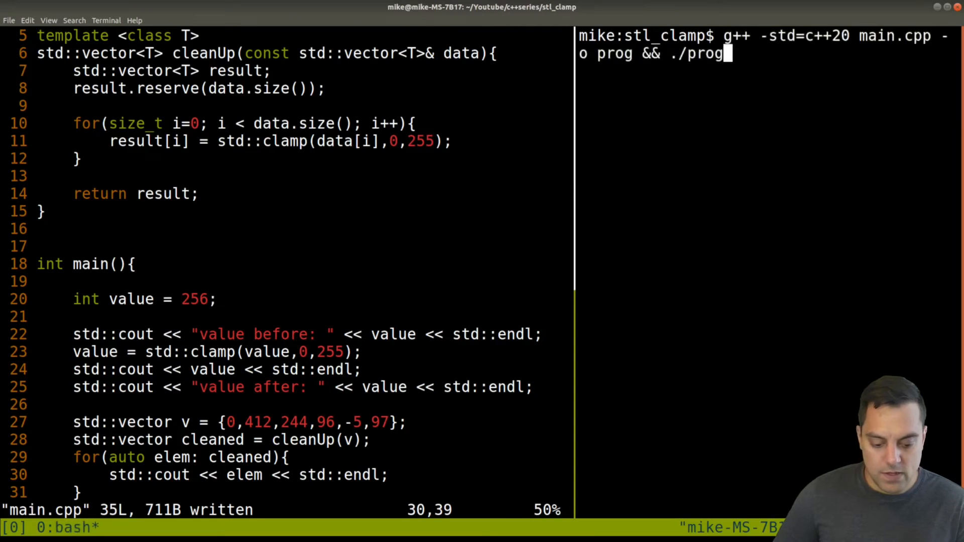
key(Return)
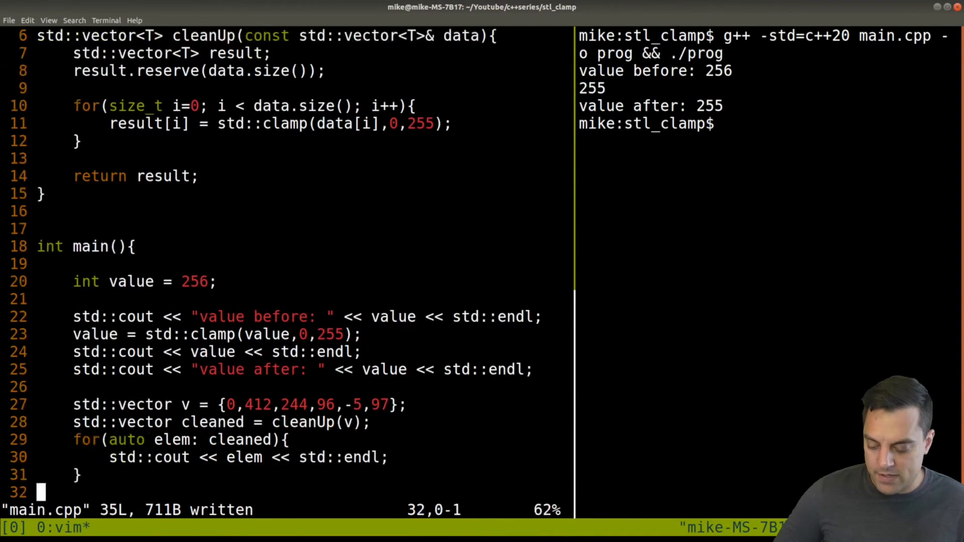
scroll(down, 3)
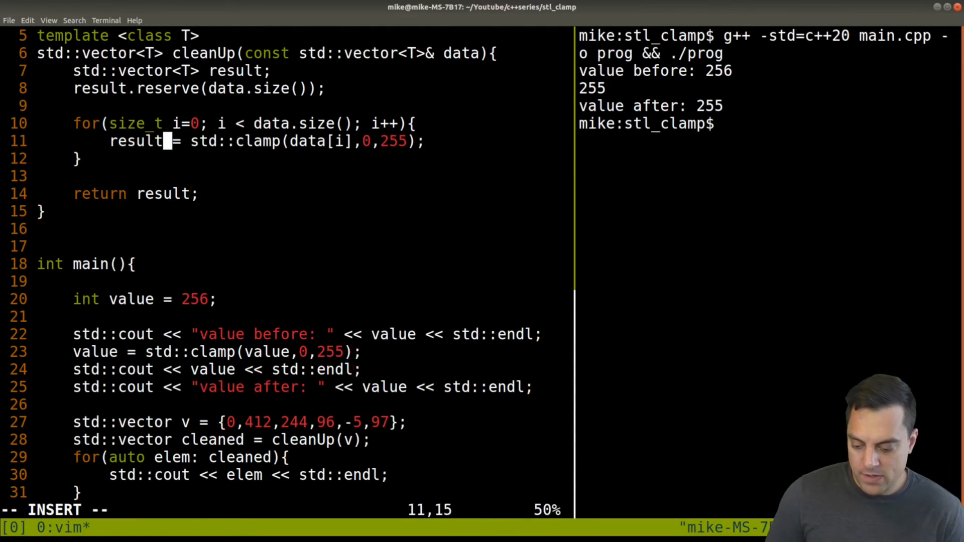
Step: Switch cleanUp to result.push_back(std::clamp(...)), save, and rebuild with g++ -std=c++20 to print 0, 255, 244, 96, 0, 97
text(.push_back()
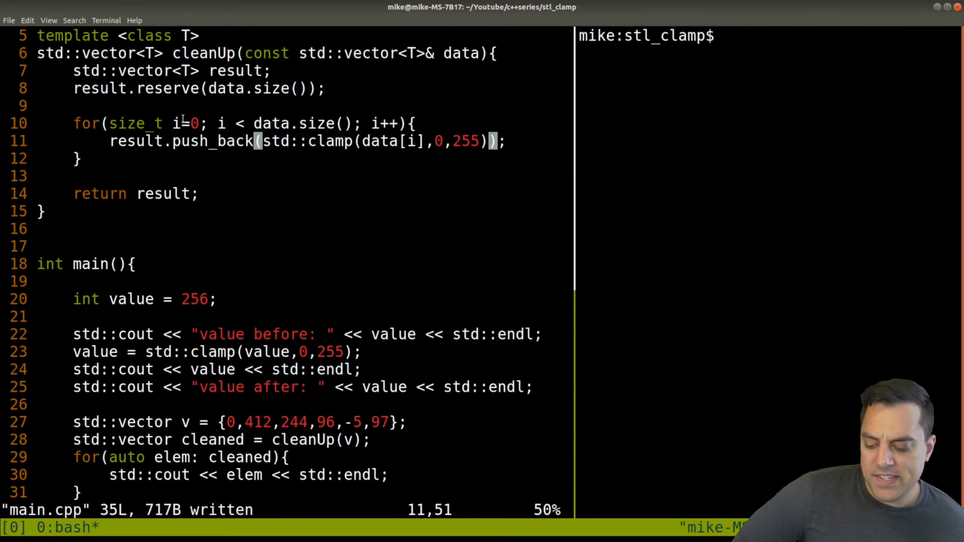
text(g++ -std=c++20 main.cpp -o prog && ./prog)
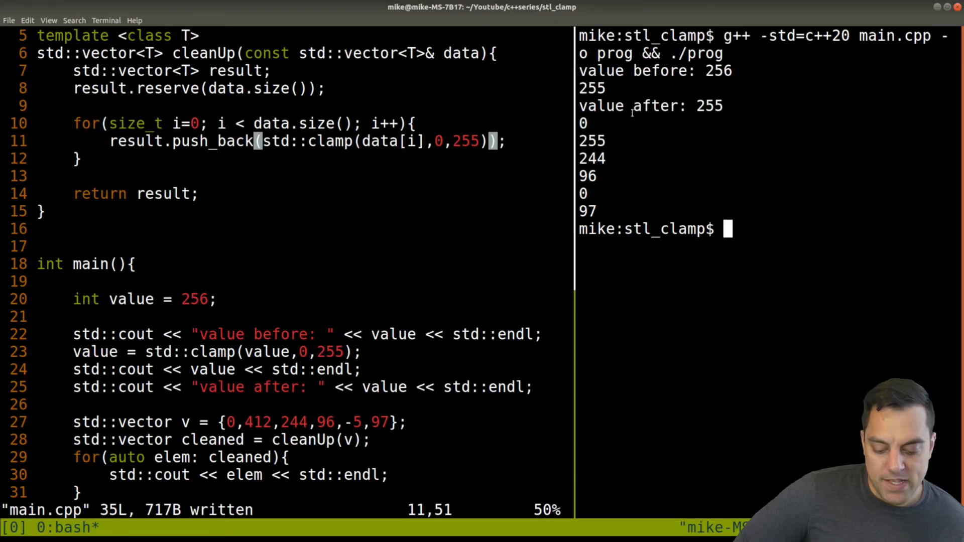
double_click(591, 140)
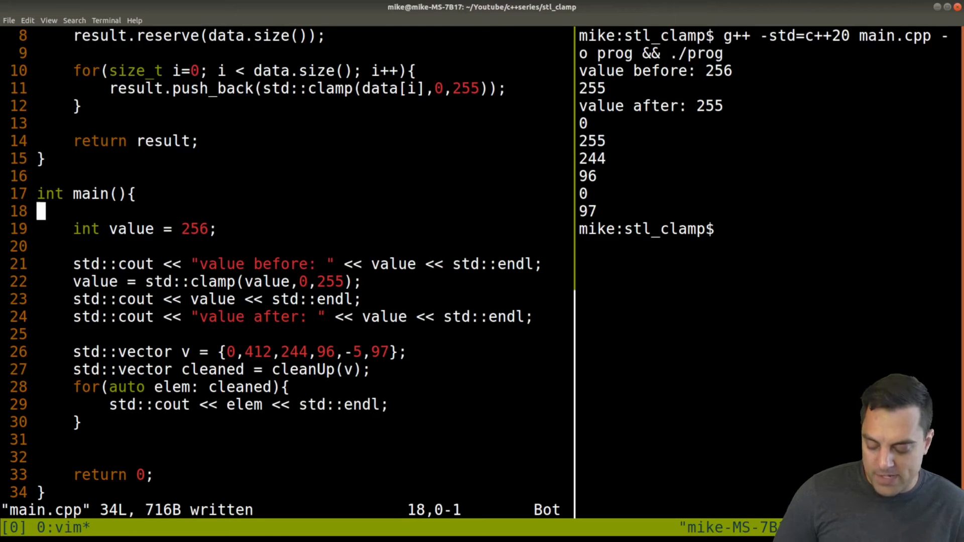
Step: Wrap the lines 18–25 clamp demo in /* */ and declare cleaned with auto from cleanUp(v)
text(/*)
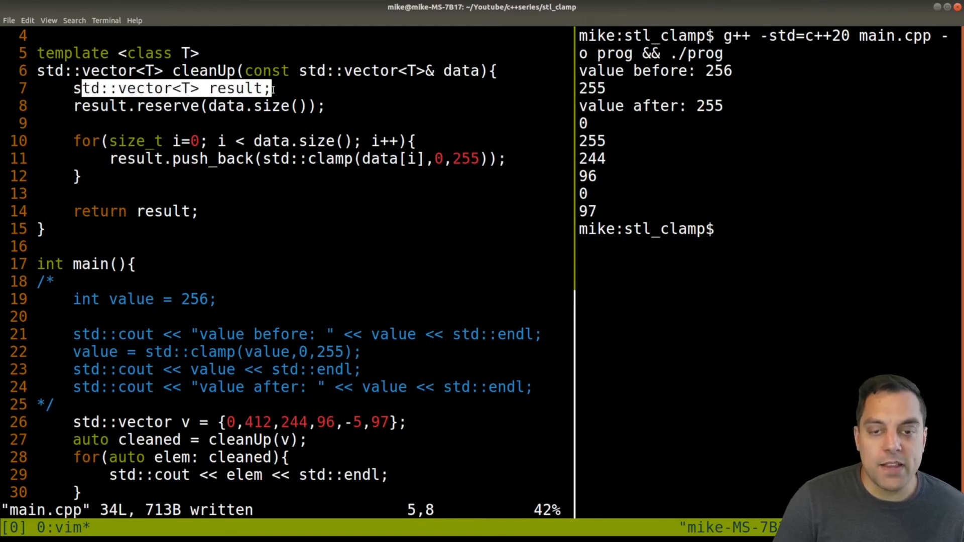
key(j)
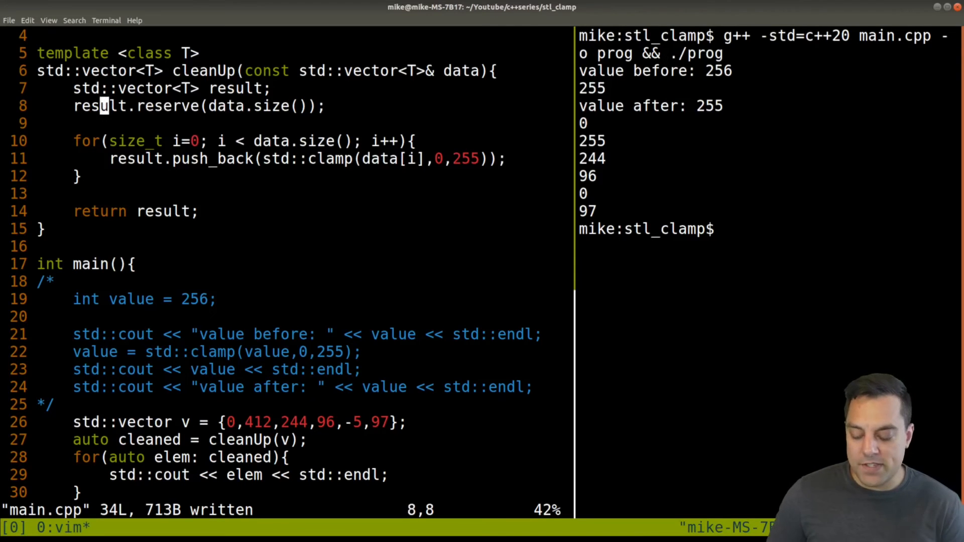
Step: Try a std::cout of result.capacity(), hit the compile error, remove it and rerun to print only 0, 255, 244, 96, 0, 97
text(std::cout <<)
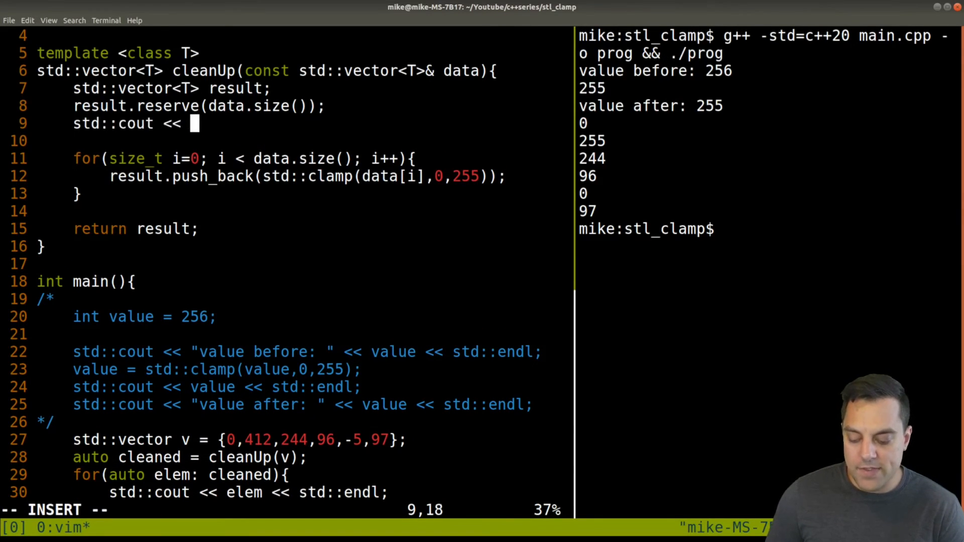
text(result.ca)
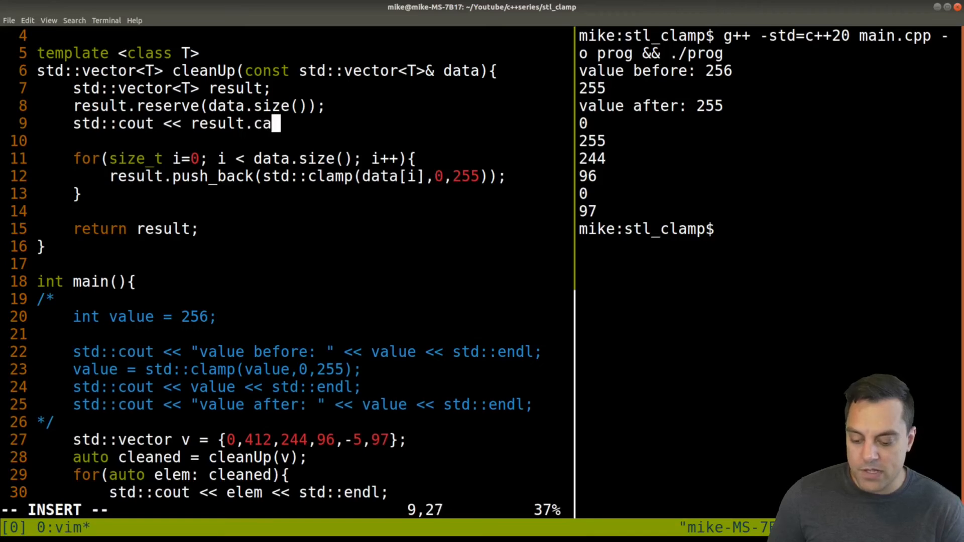
text(pacity << std::endl;)
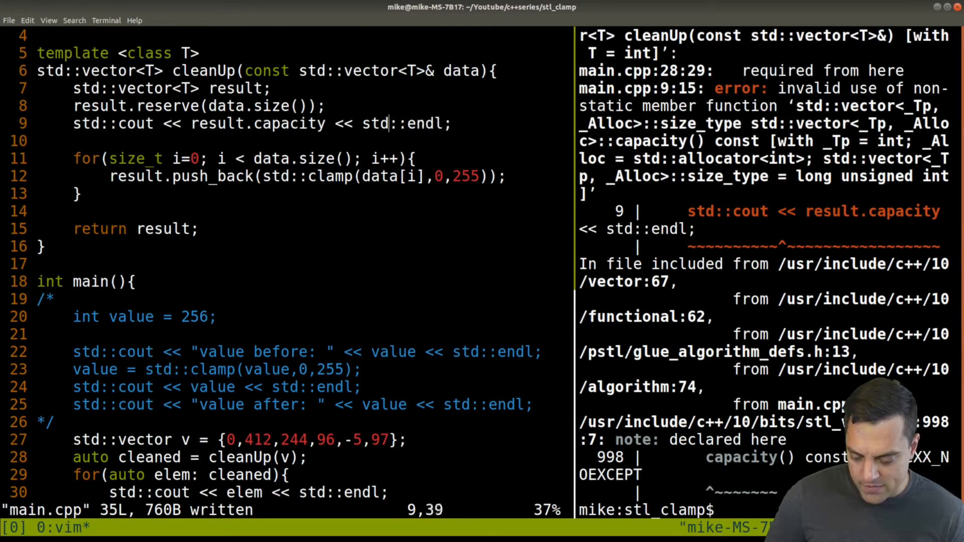
text(())
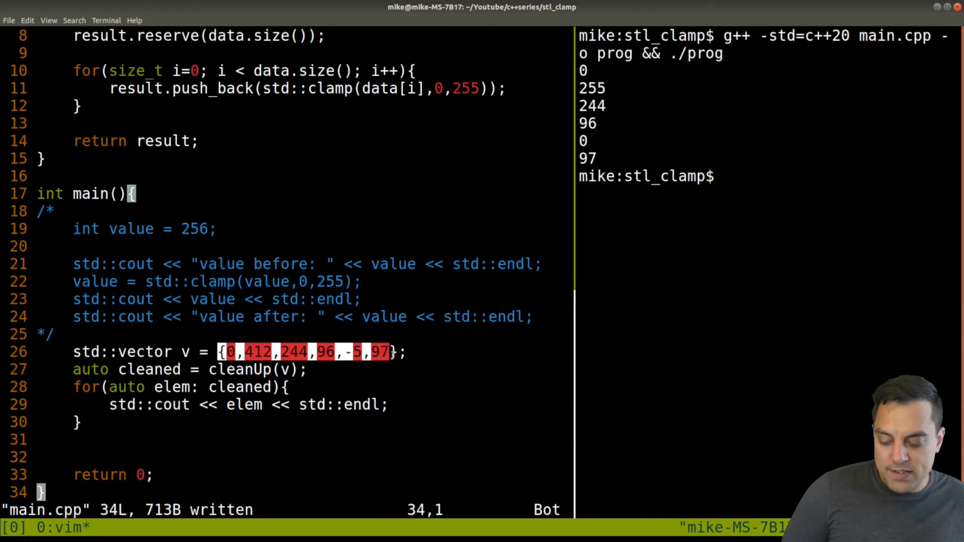
key(Escape)
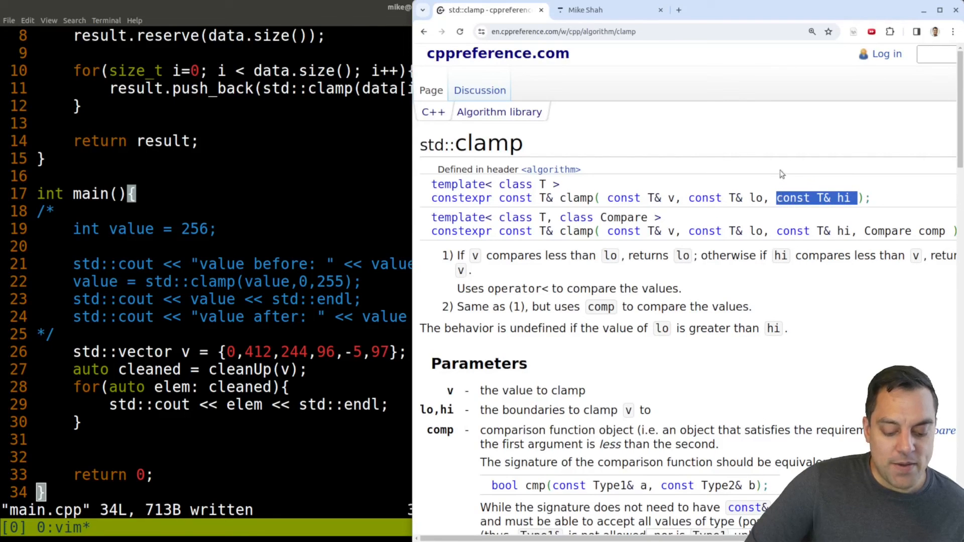
mouse_move(785, 161)
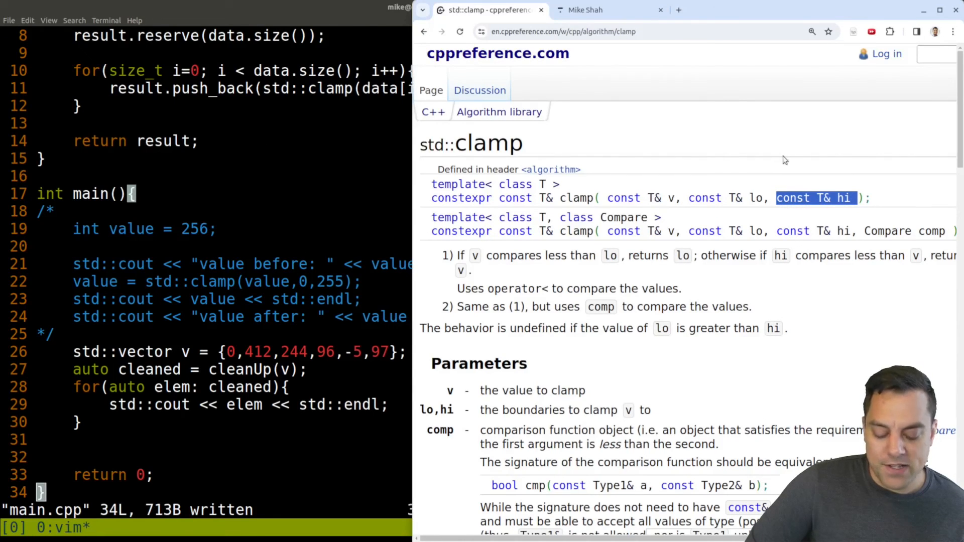
mouse_move(749, 136)
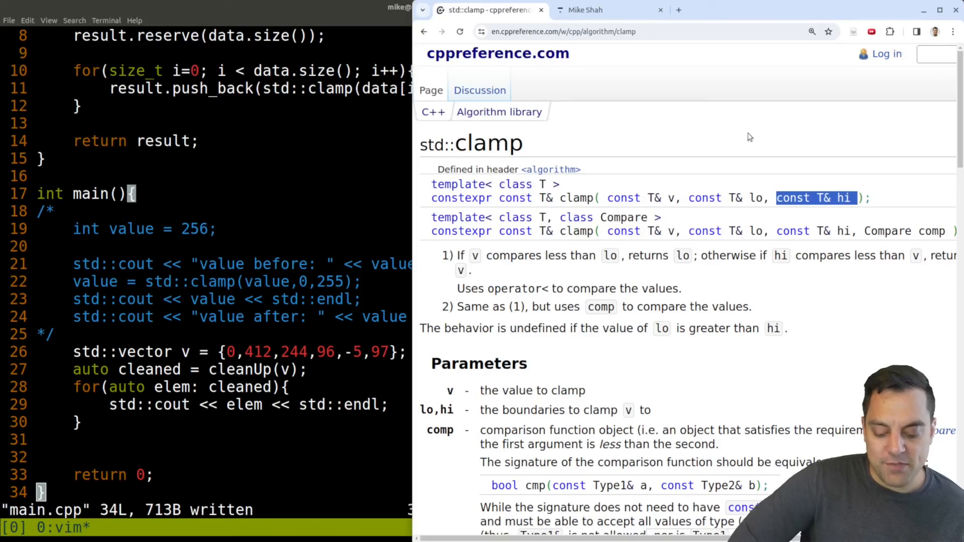
Step: Scroll the std::clamp reference down to its Parameters and Return value sections
scroll(down, 3)
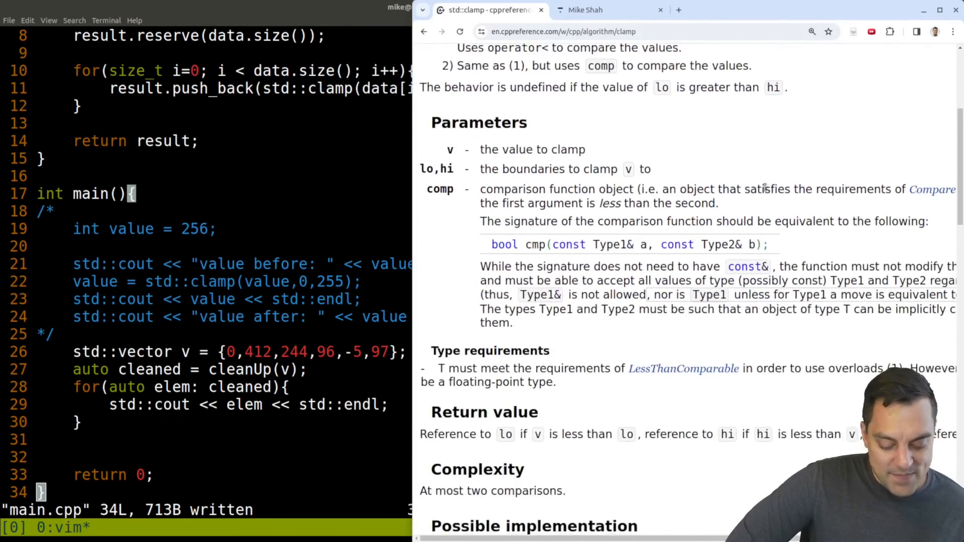
scroll(down, 3)
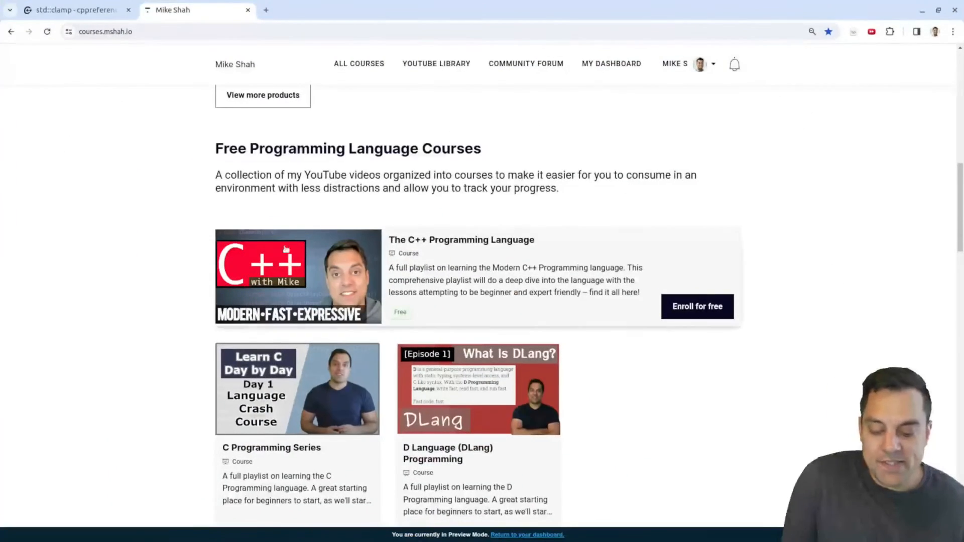
mouse_move(138, 69)
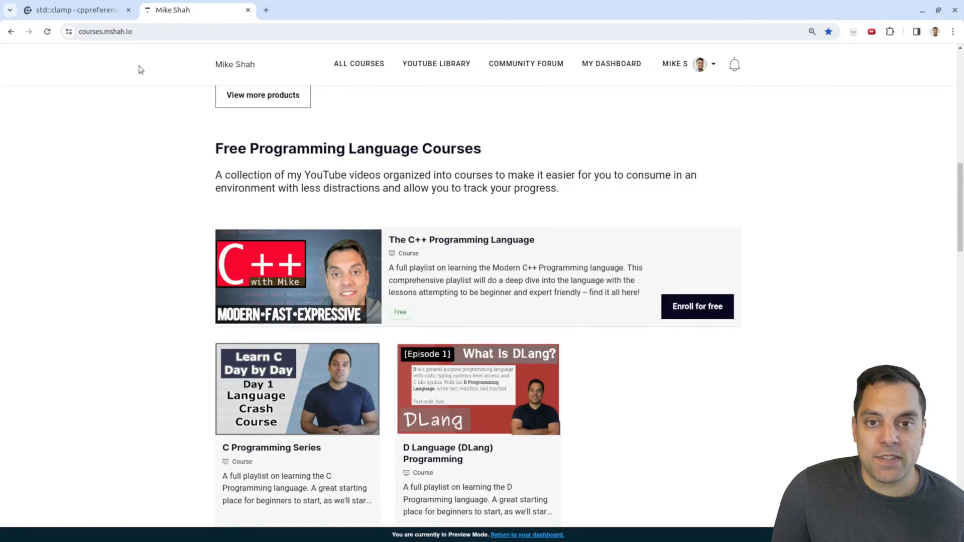
mouse_move(175, 246)
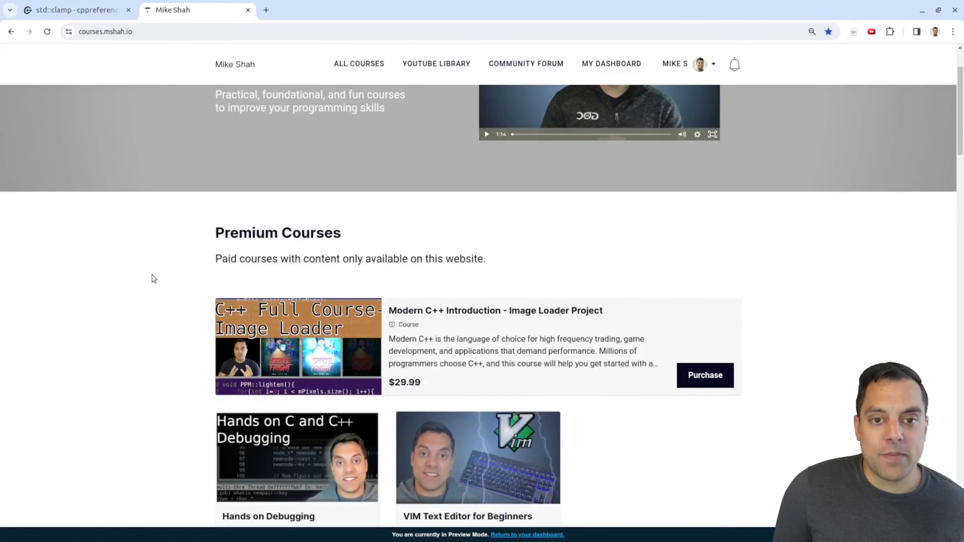
Step: Scroll the courses.mshah.io page to the Premium Courses section with the paid C++ and VIM courses
scroll(down, 3)
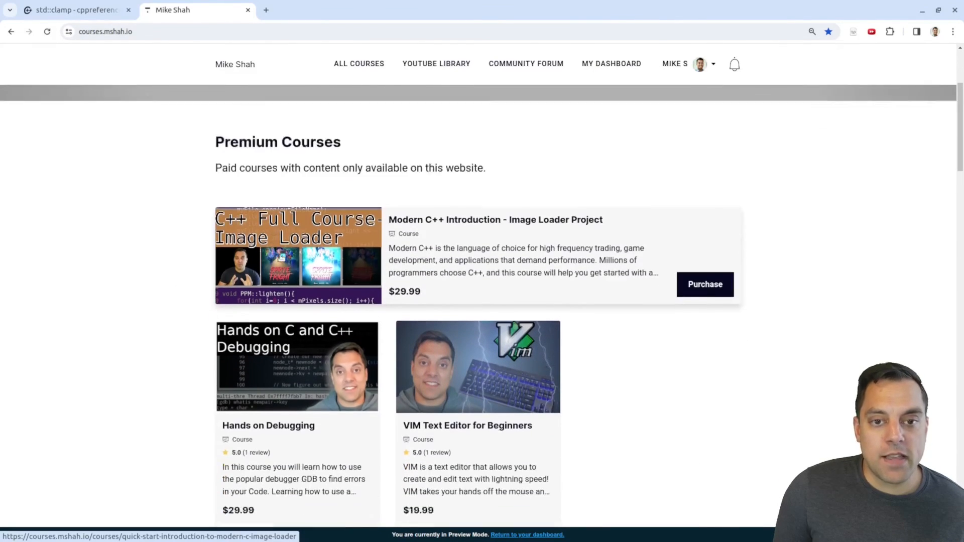
scroll(down, 3)
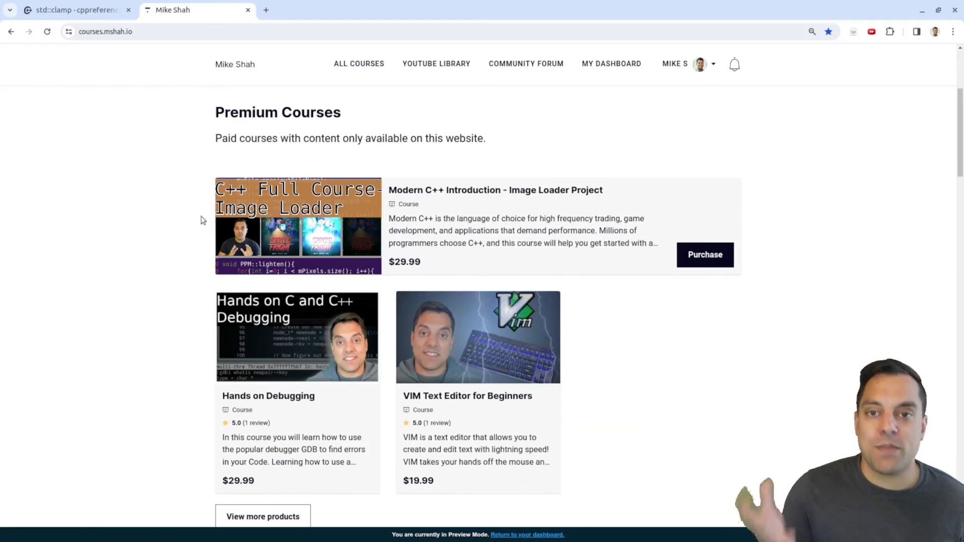
mouse_move(164, 235)
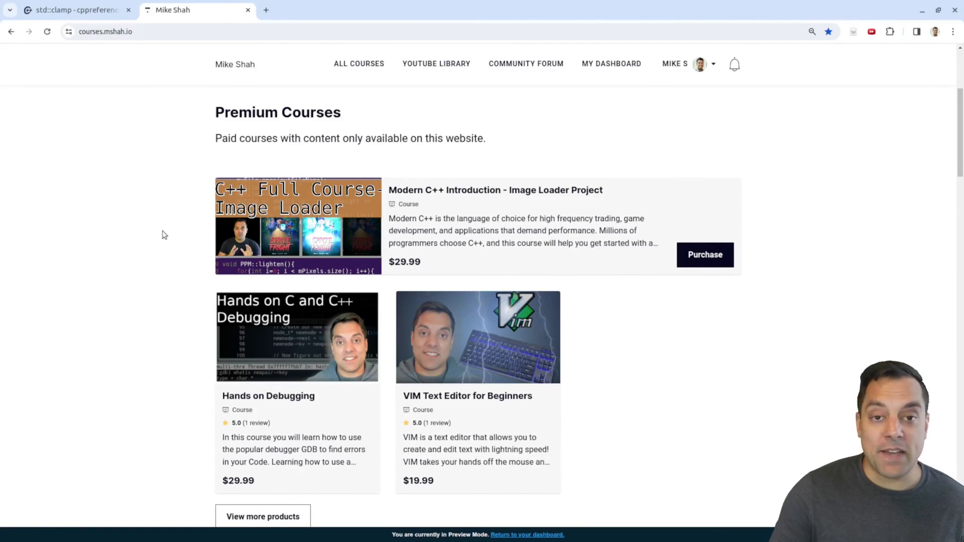